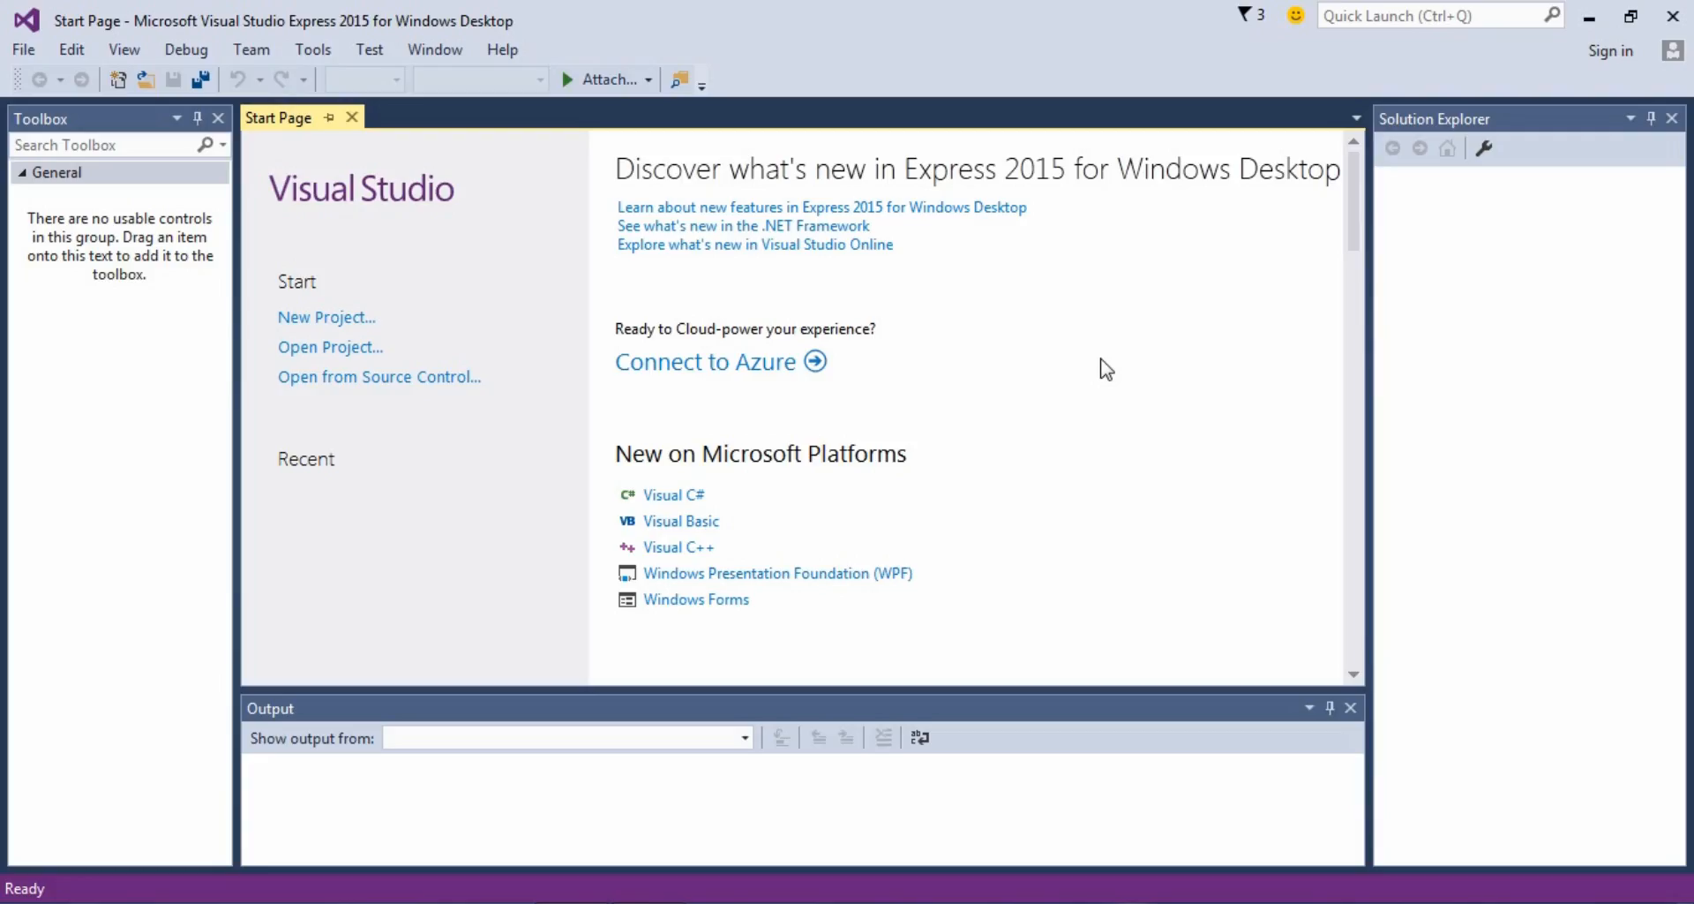
mouse_move(1096, 478)
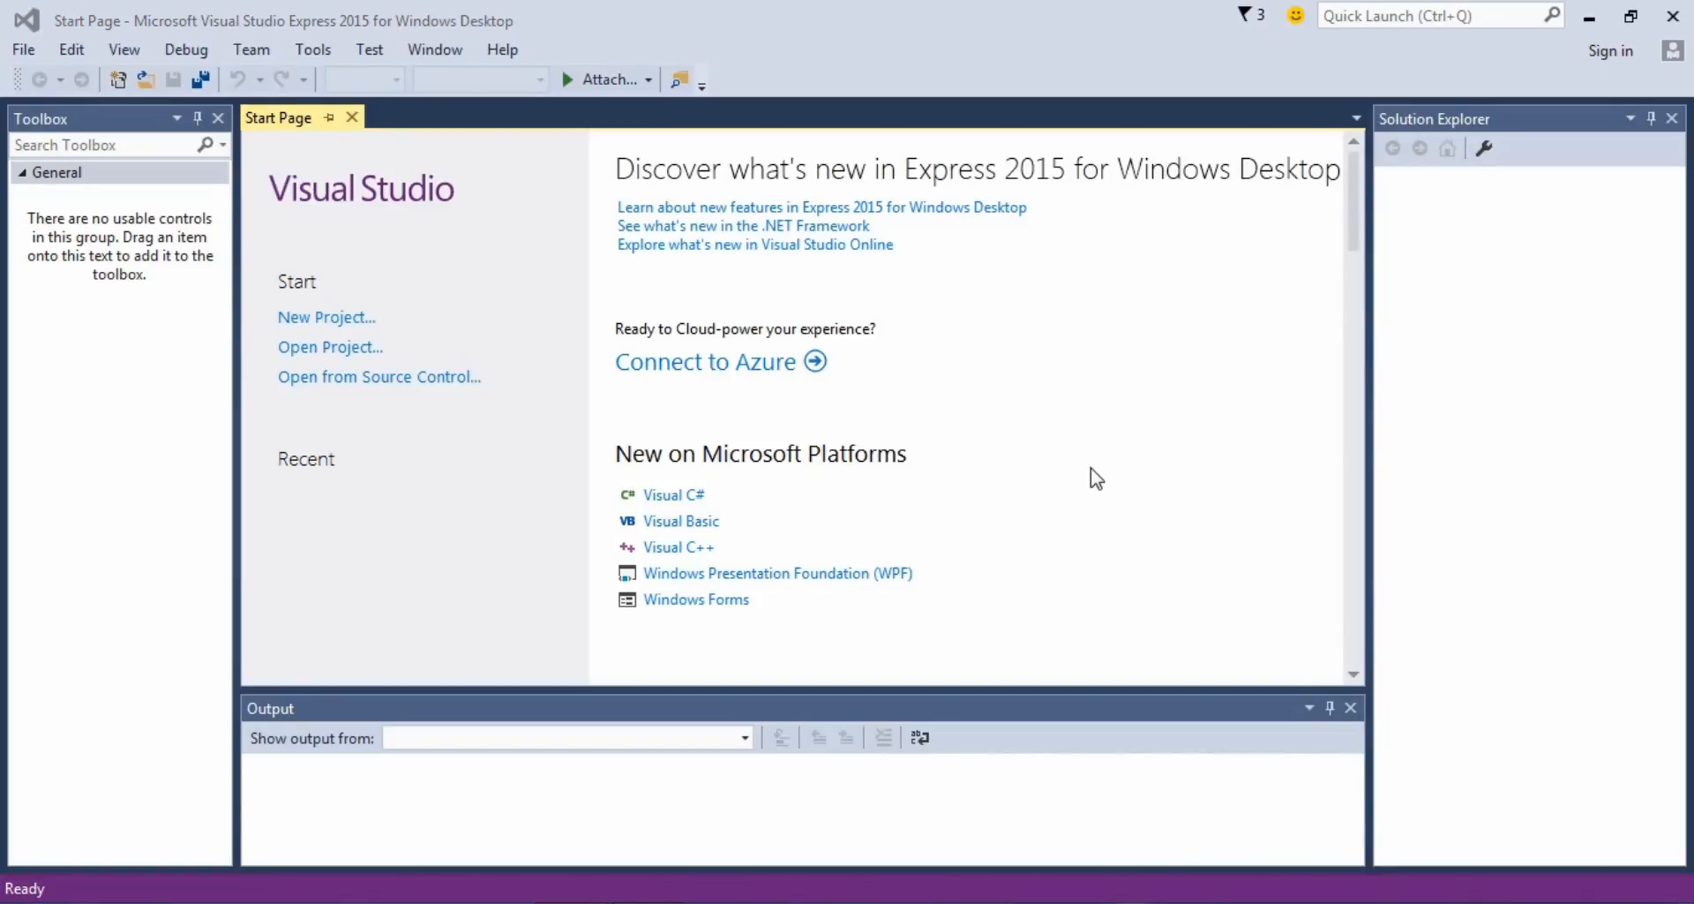
mouse_move(610, 258)
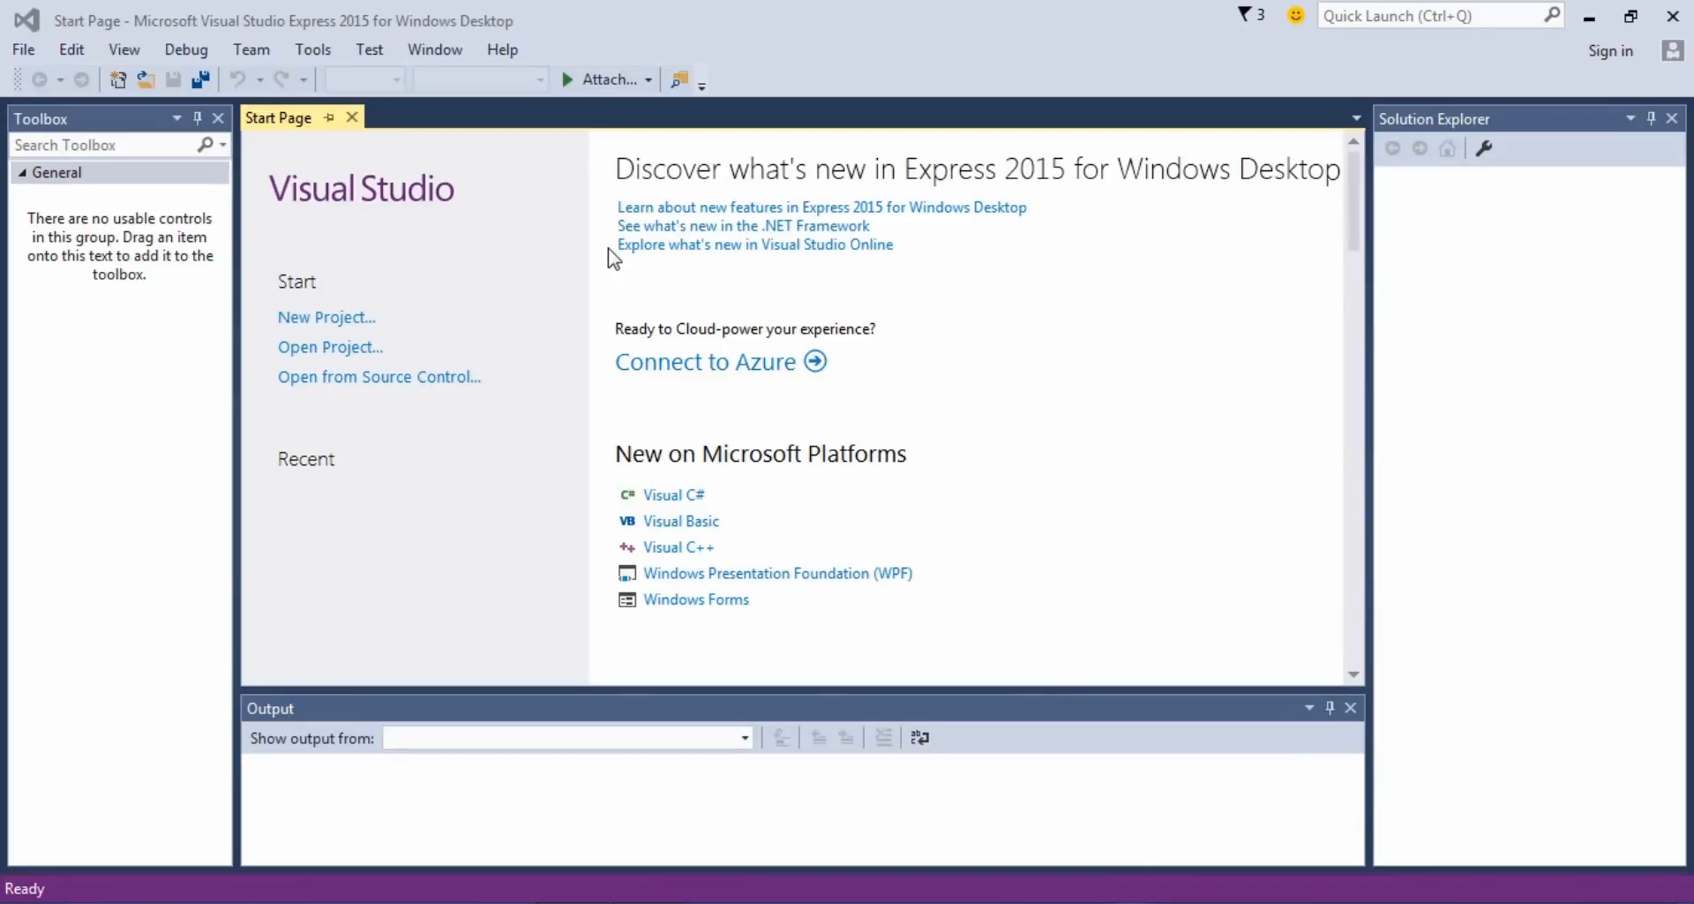
Step: Create a new Visual Basic Windows Forms Application project named APP
click(326, 316)
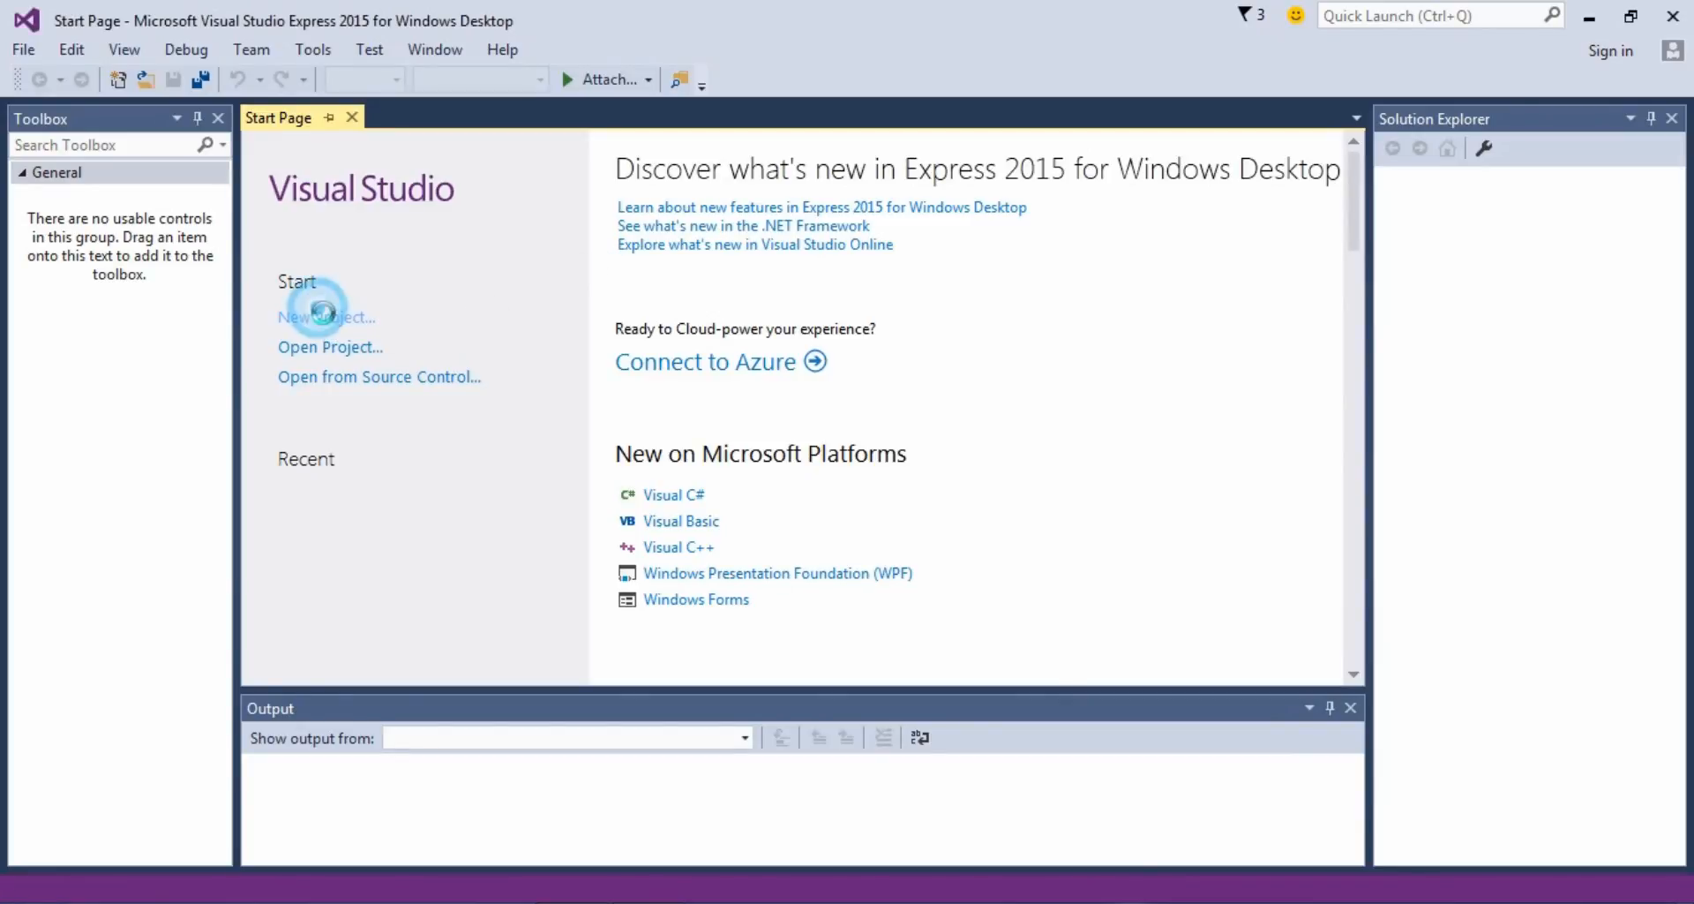
click(328, 316)
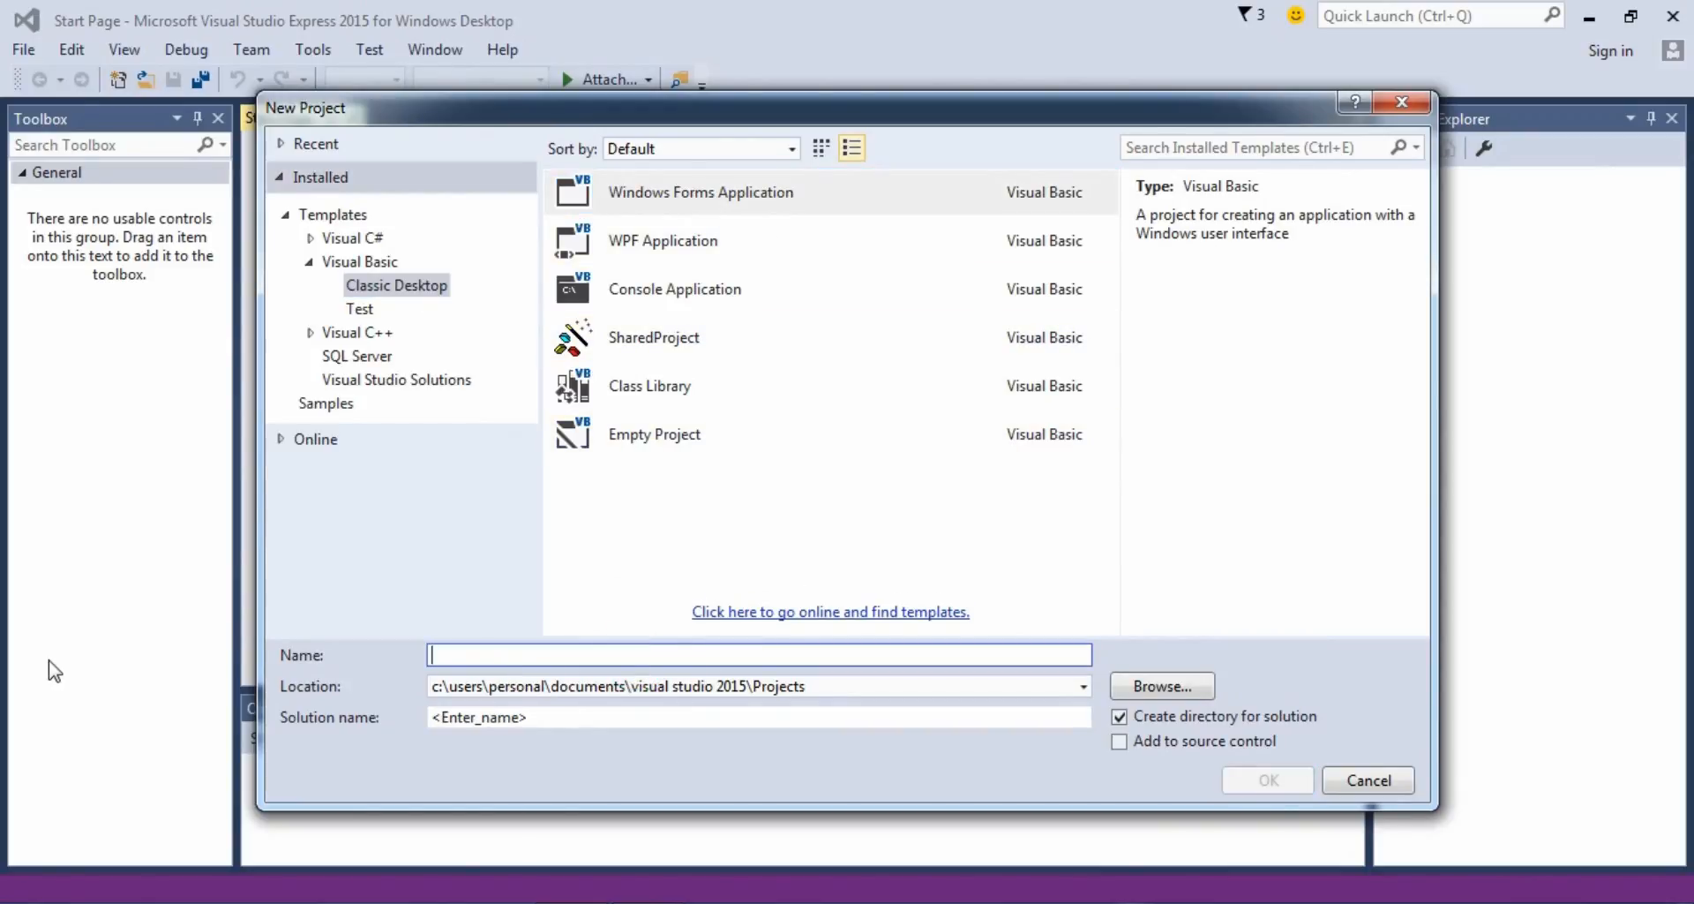
text(APP)
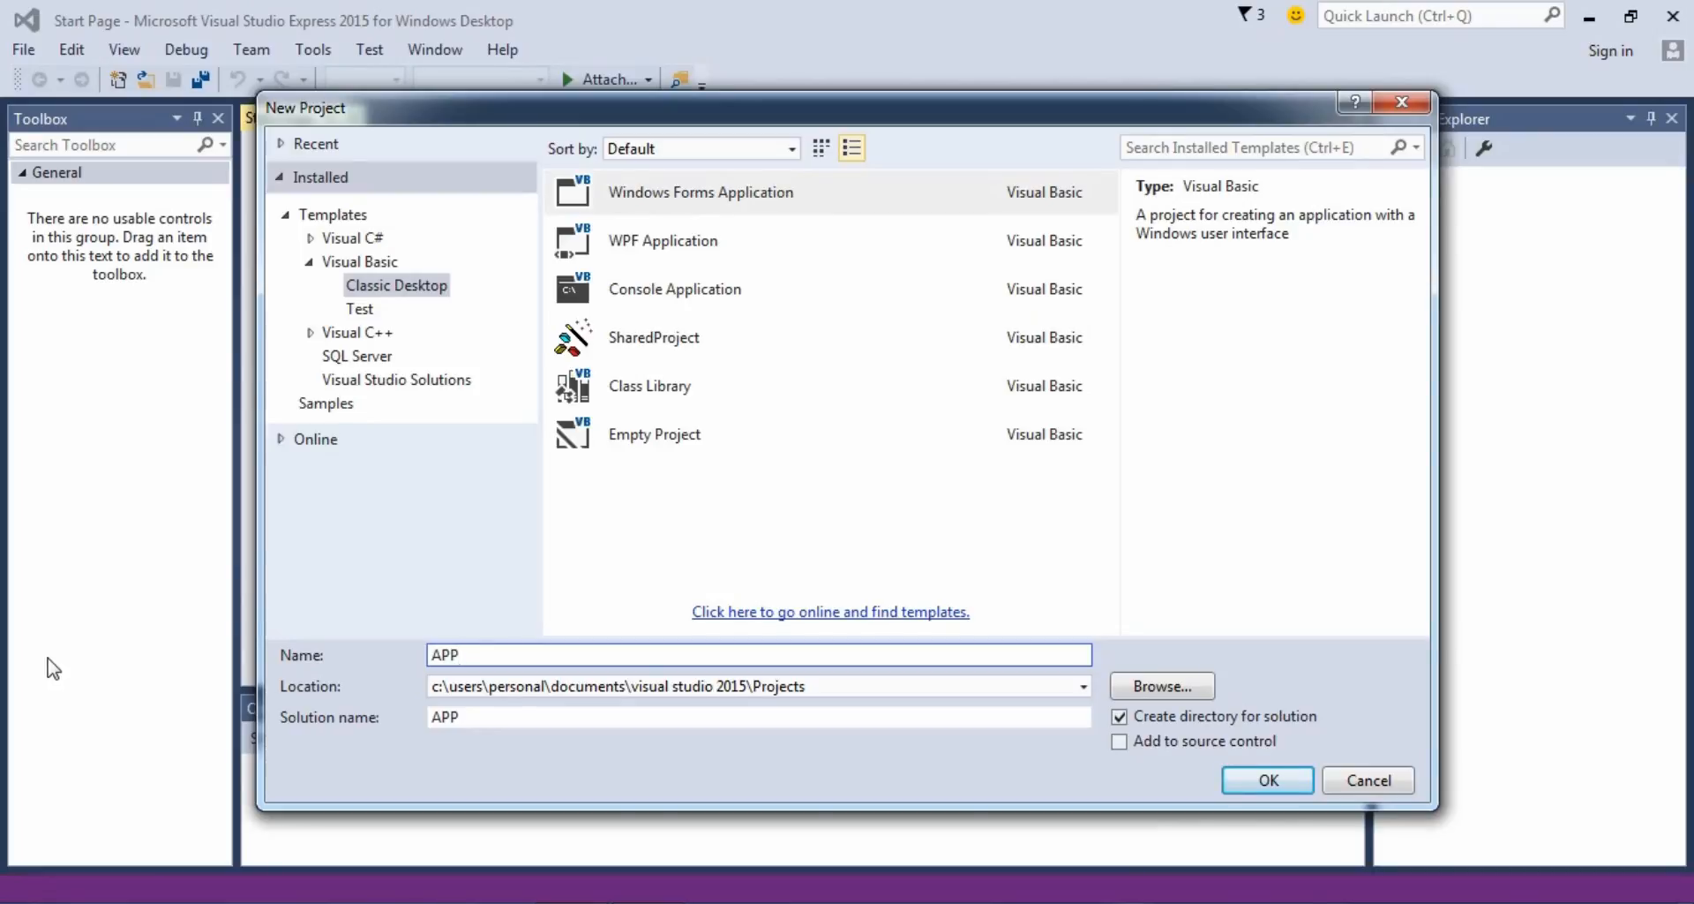
click(1268, 780)
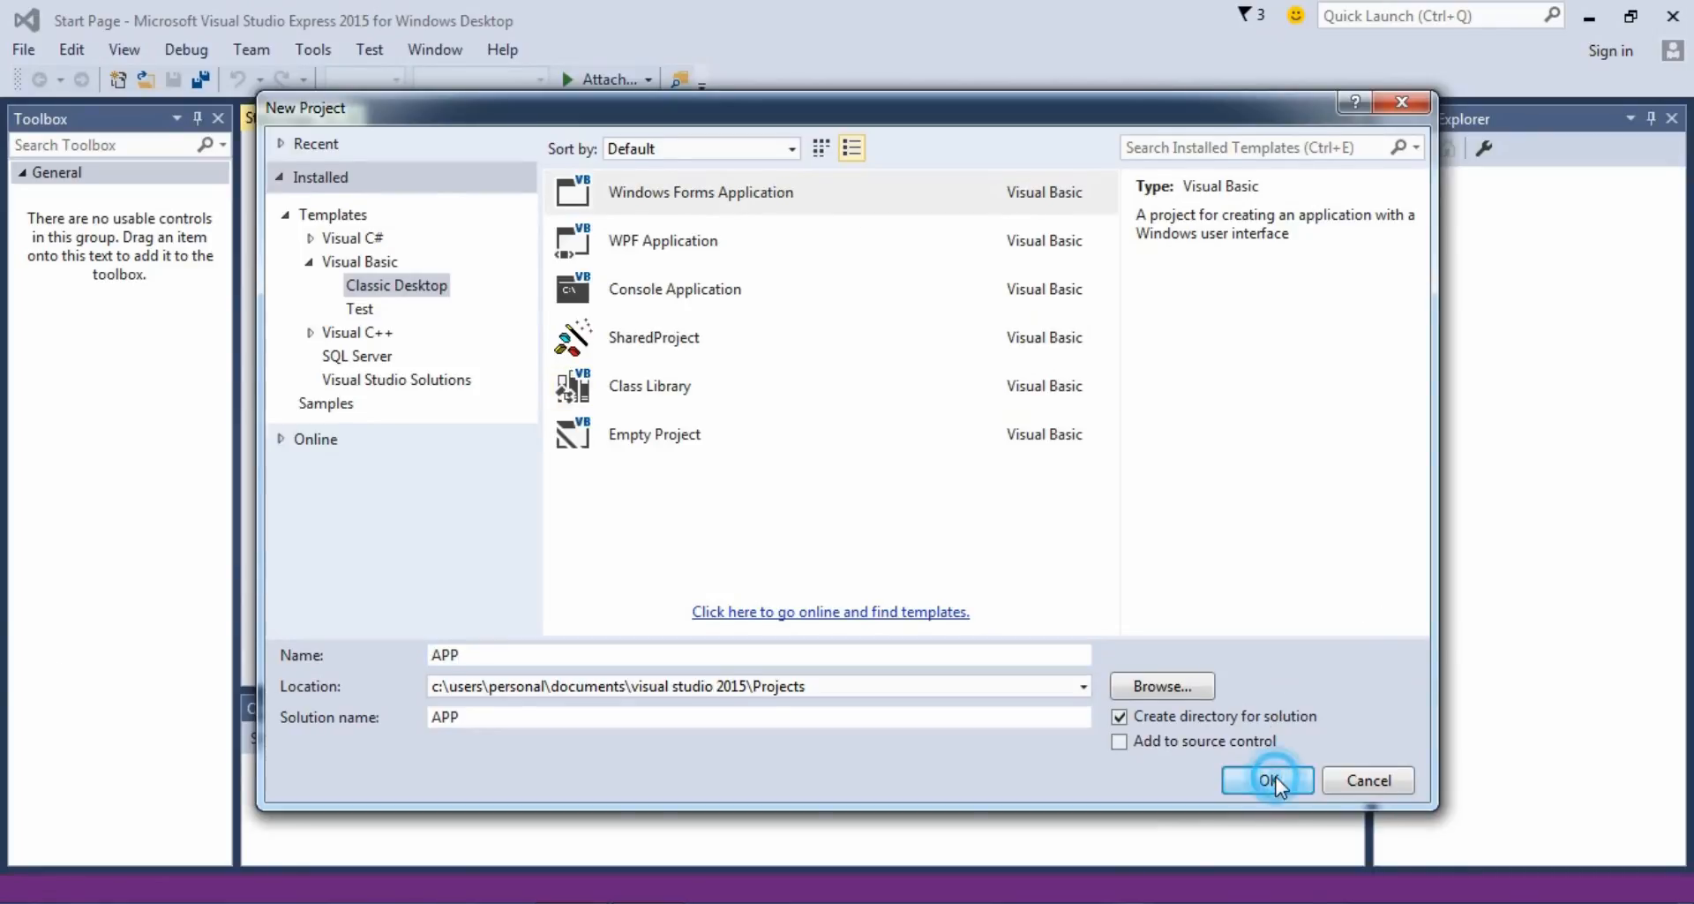
Step: Confirm project creation so the blank Form1 designer loads
click(1267, 780)
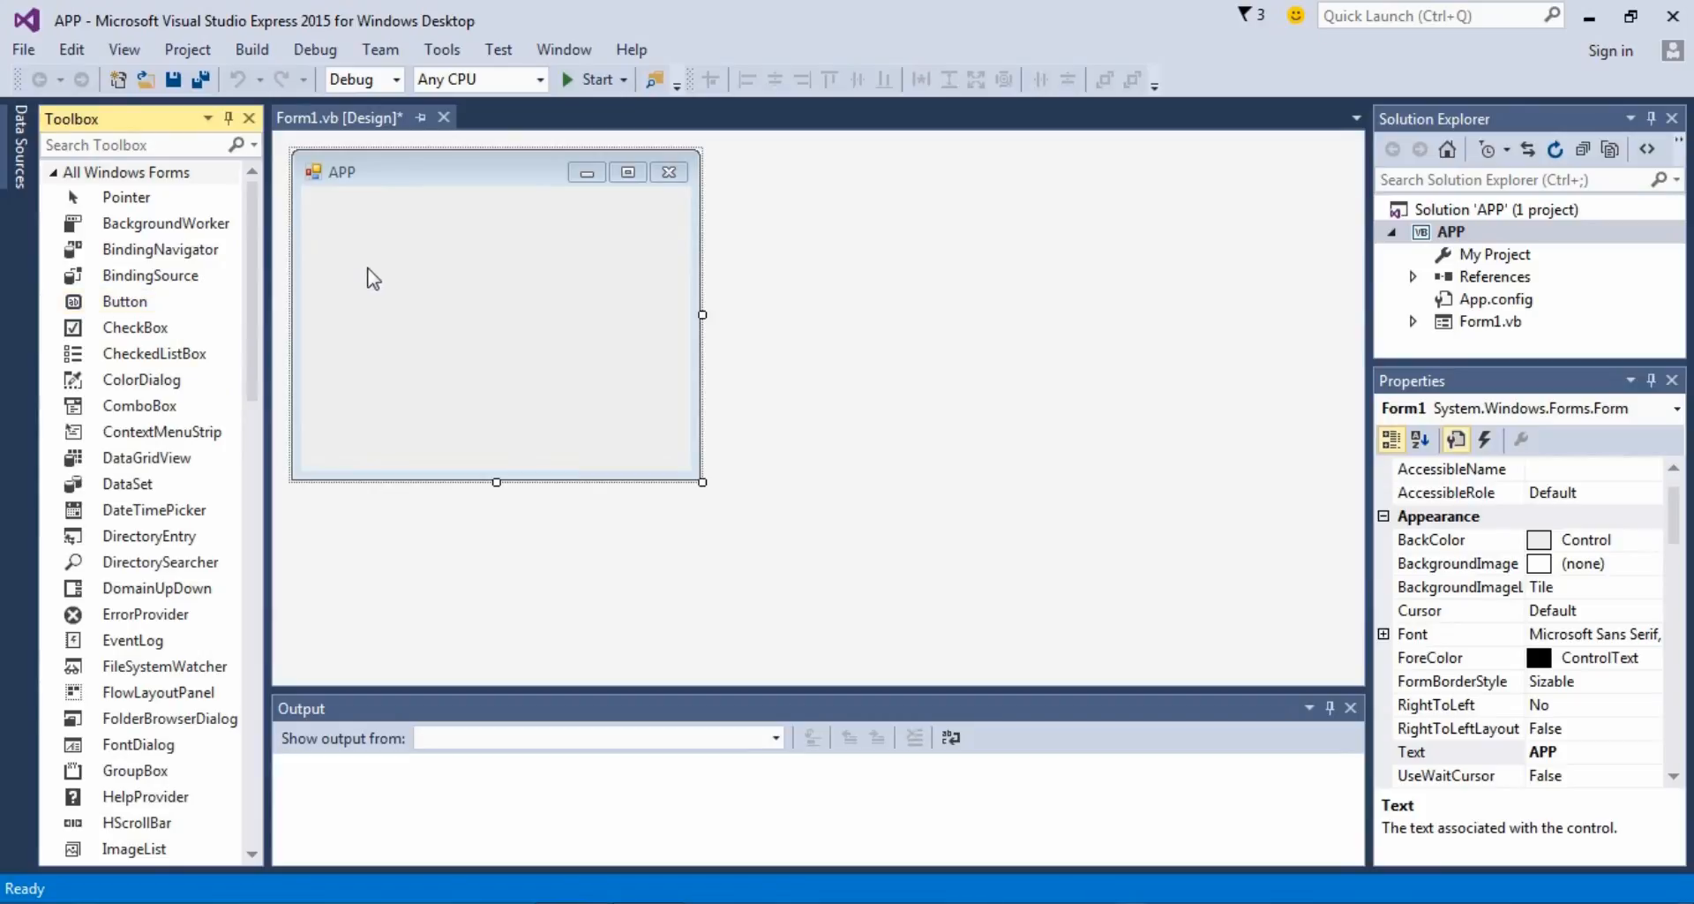
mouse_move(402, 279)
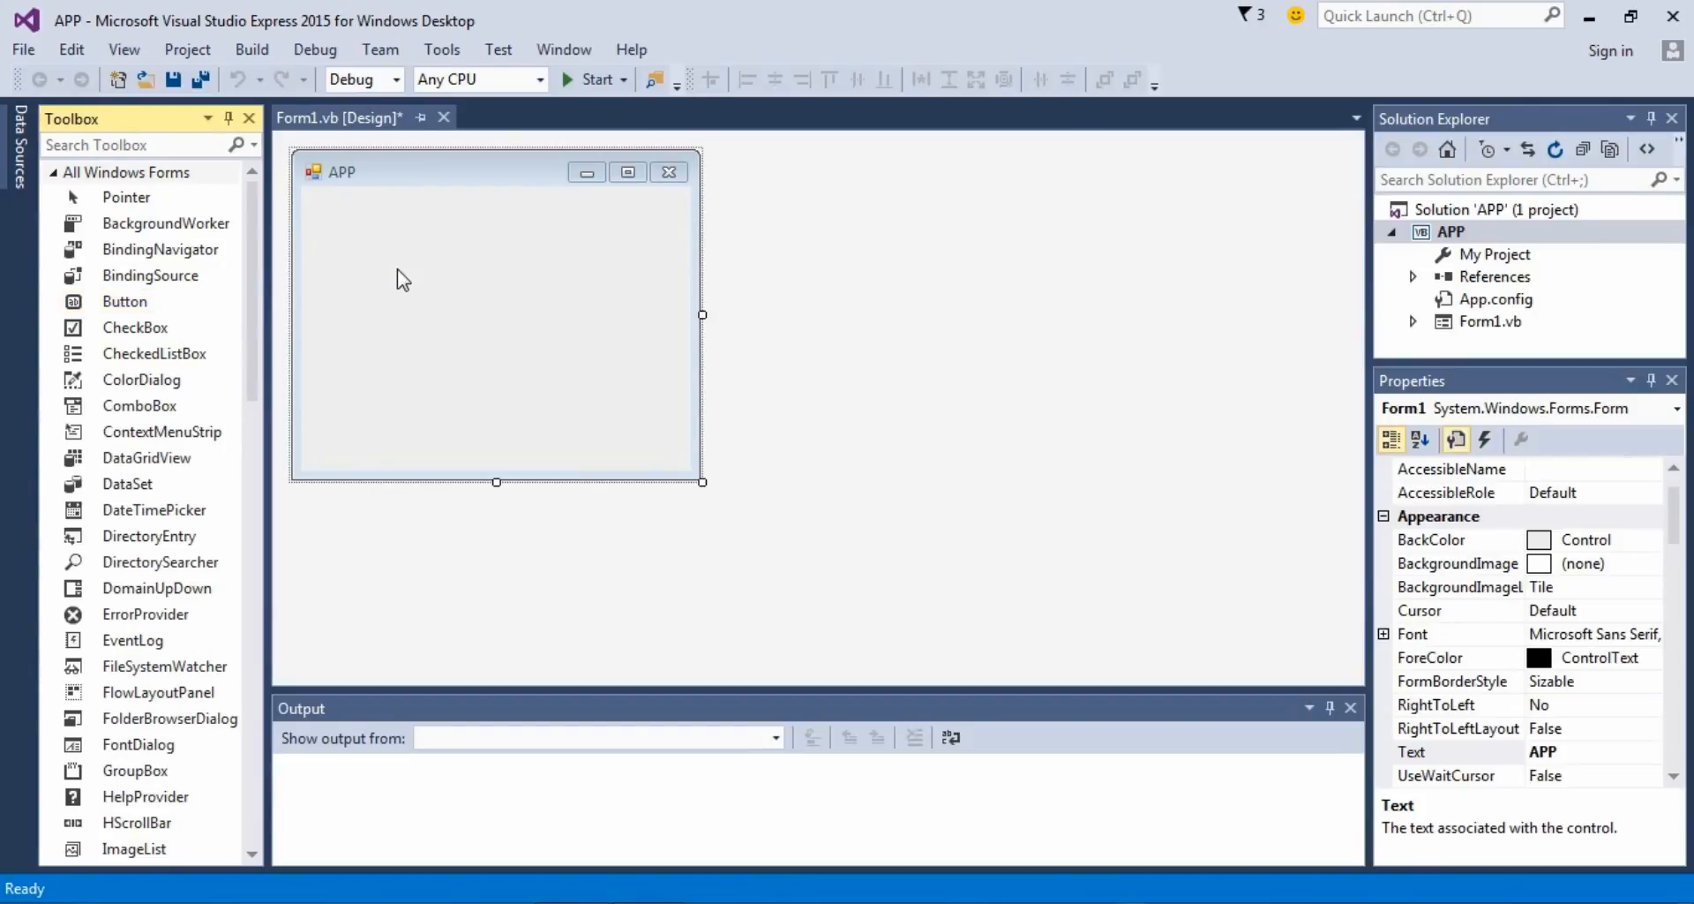
mouse_move(1063, 478)
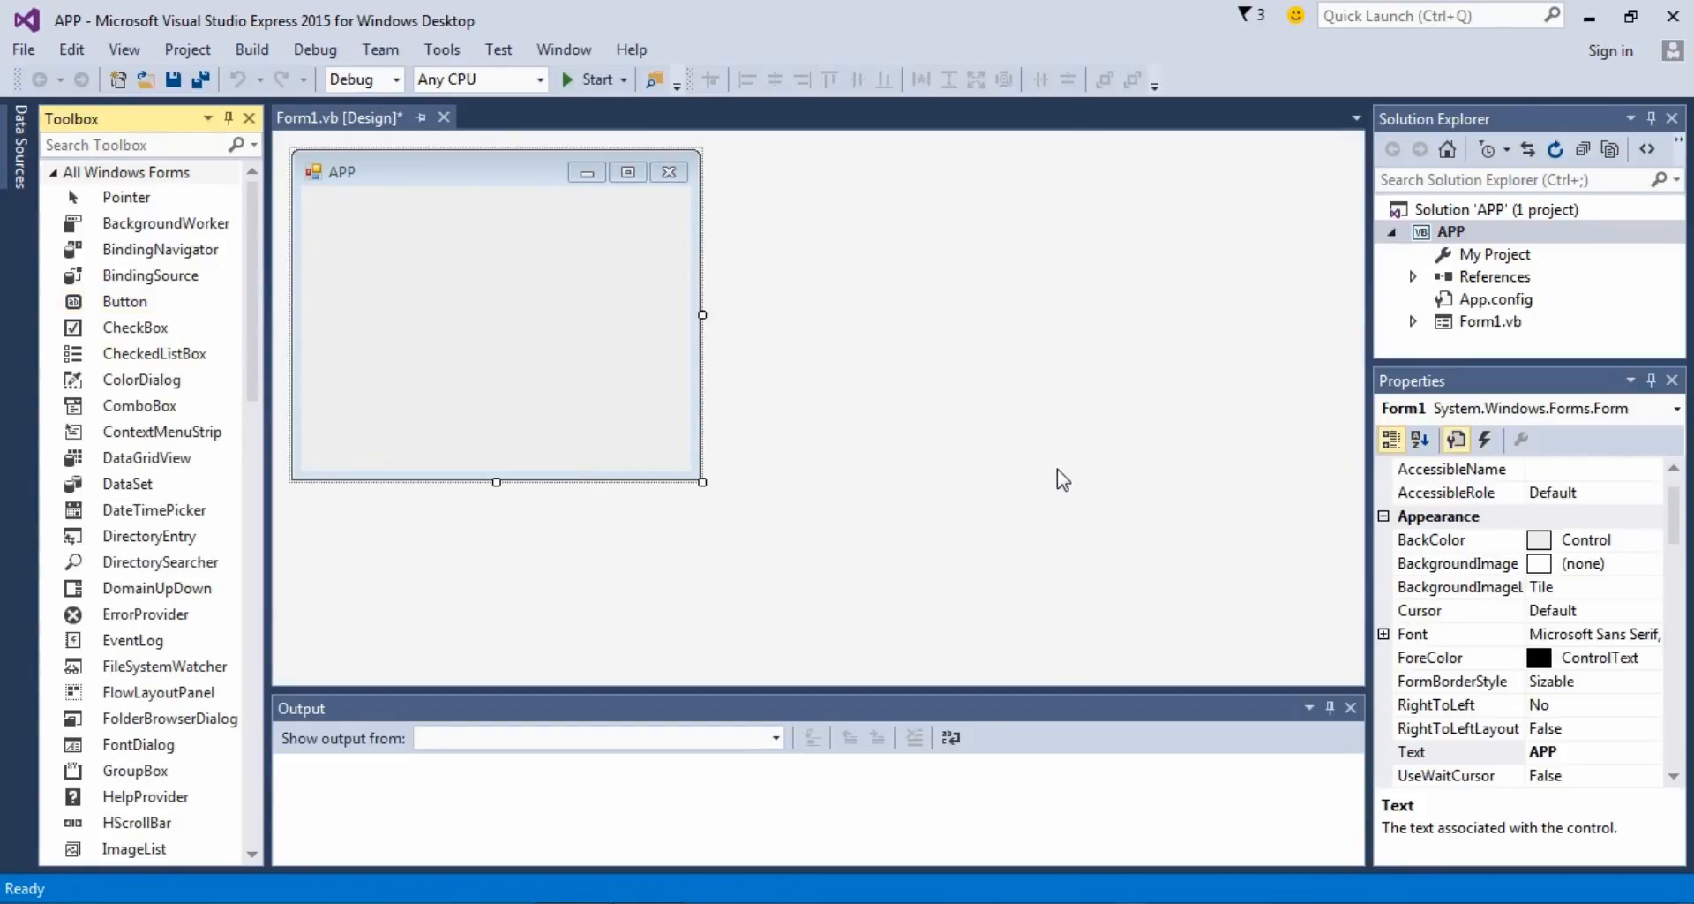
mouse_move(1027, 477)
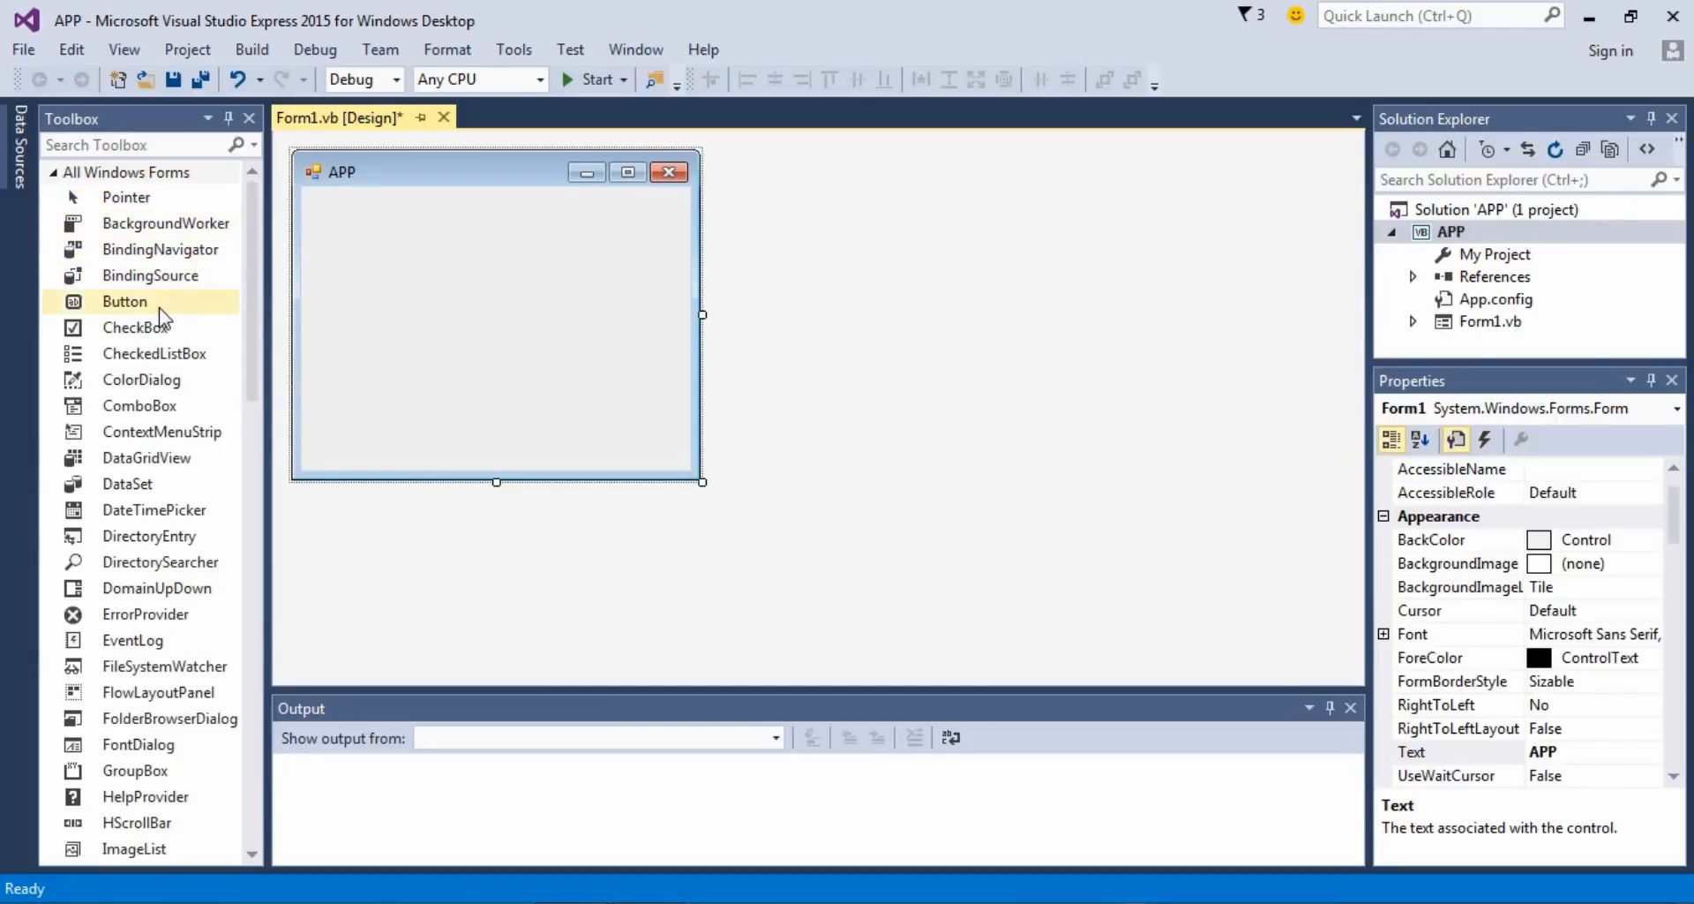
Step: Add a button near the bottom of Form1 and caption it Open Form 2
drag(124, 300, 478, 247)
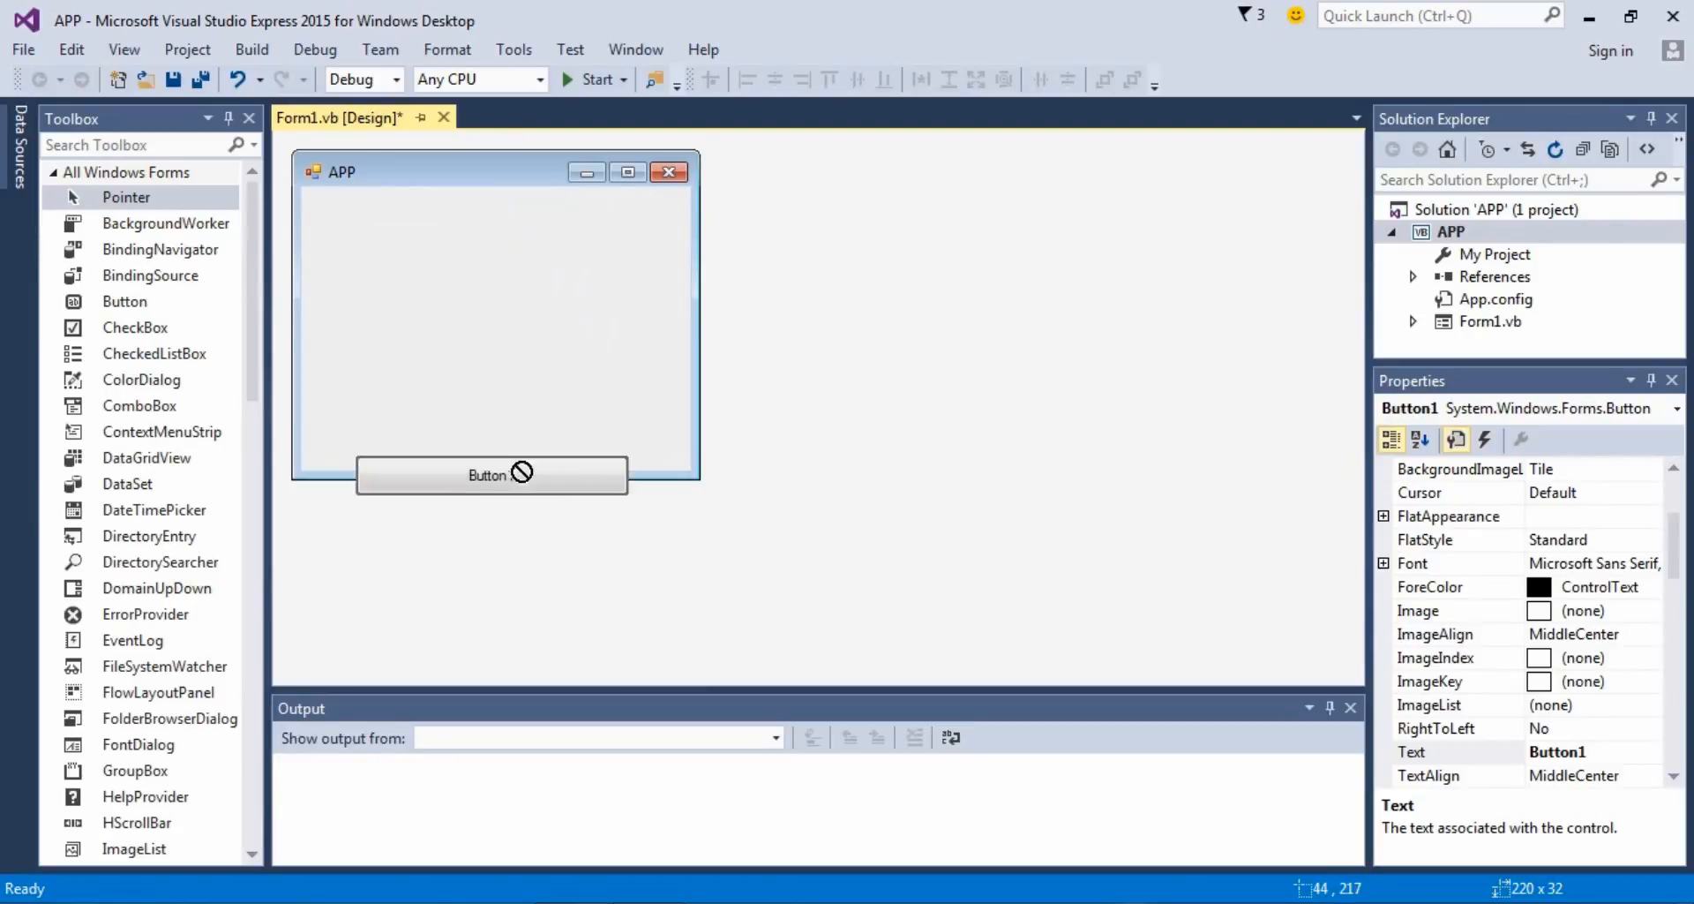
drag(493, 473, 499, 416)
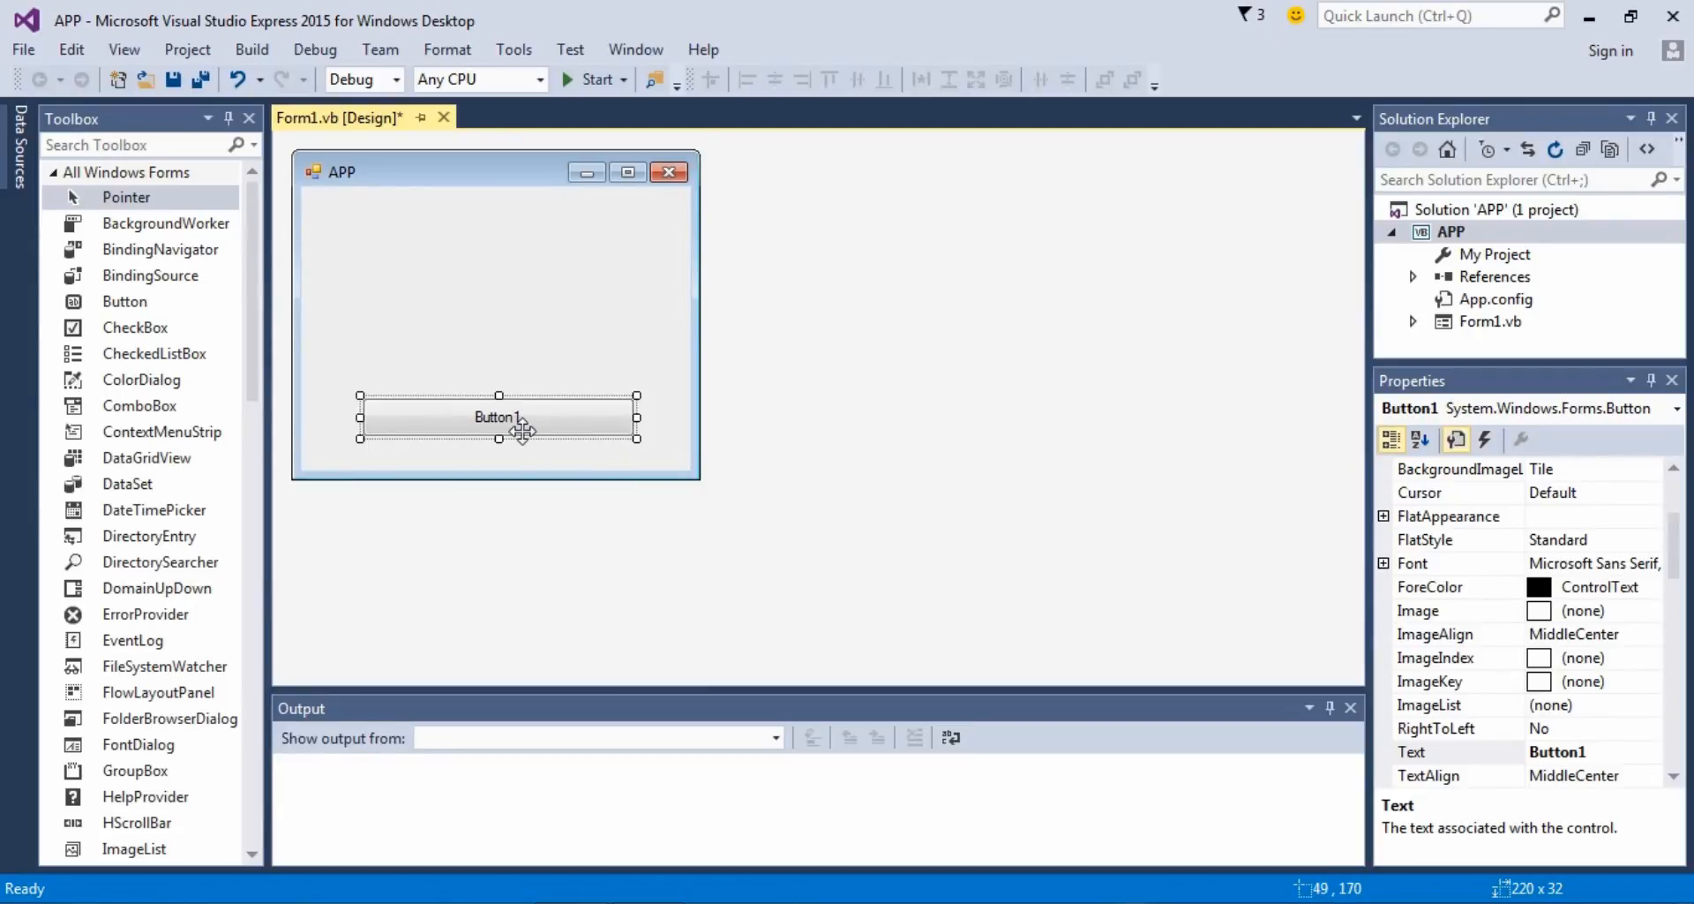
click(1452, 752)
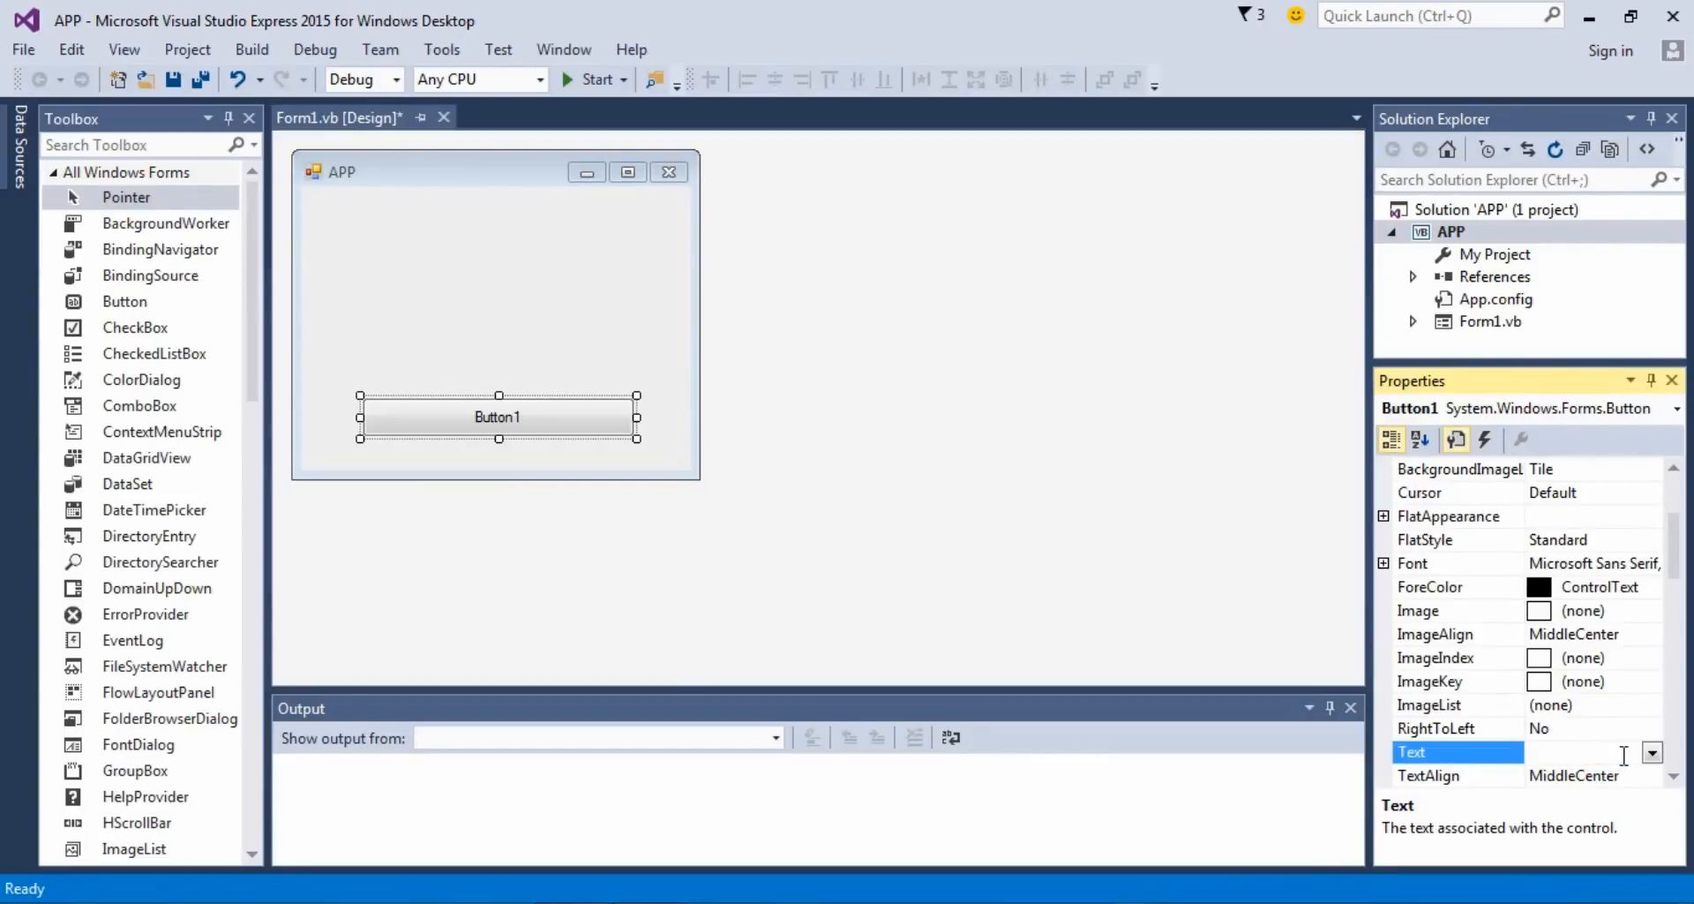
text(Open Form 2)
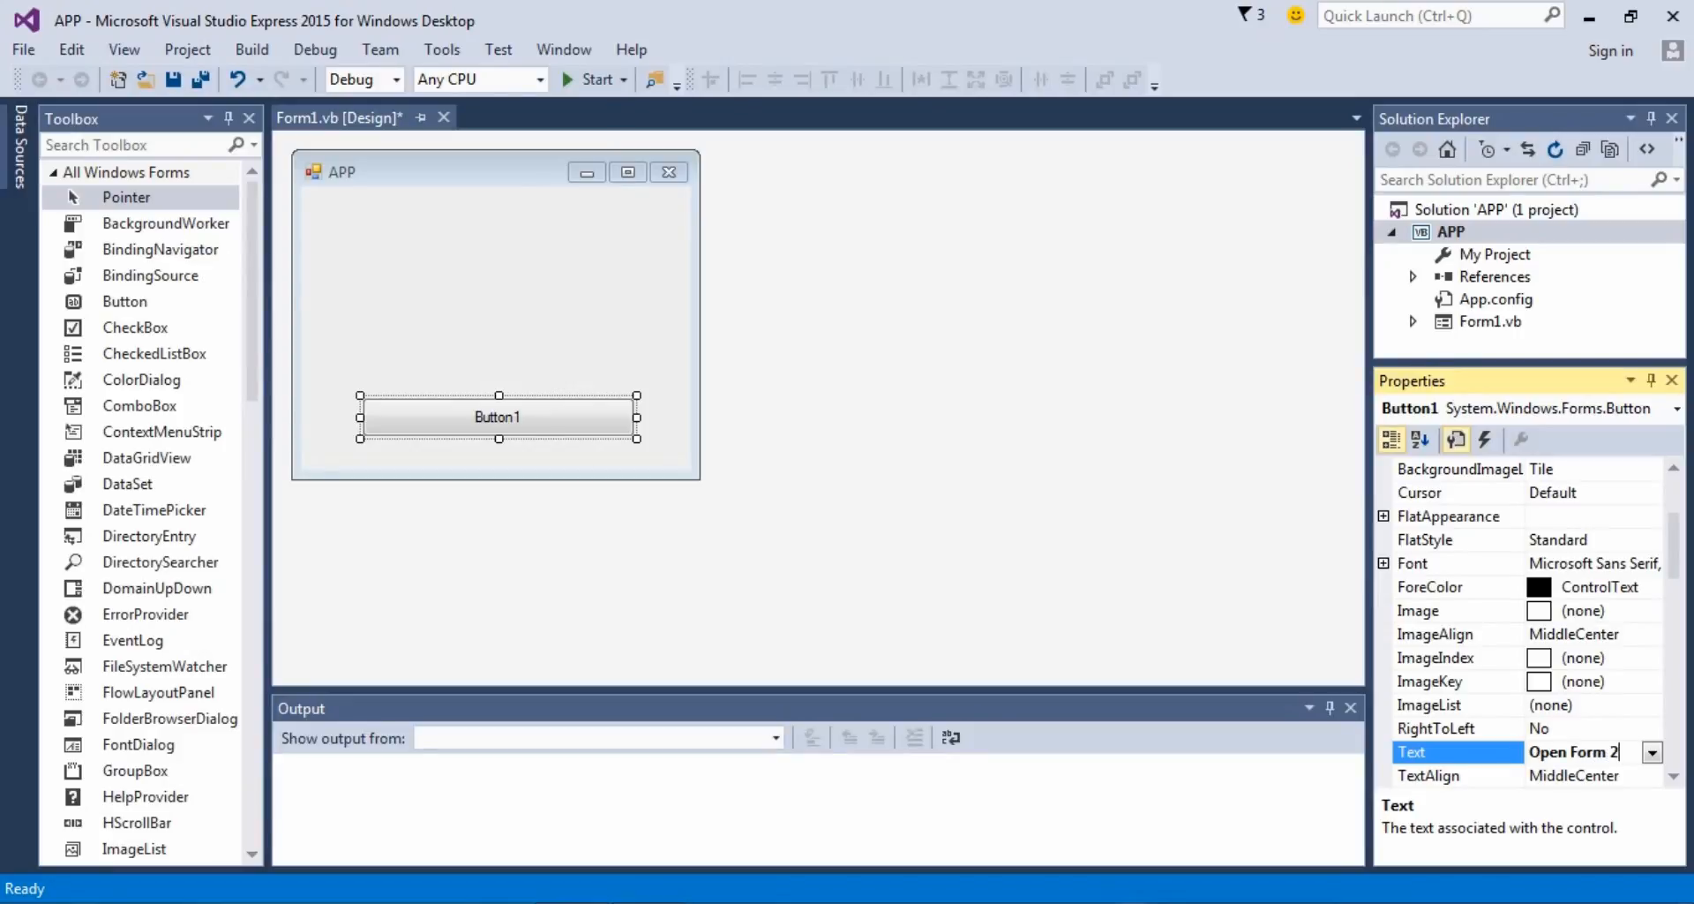
click(554, 326)
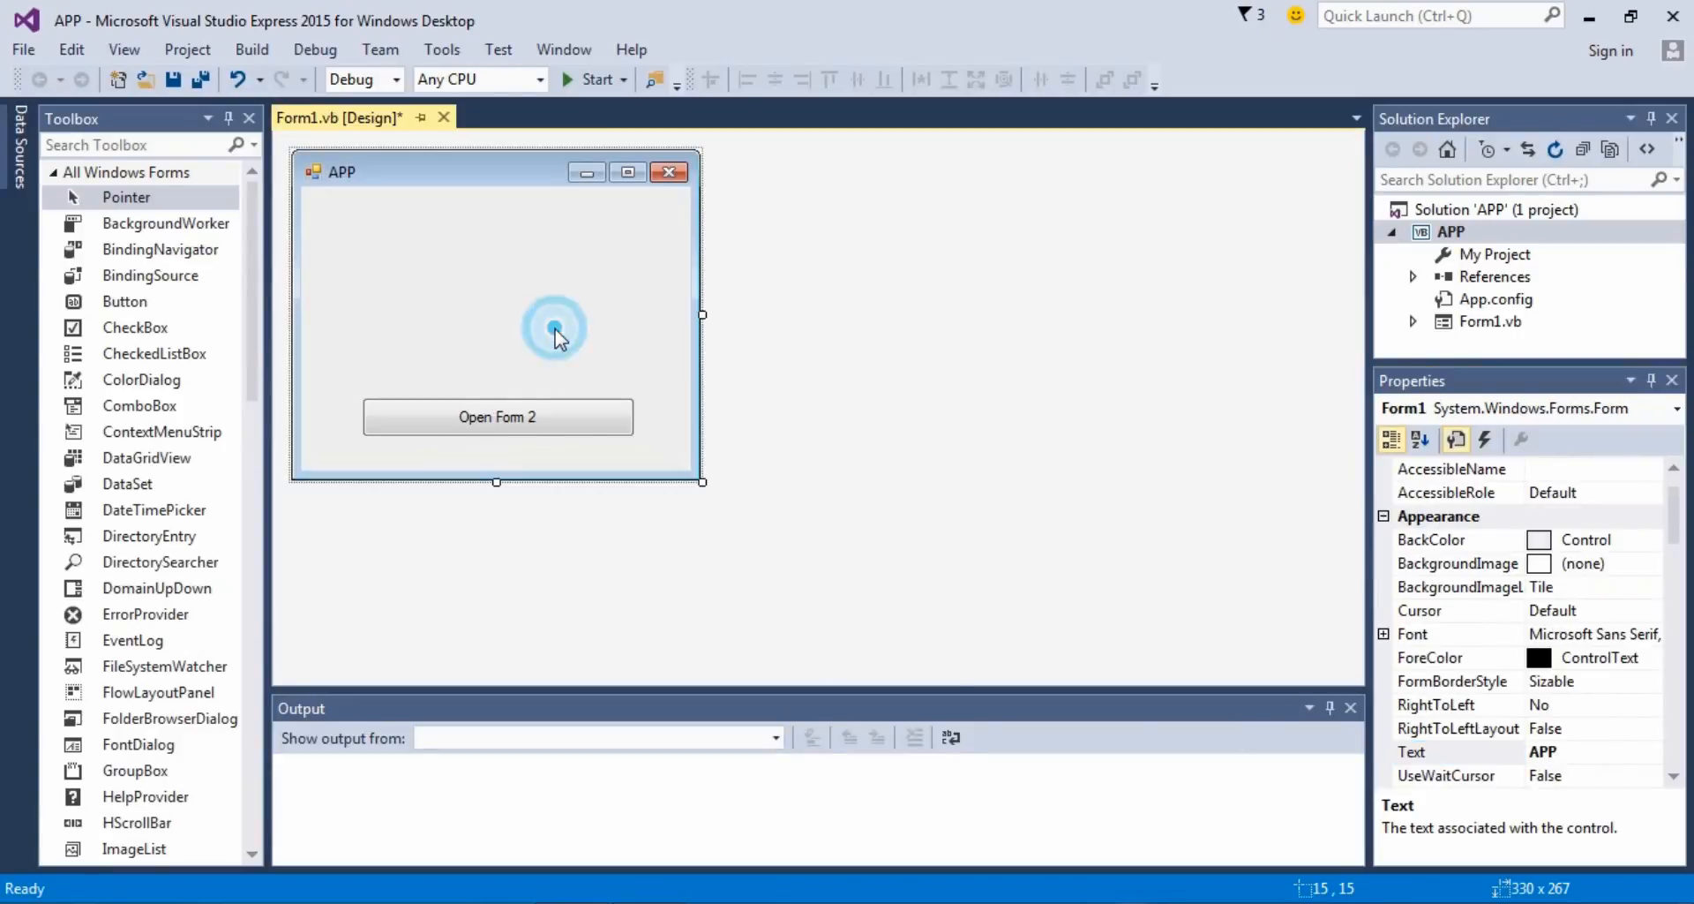
click(497, 417)
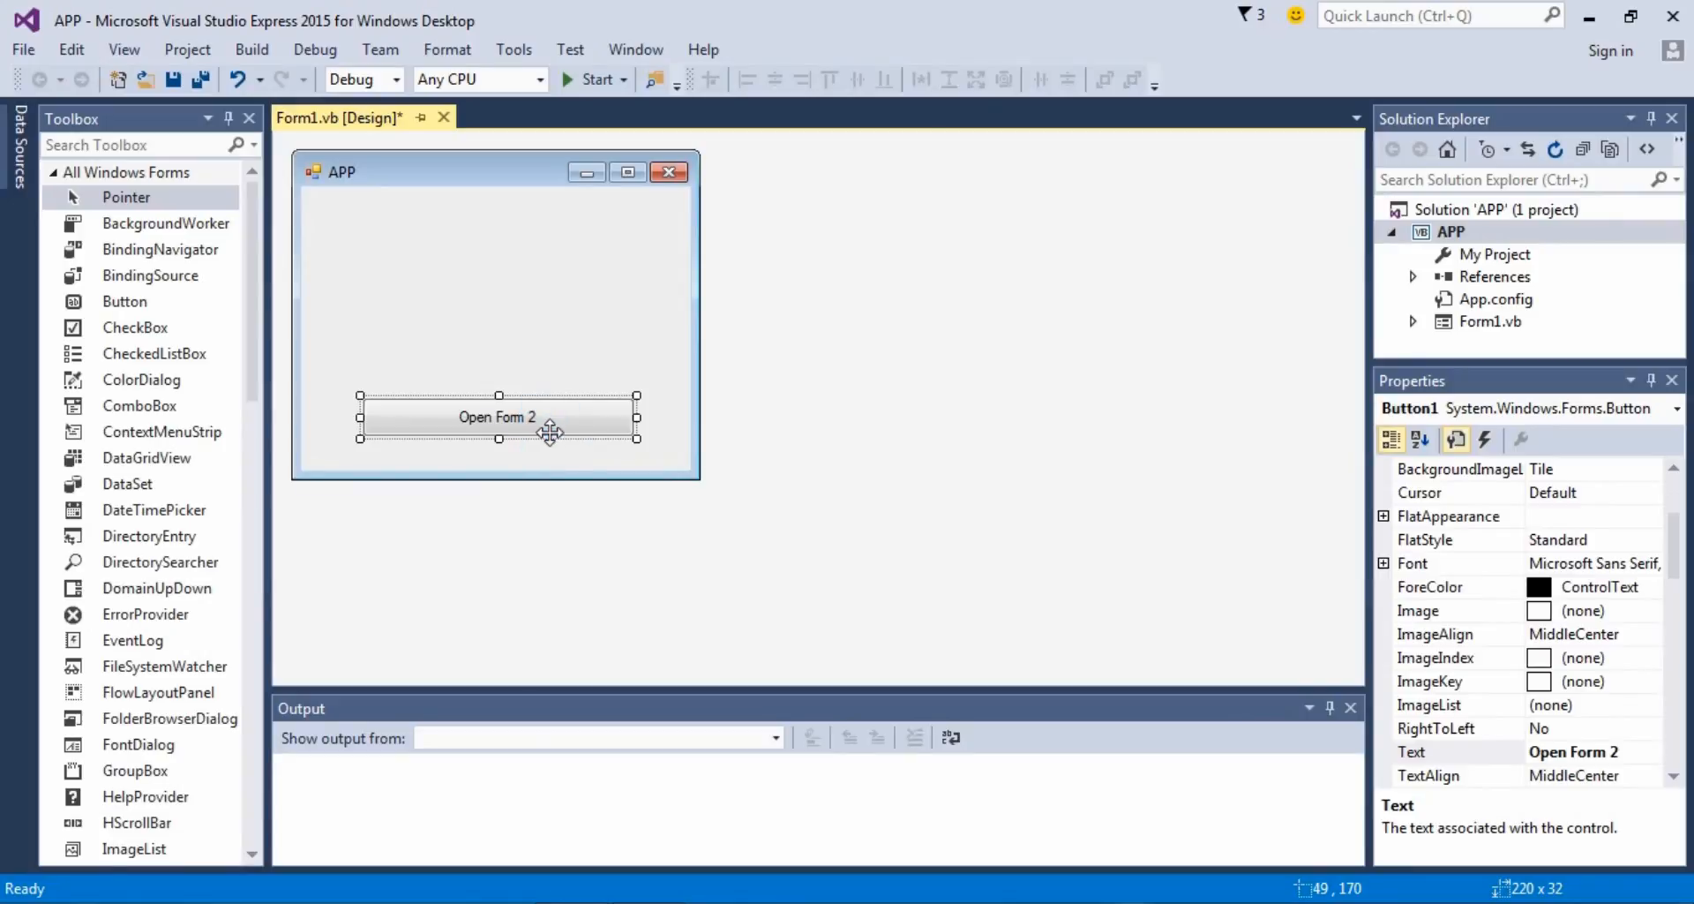
Step: Add two buttons above Open Form 2 captioned Chnage Form Name and Exit
click(125, 302)
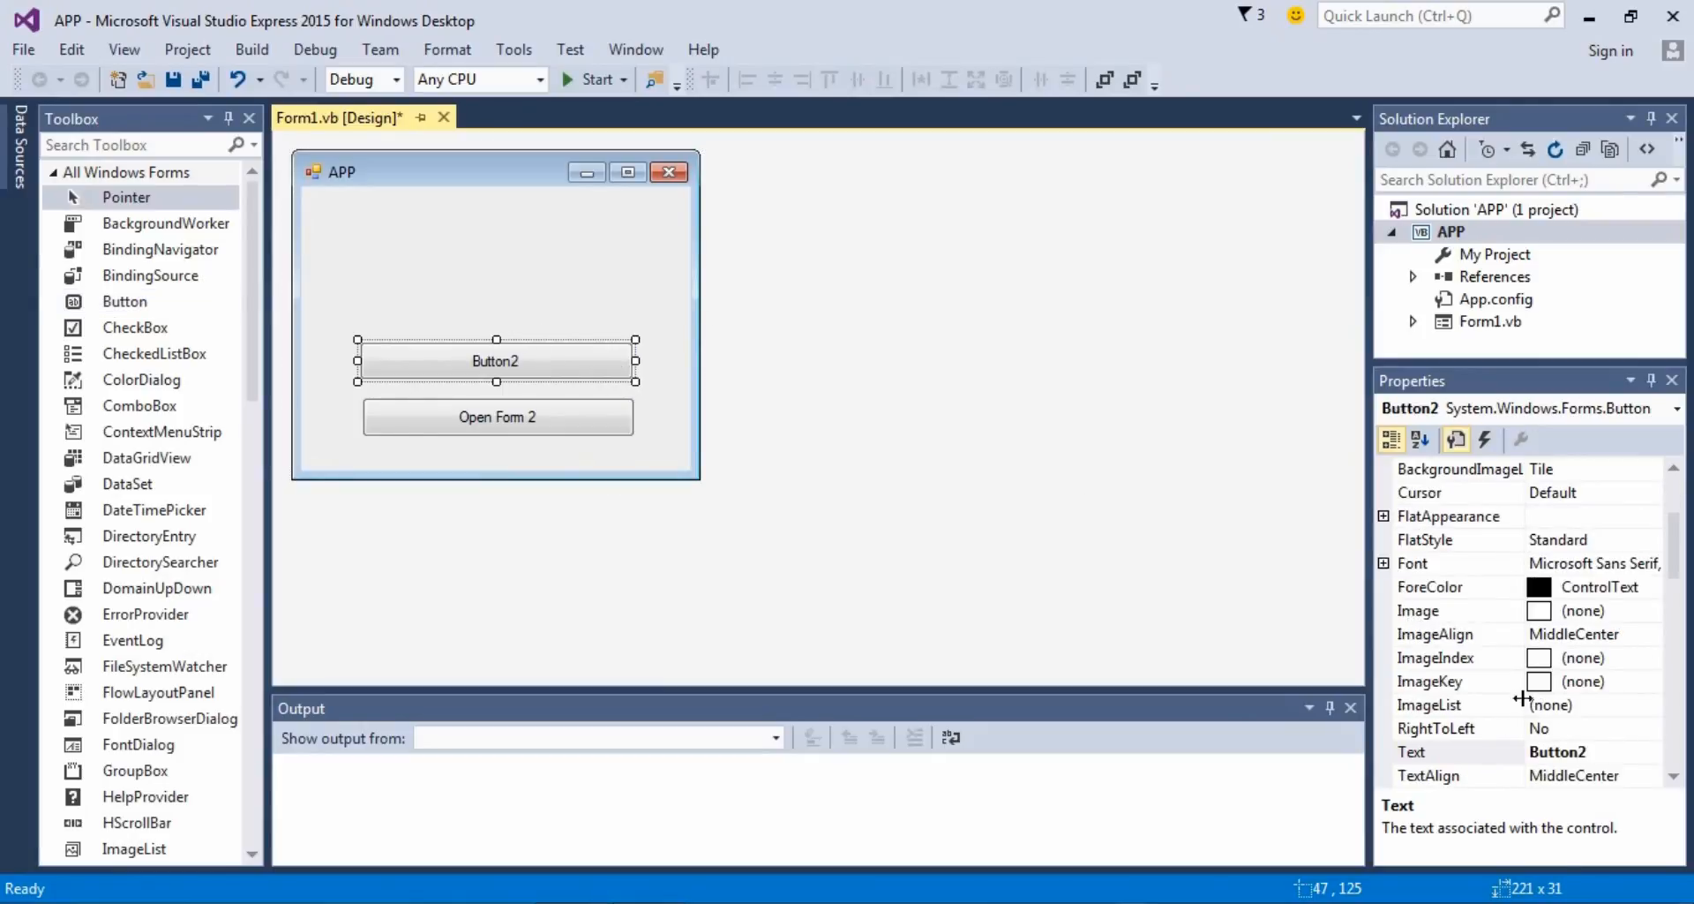
click(1589, 751)
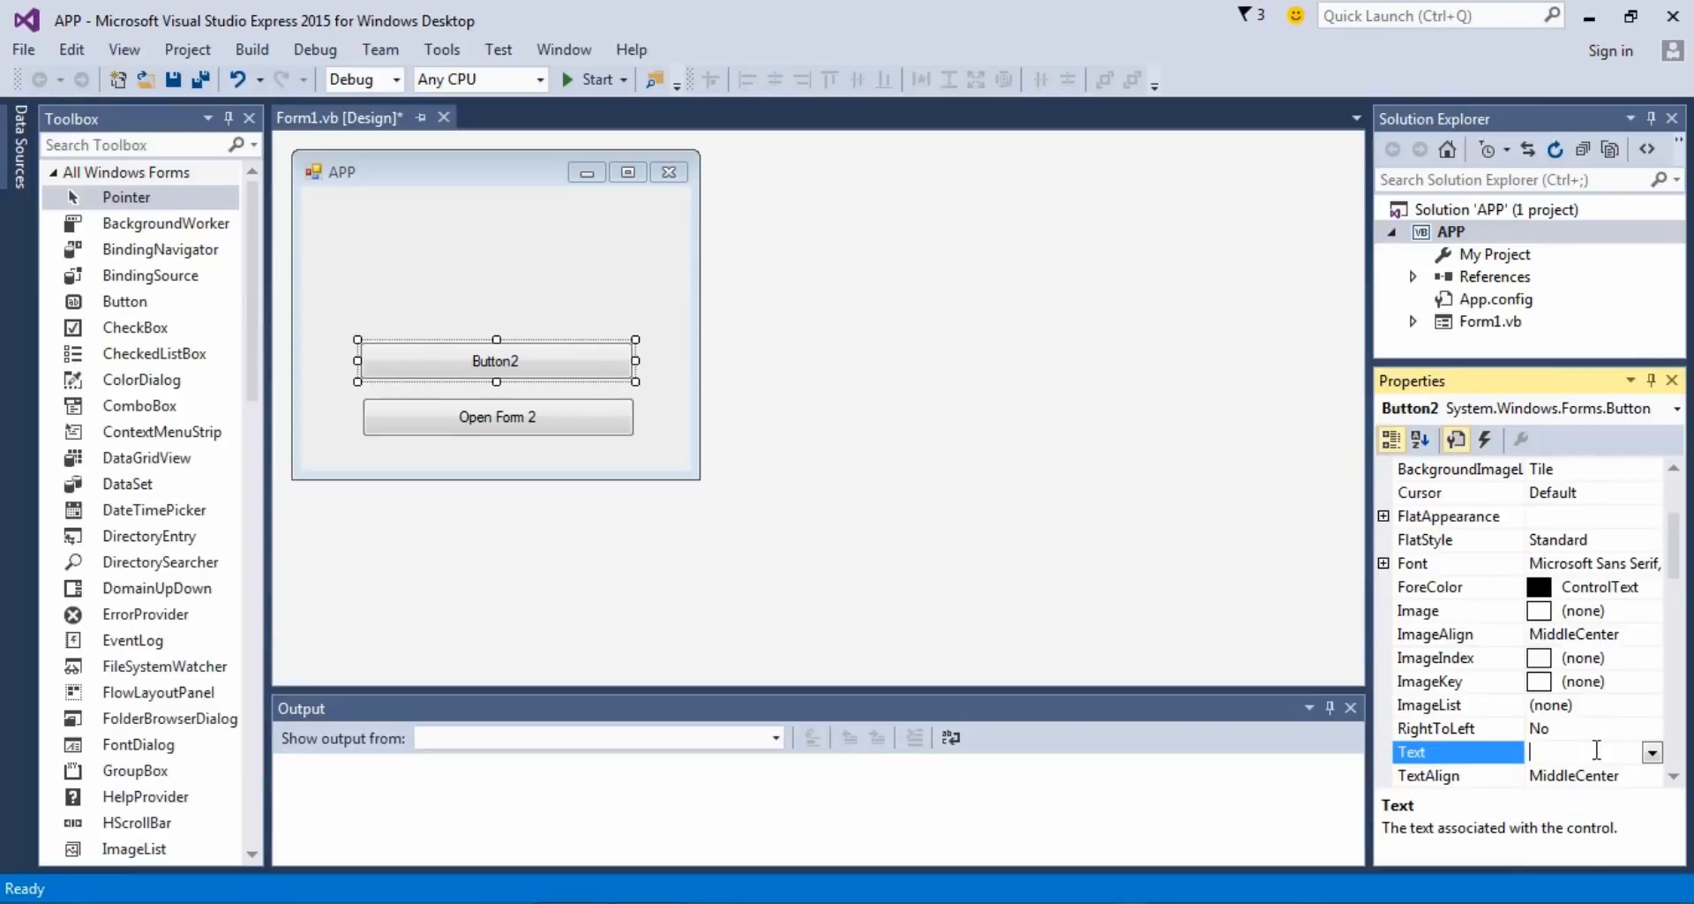
text(Chnage Form Name)
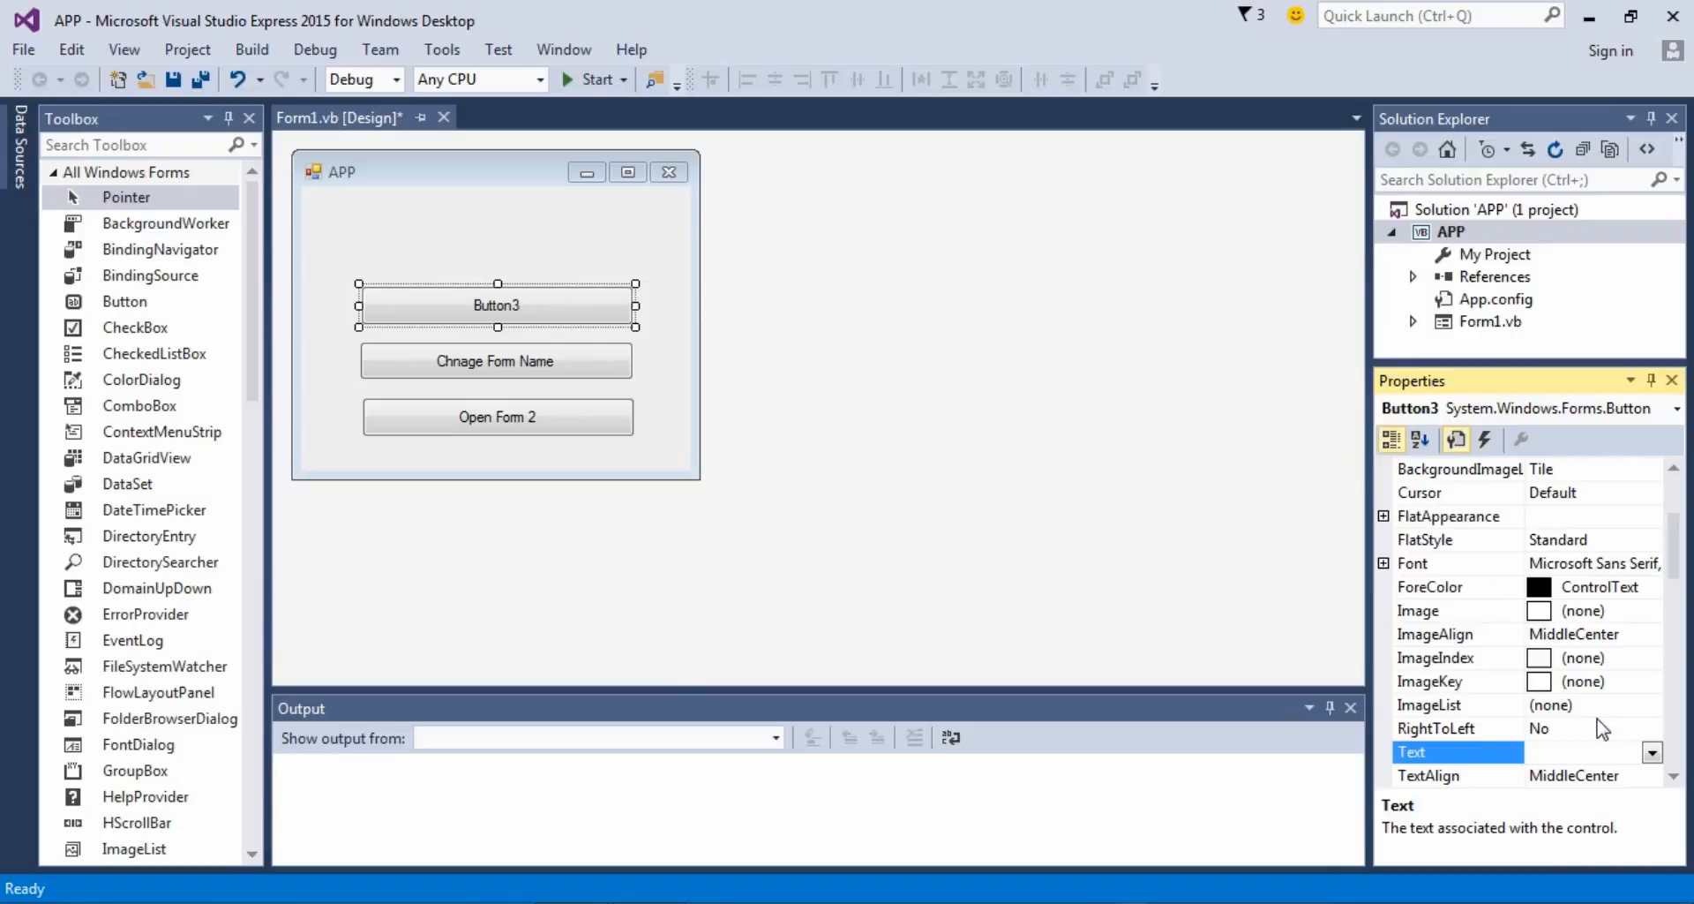
text(E)
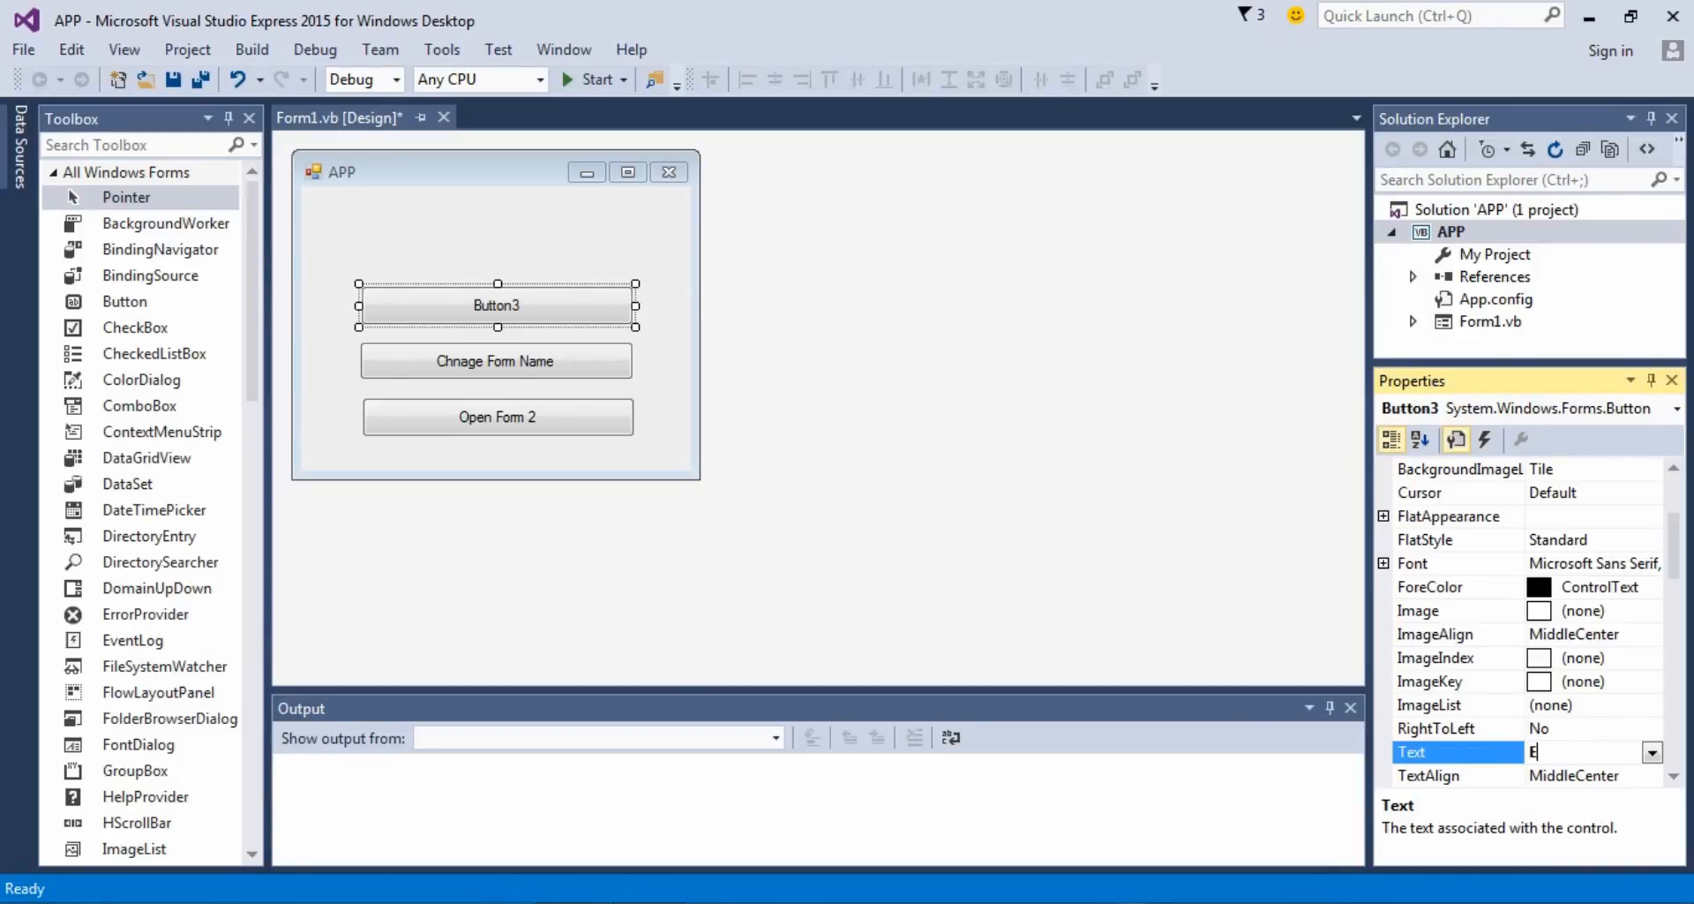
text(xit)
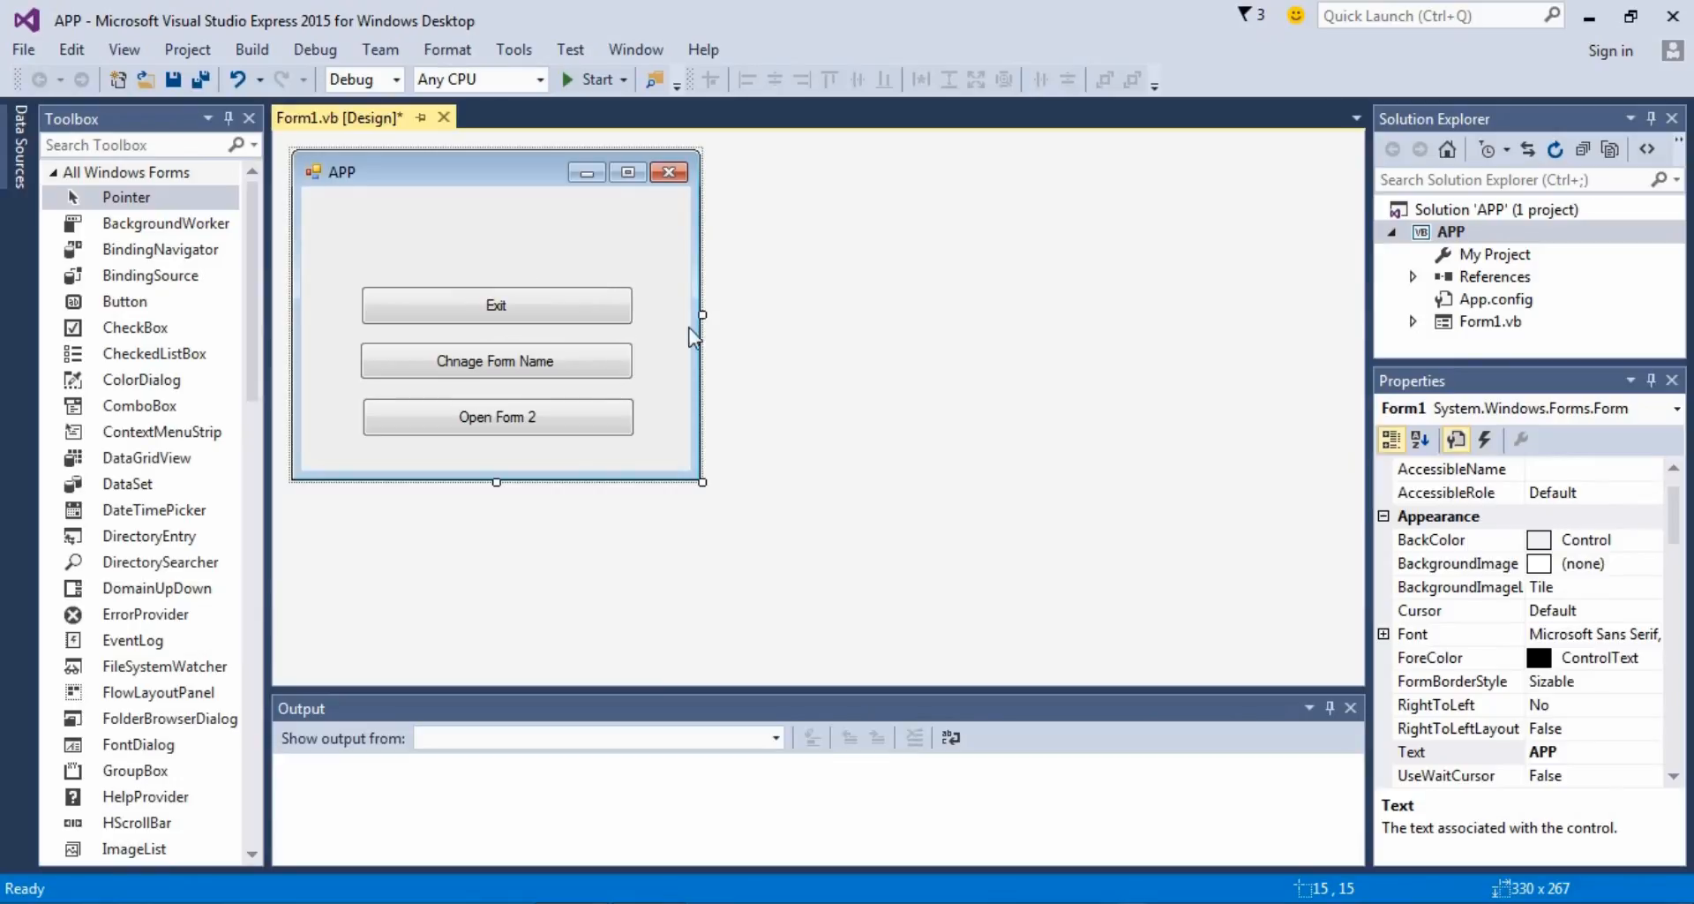
mouse_move(570, 454)
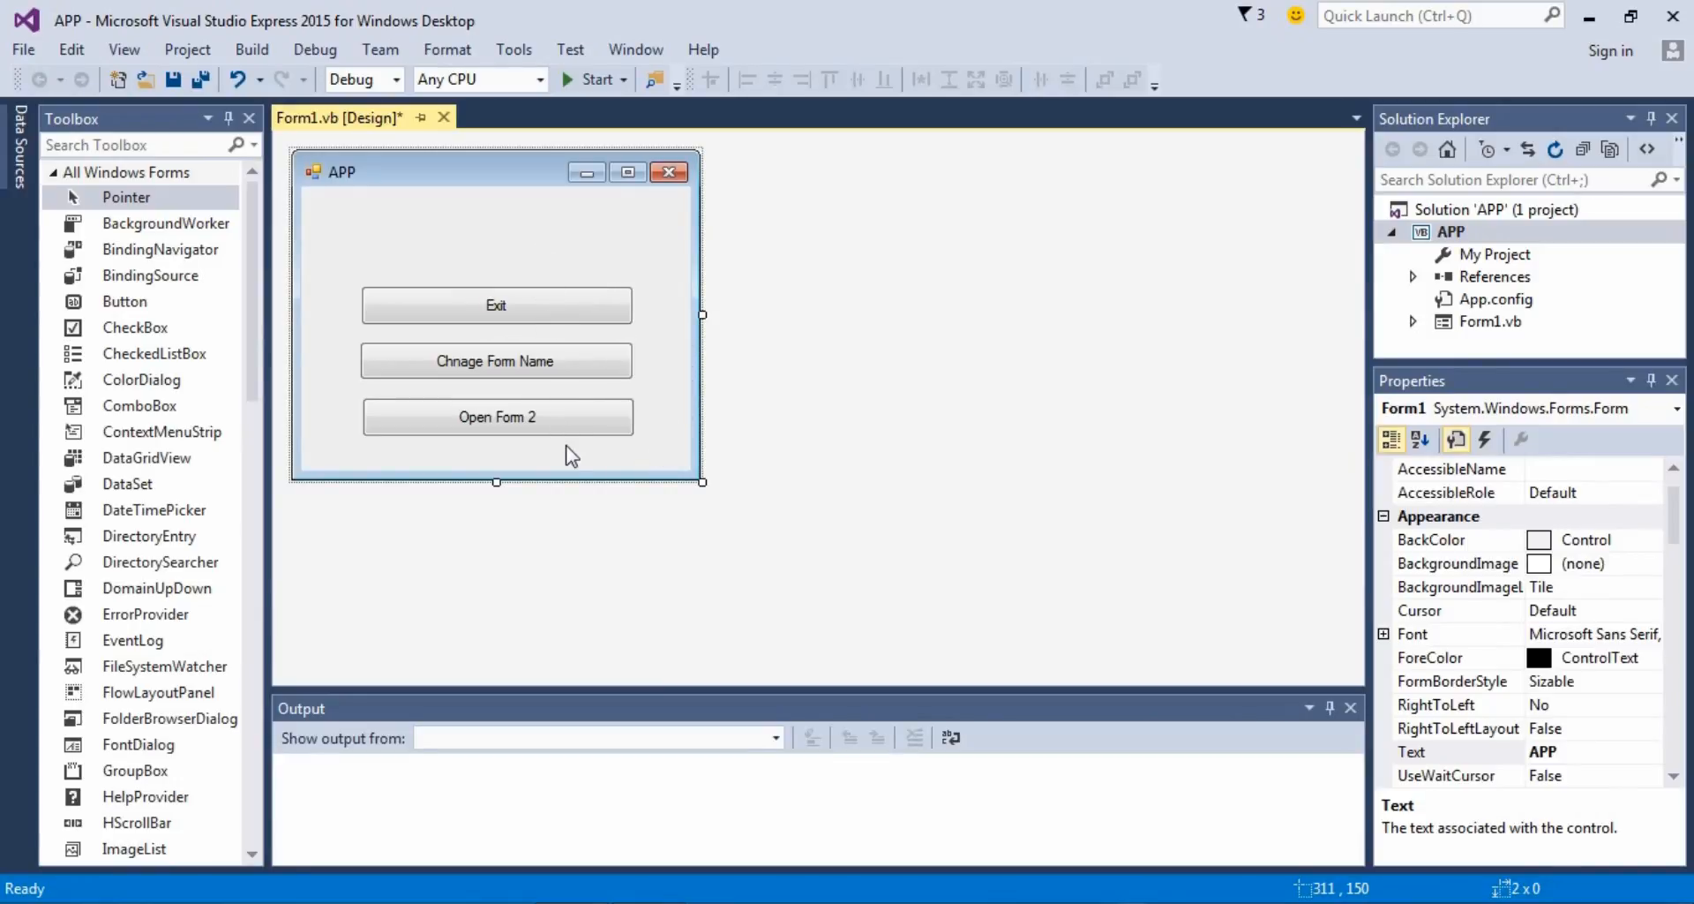
mouse_move(579, 425)
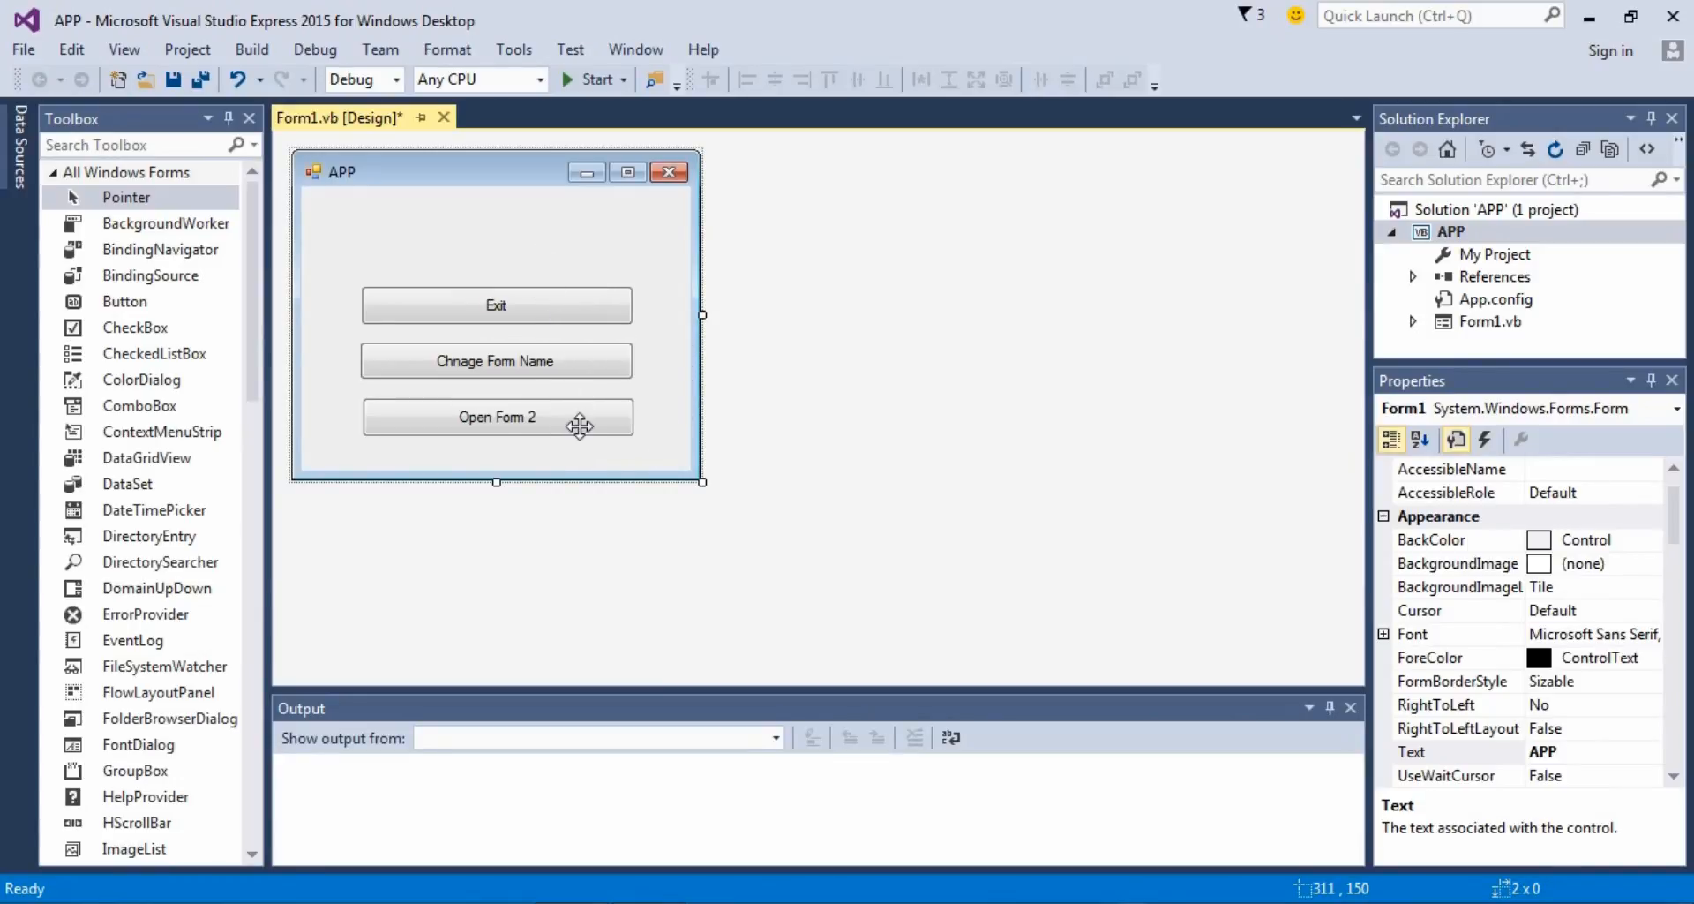
mouse_move(583, 286)
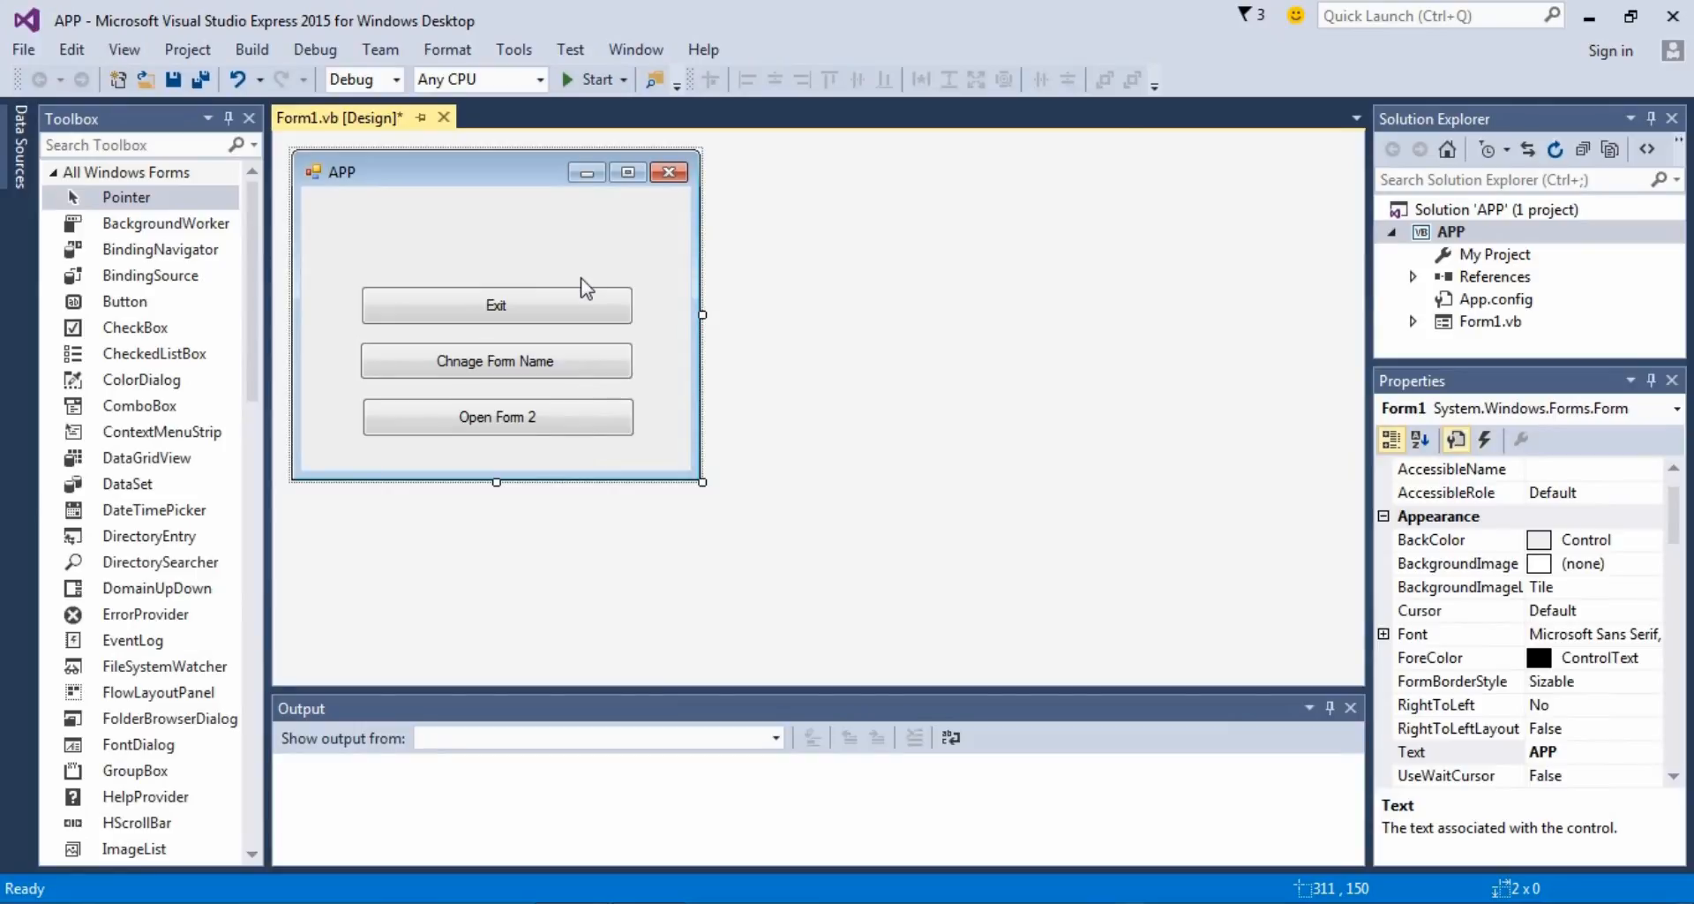
mouse_move(546, 247)
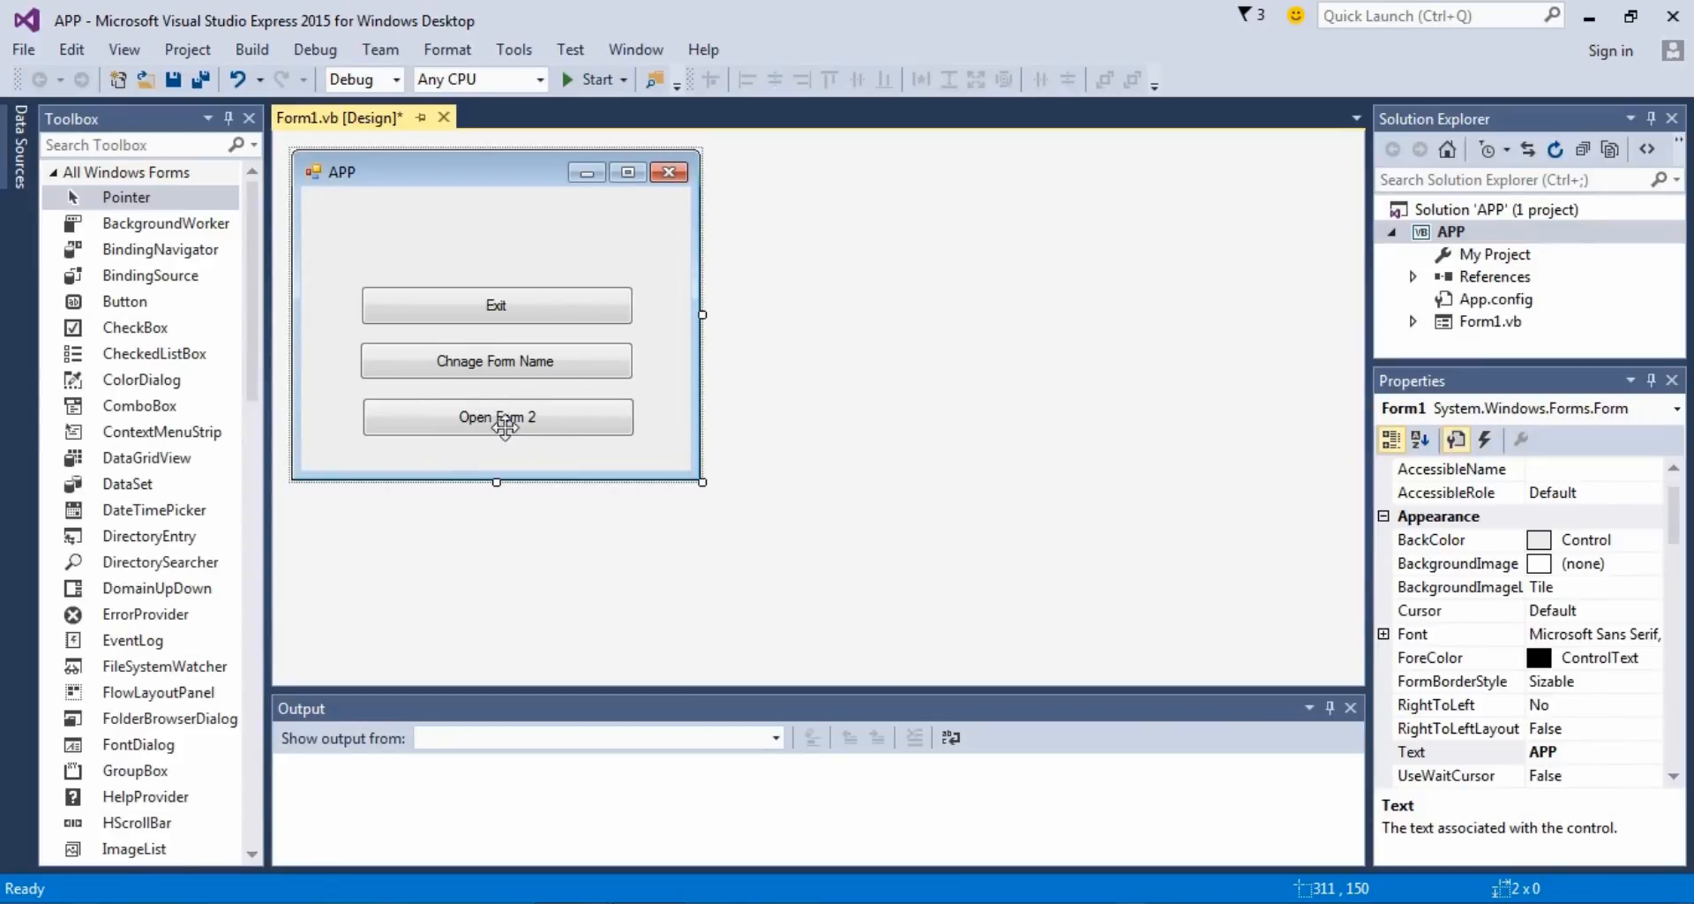
Step: In Button1_Click for Open Form 2, add the line Form2.show
double_click(496, 416)
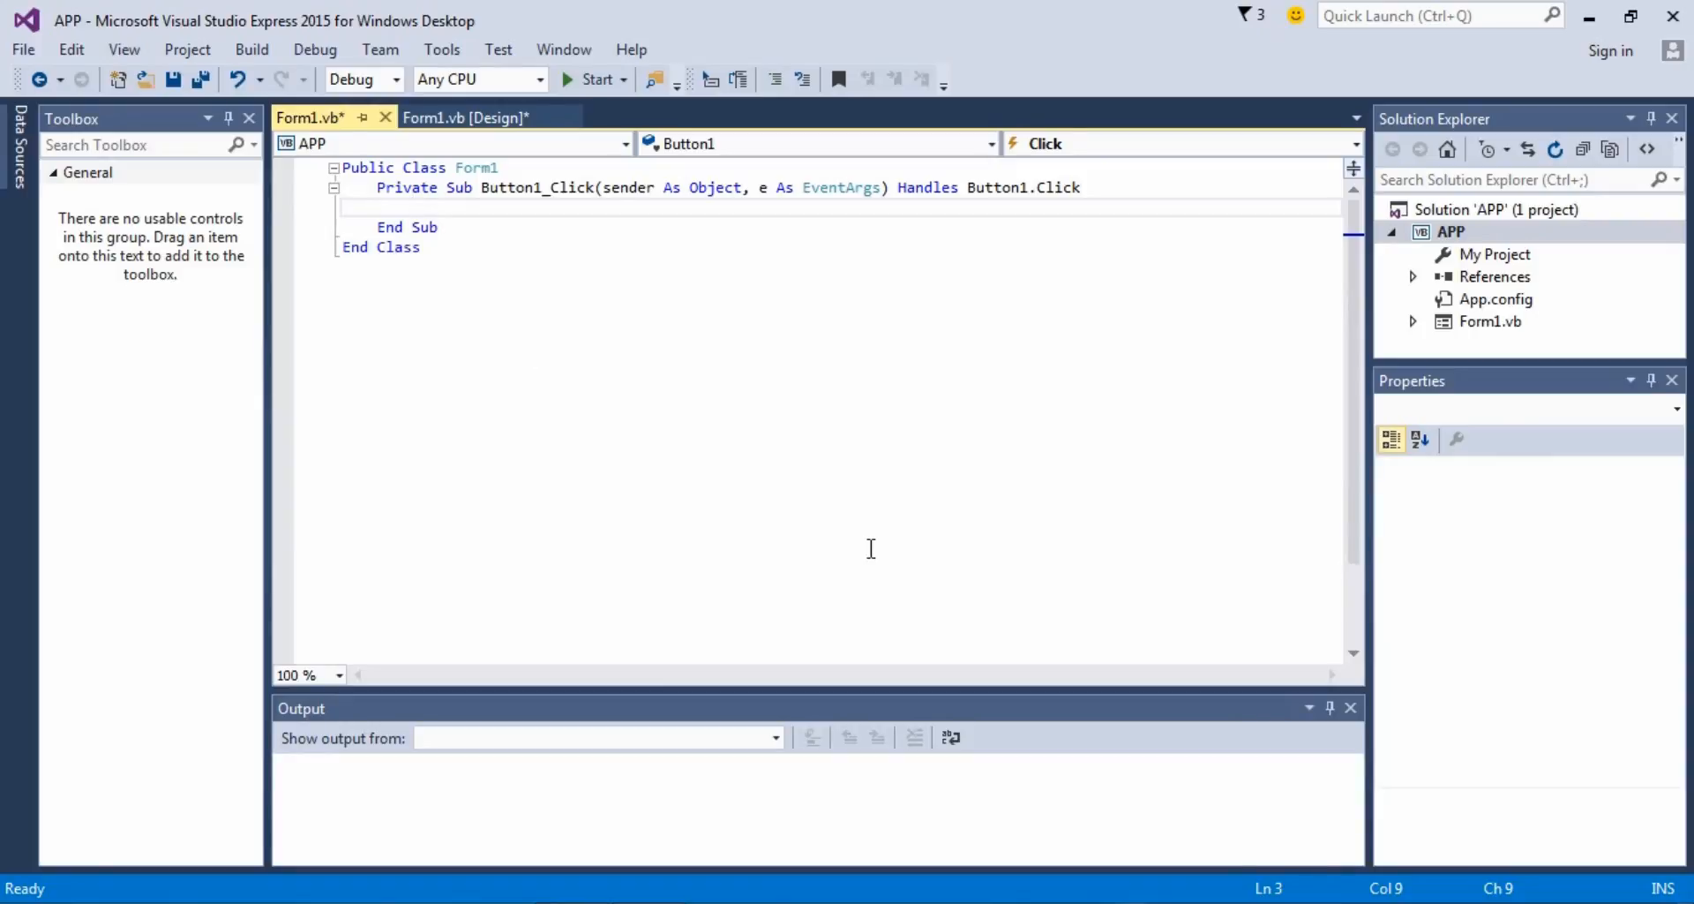
text(form2.show)
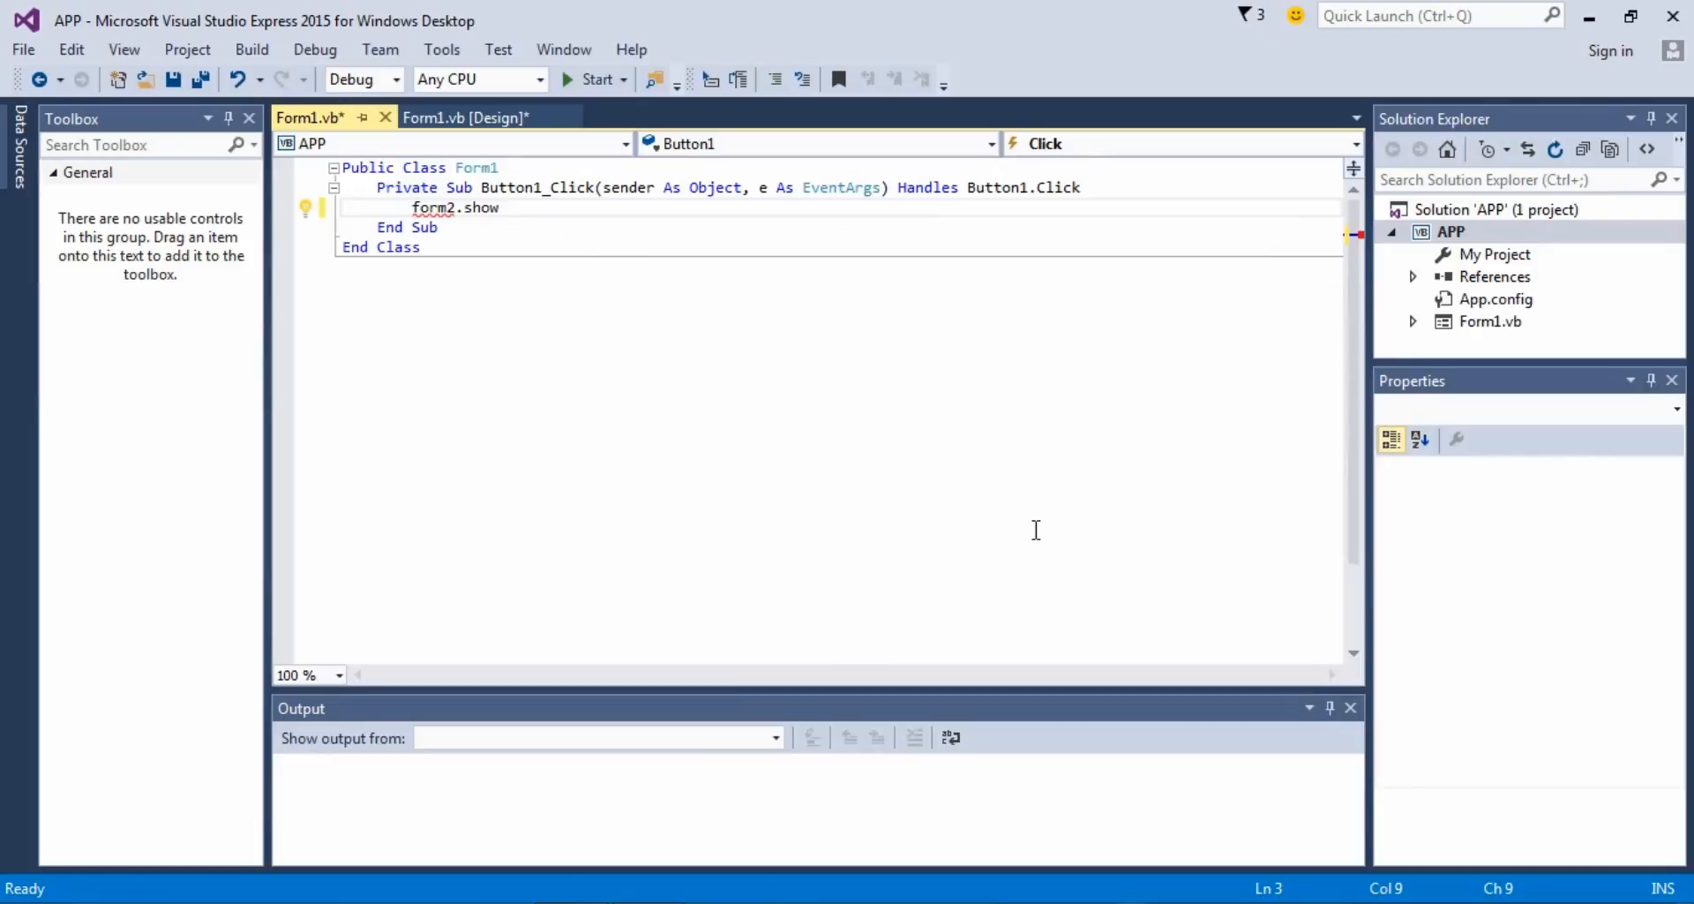
click(1033, 537)
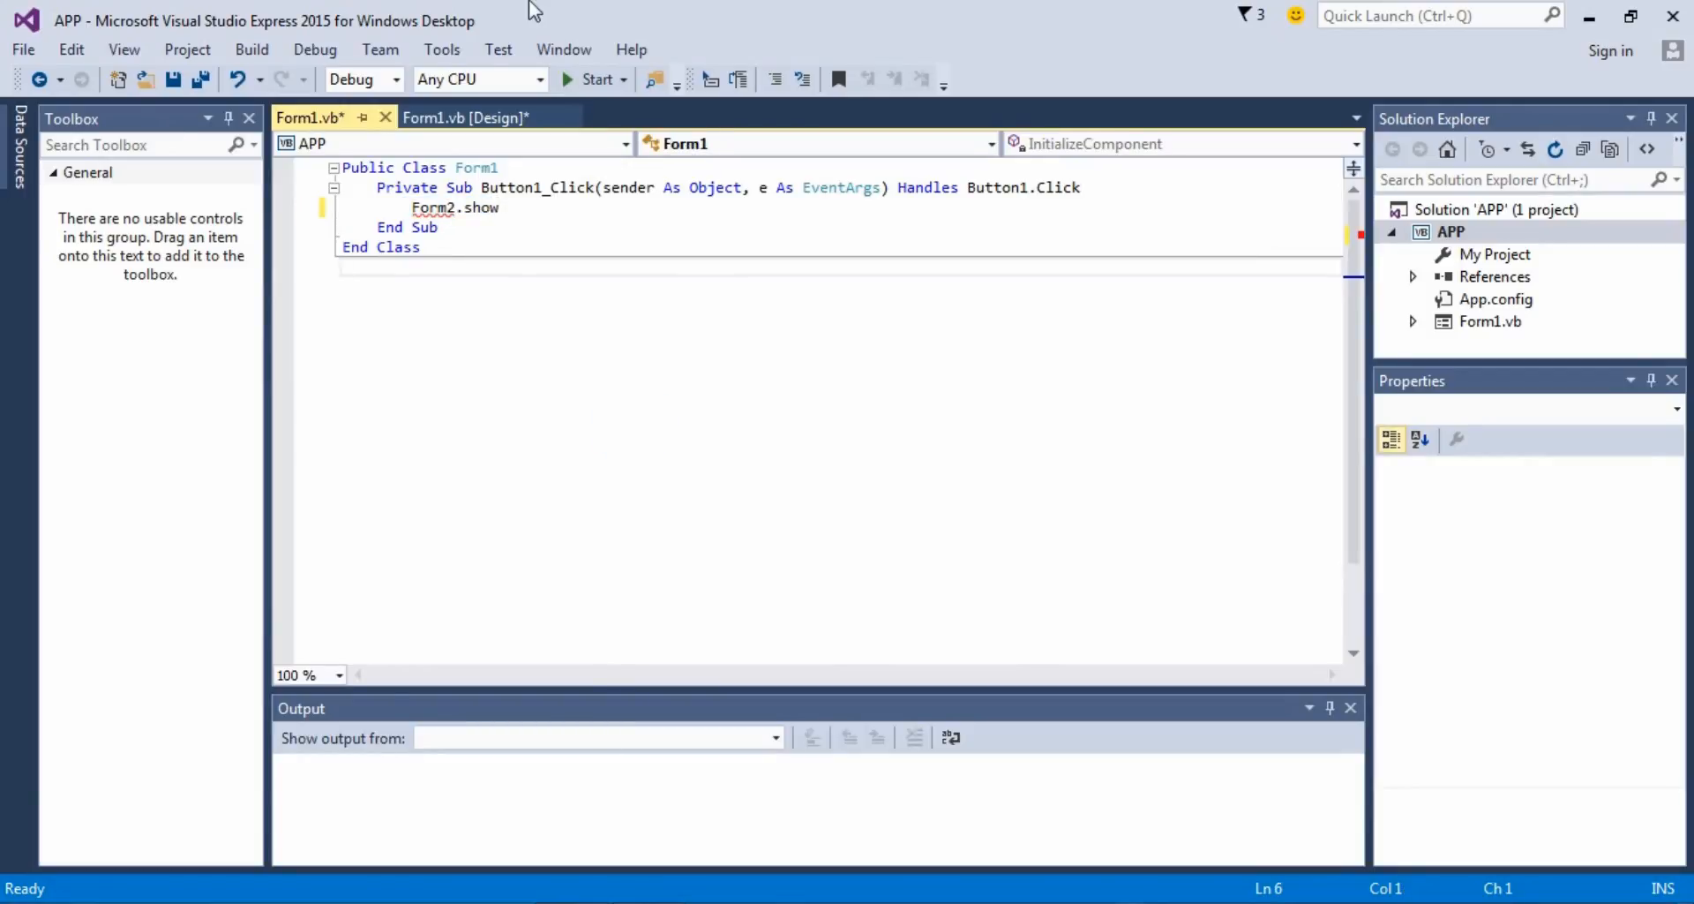
mouse_move(187, 50)
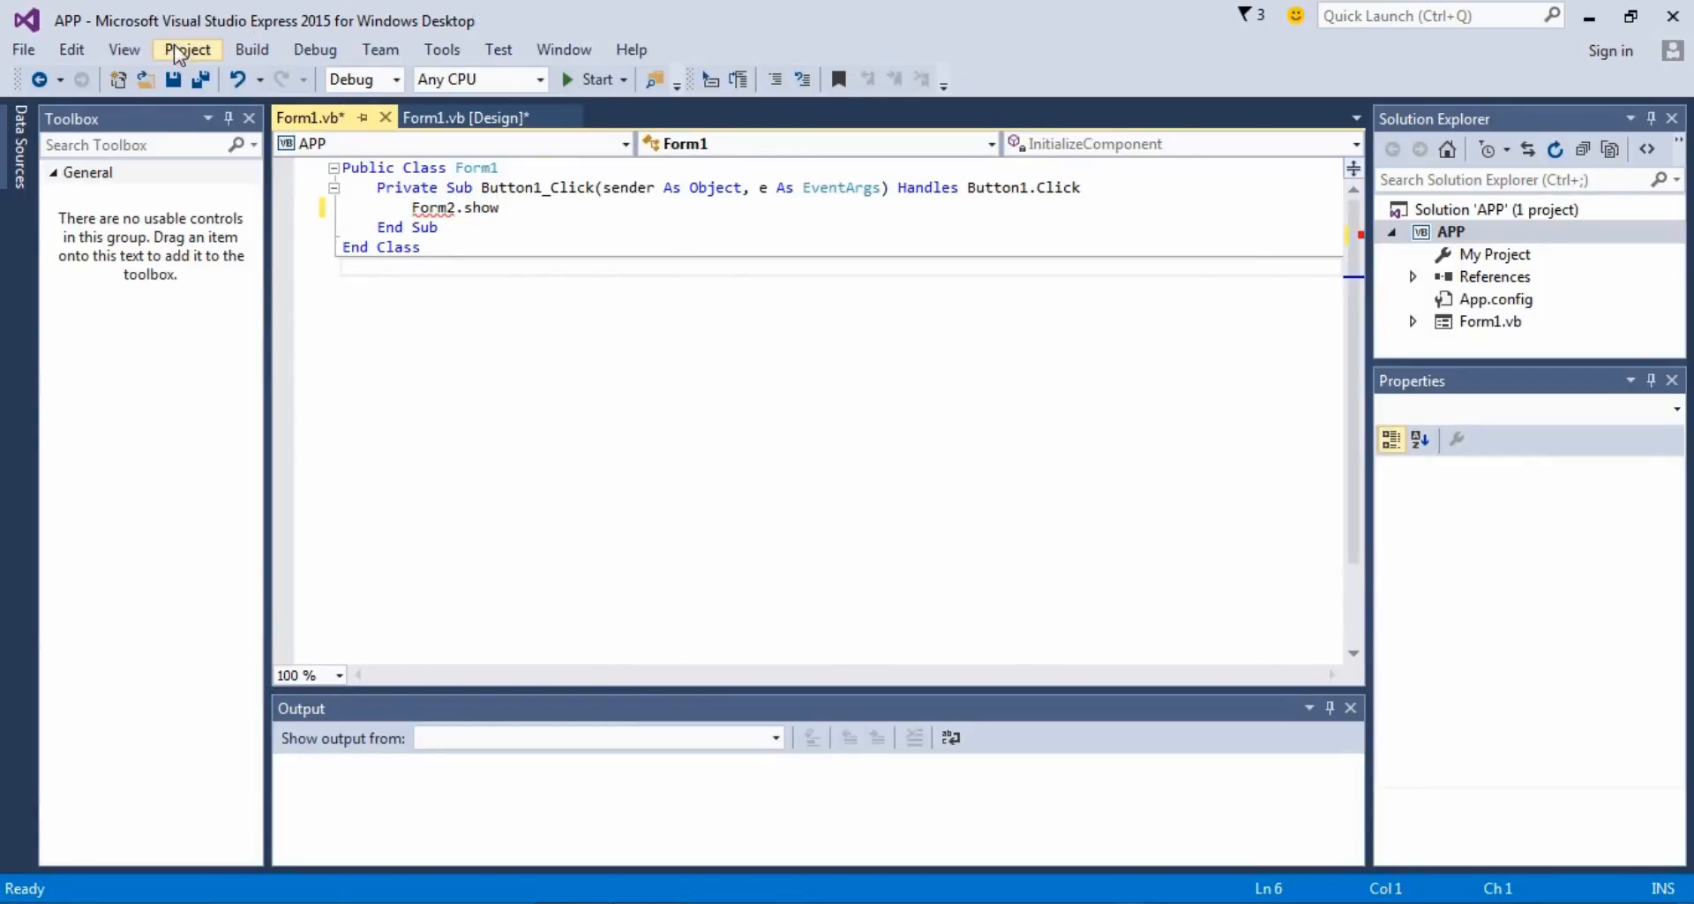
Step: Add a new Windows Form named Form2.vb to the APP project
click(186, 49)
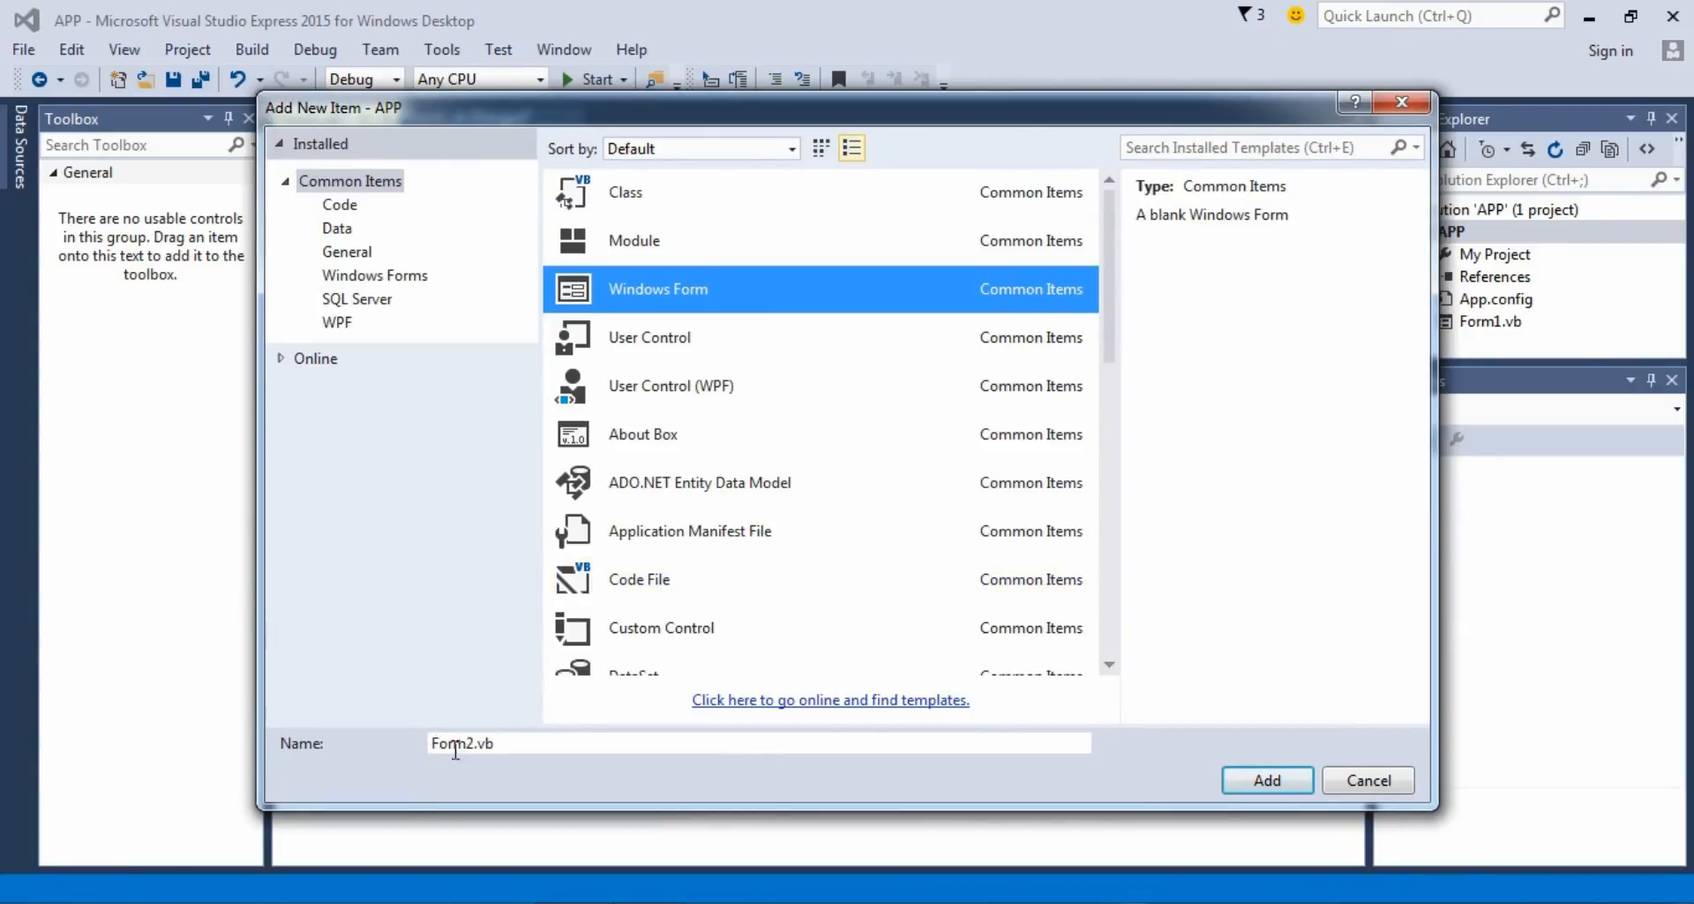
click(1262, 776)
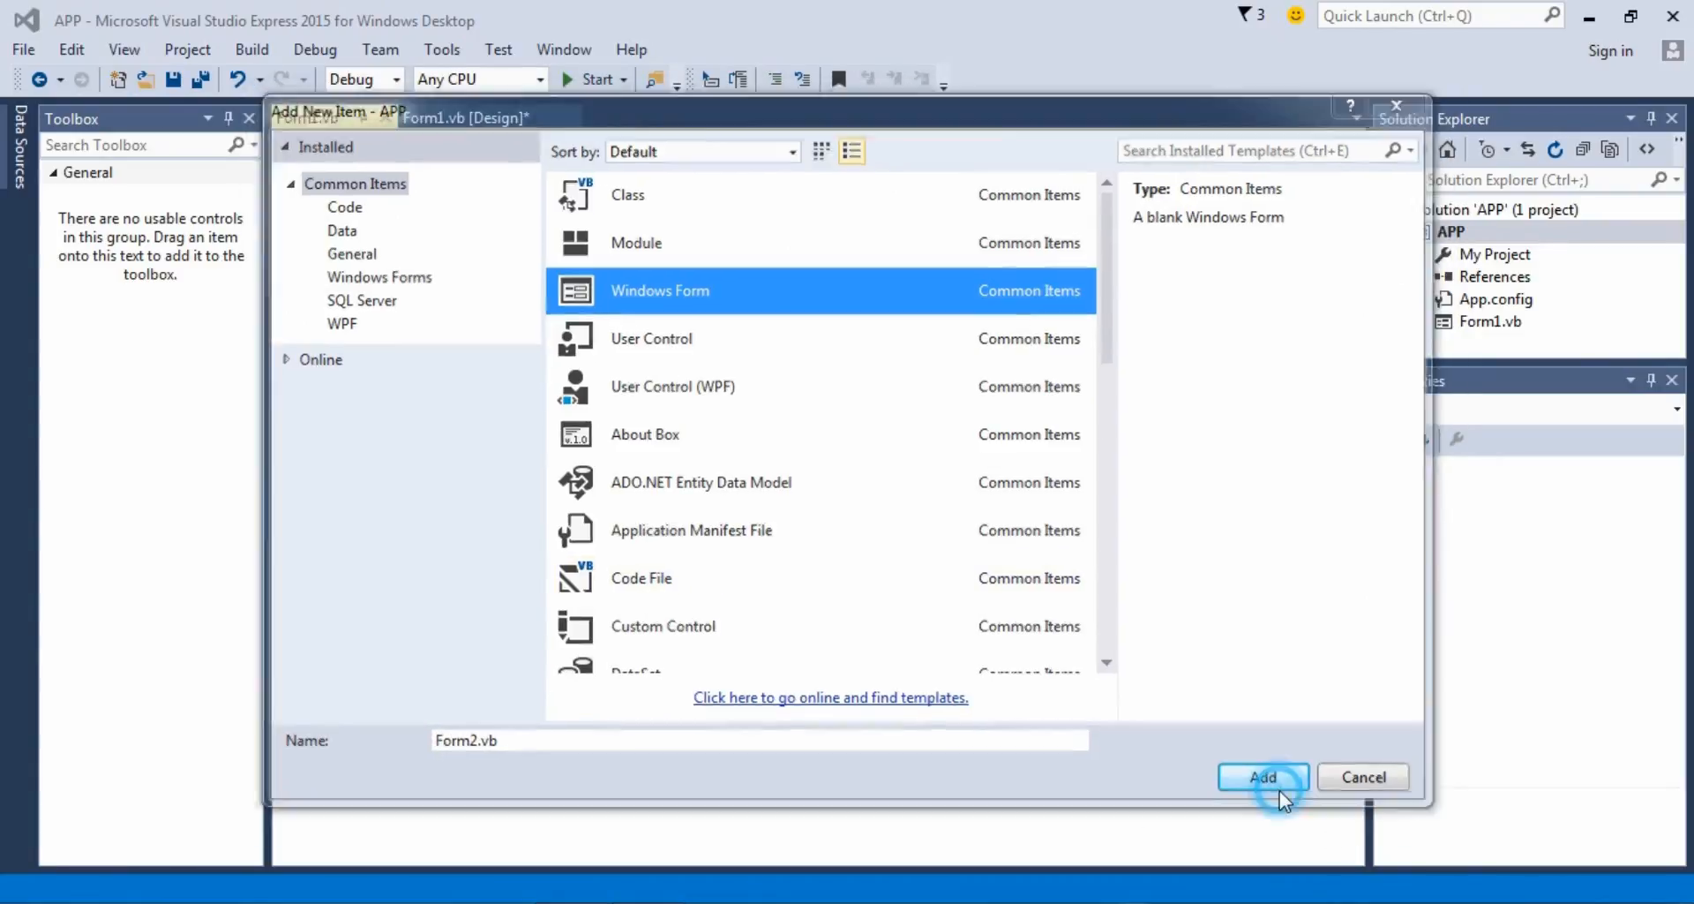
click(1262, 777)
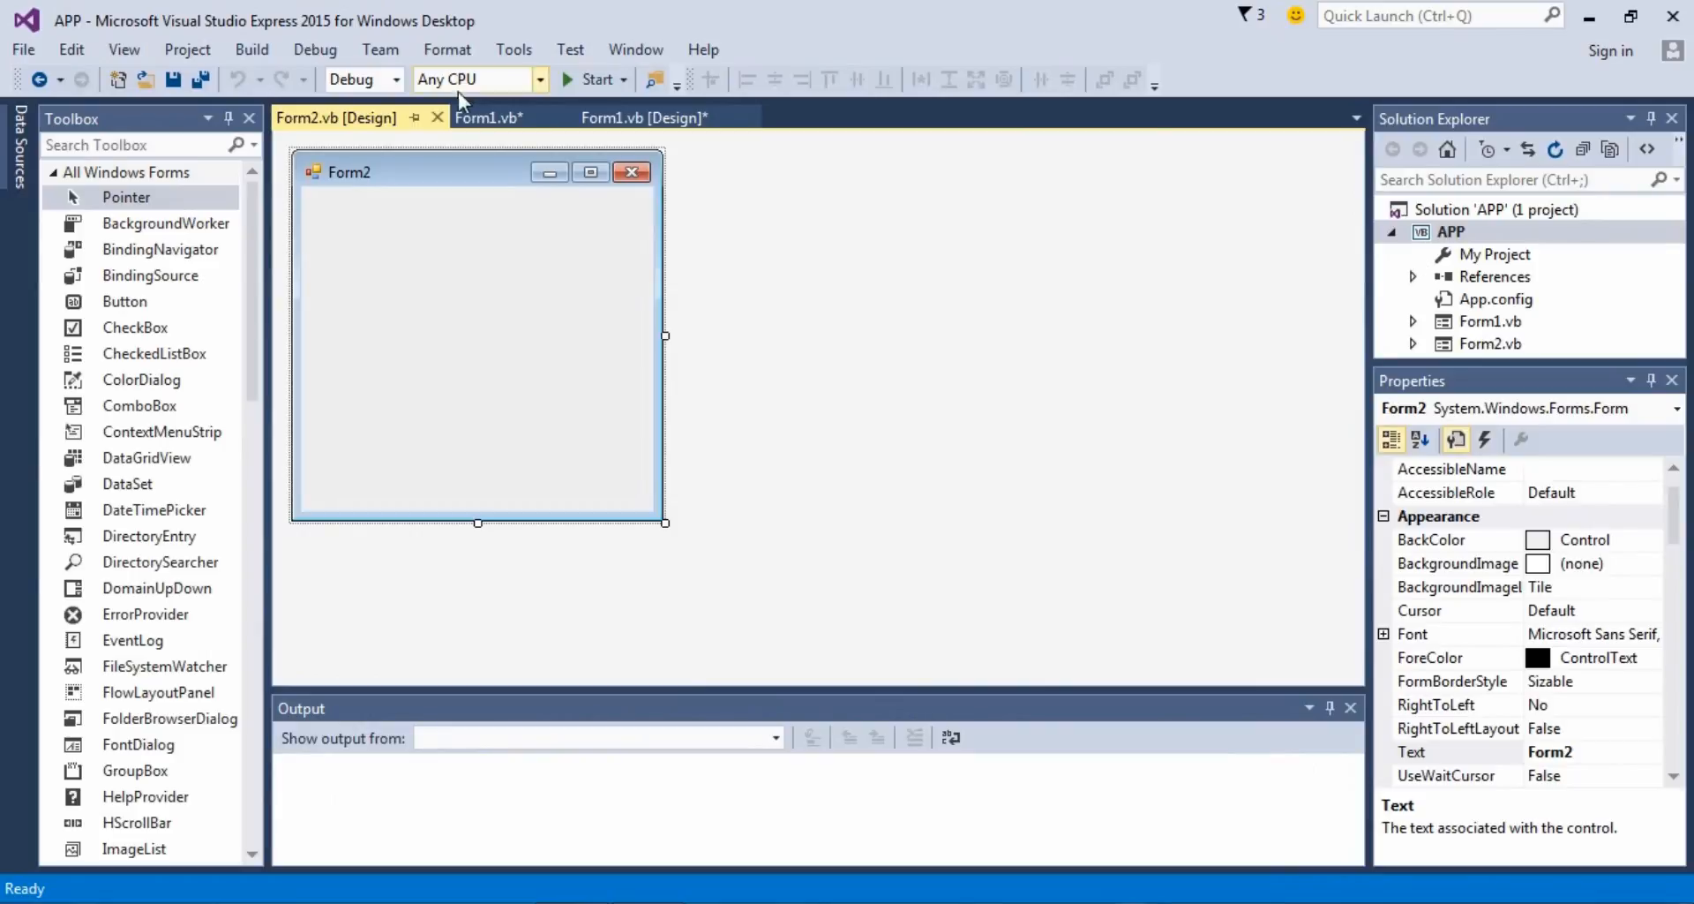
Step: Rearrange the Form1.vb and Form2.vb tabs, ending on Form1's code with Form2 resolved
click(489, 117)
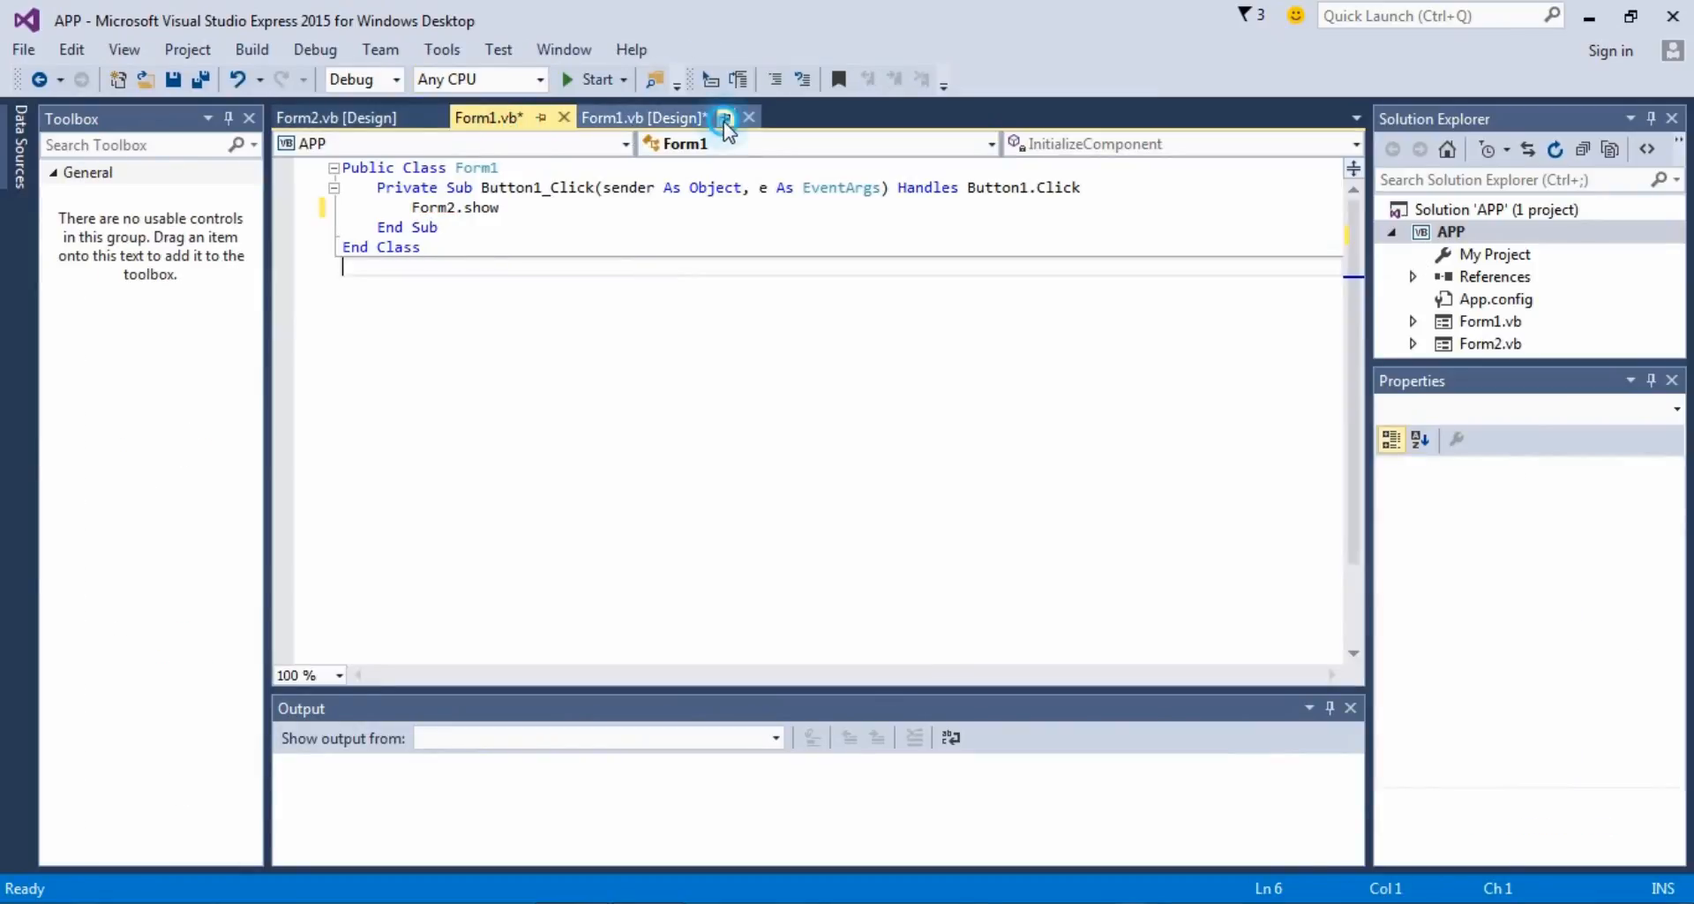
click(522, 116)
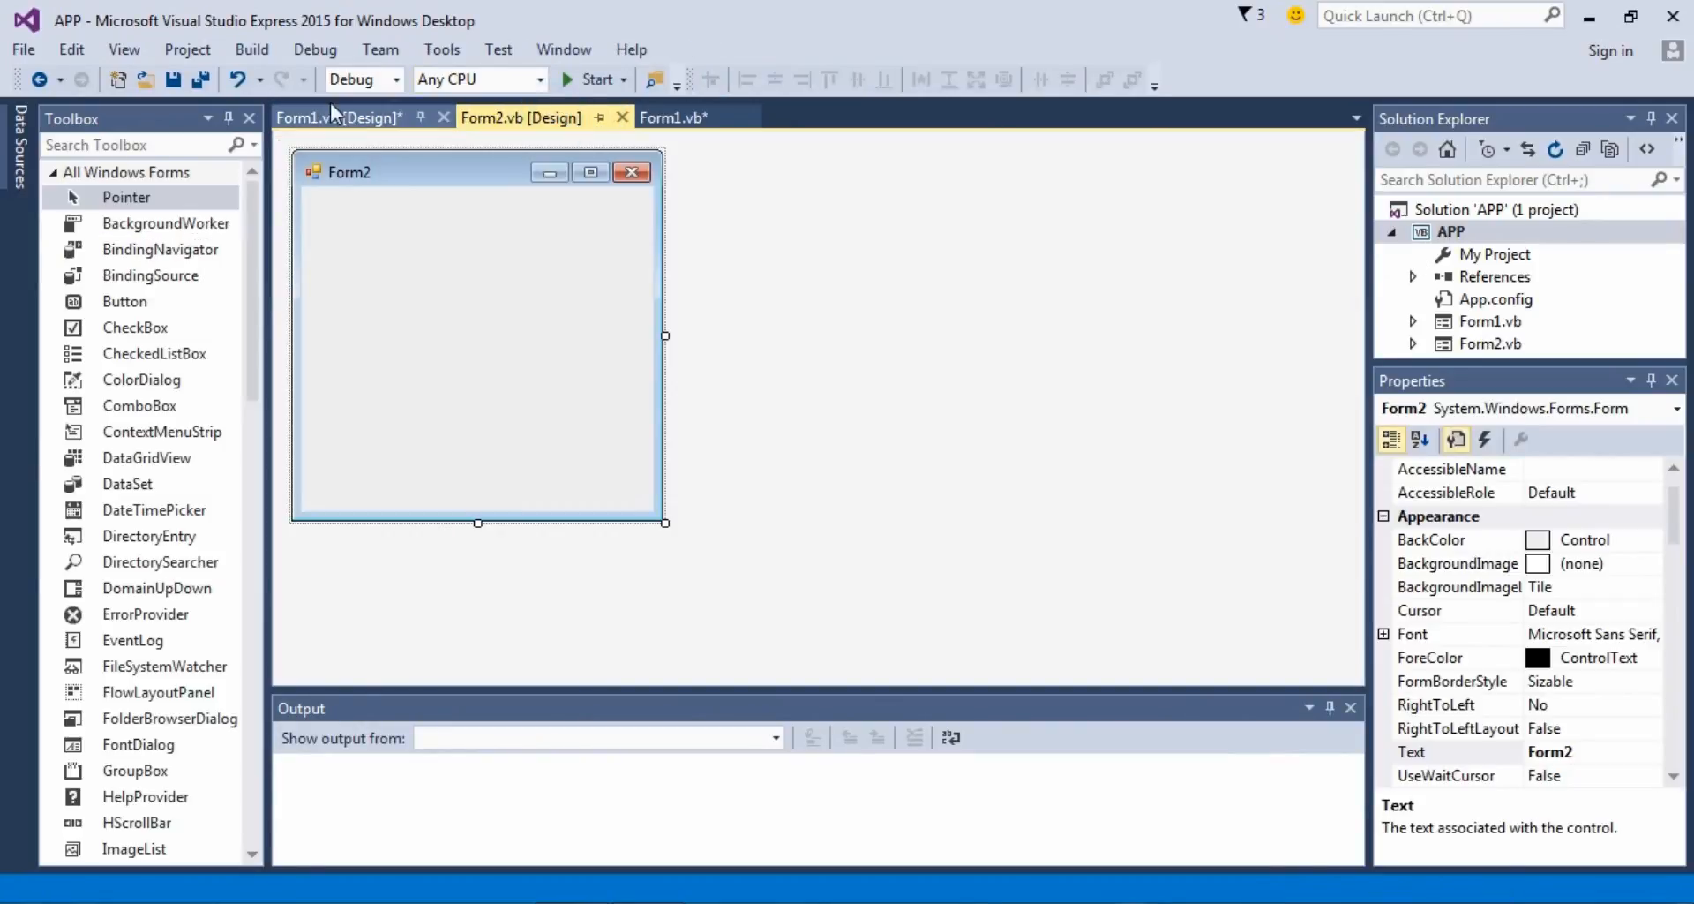
click(672, 117)
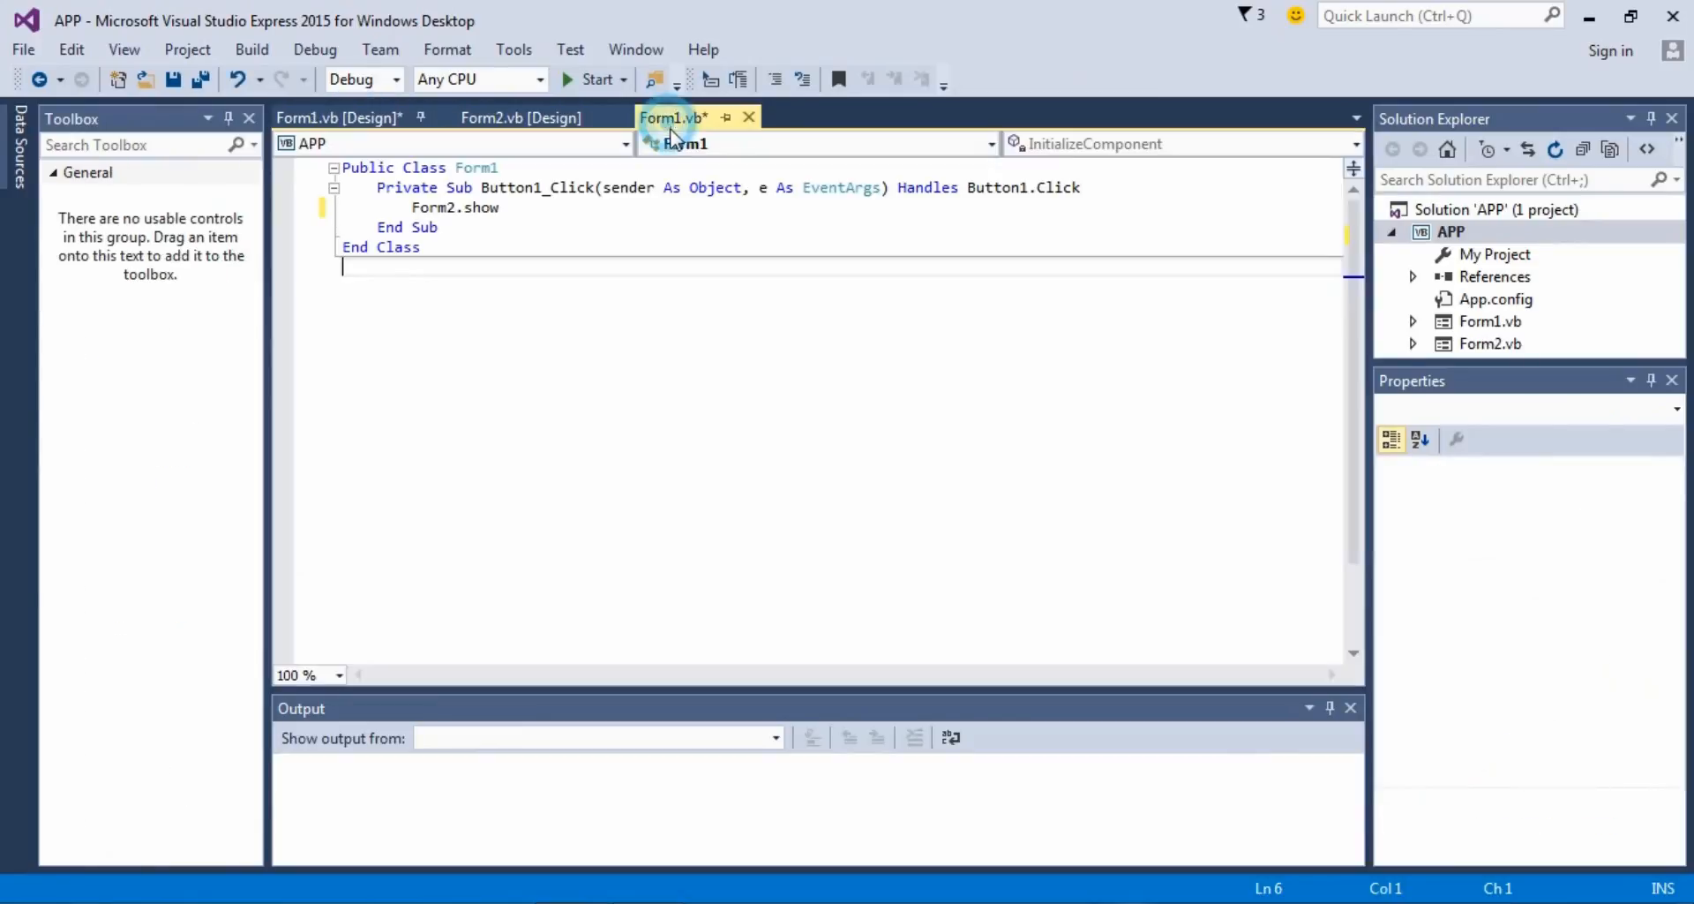
click(454, 207)
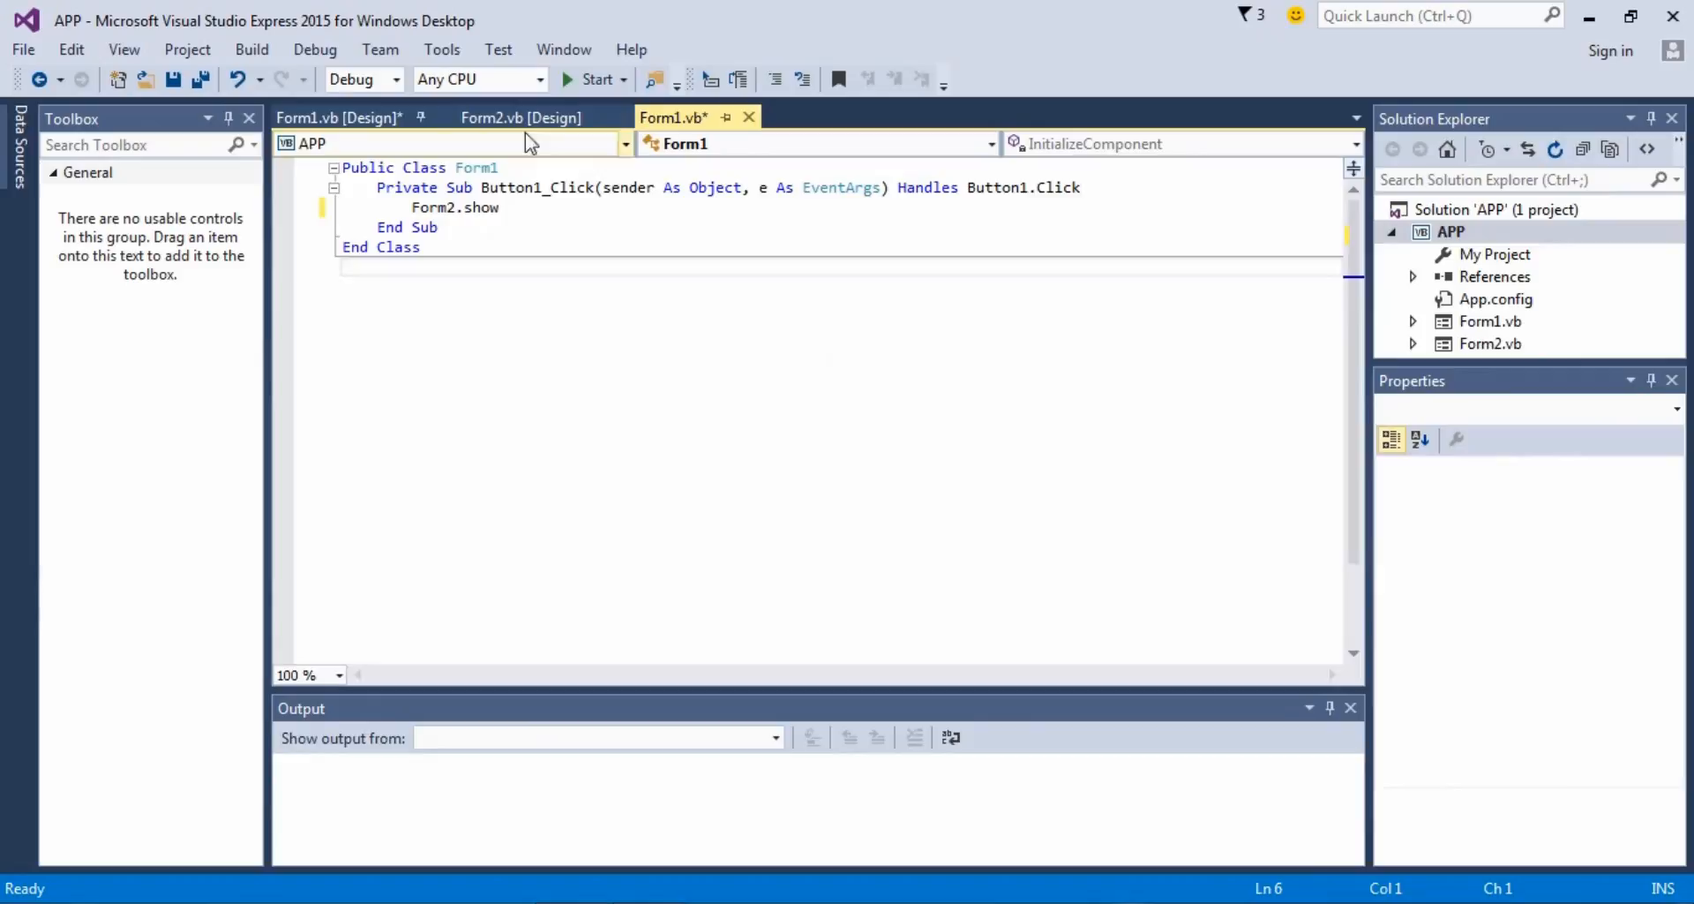
Step: From the Form1 designer, open Button2's click handler in code
click(339, 116)
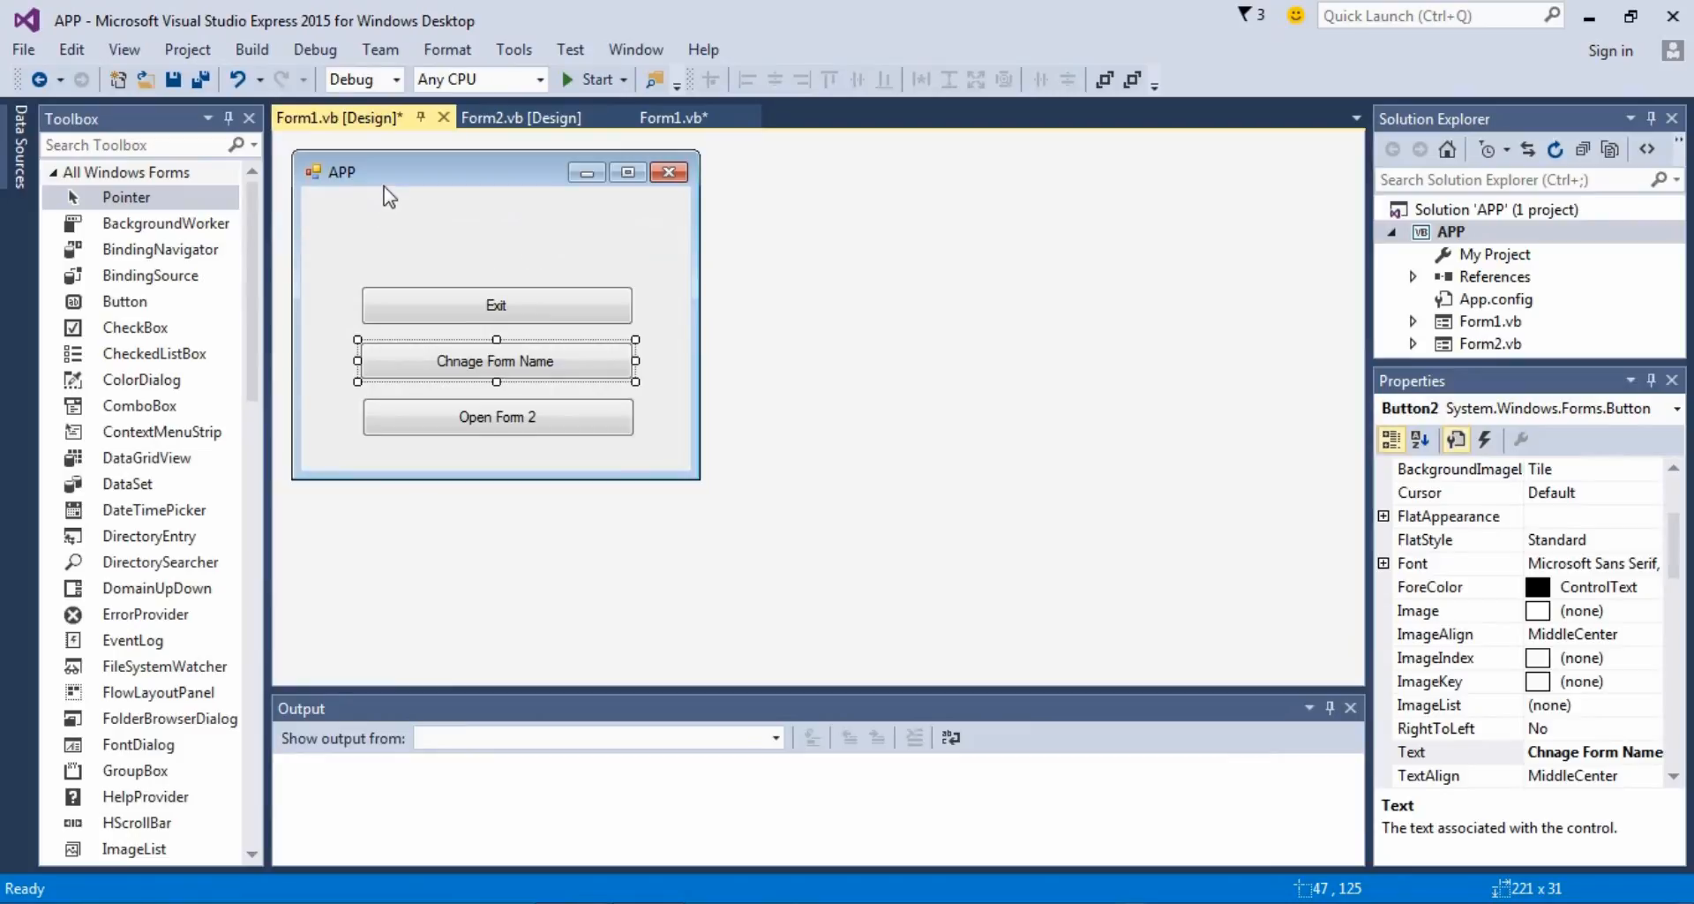
mouse_move(498, 397)
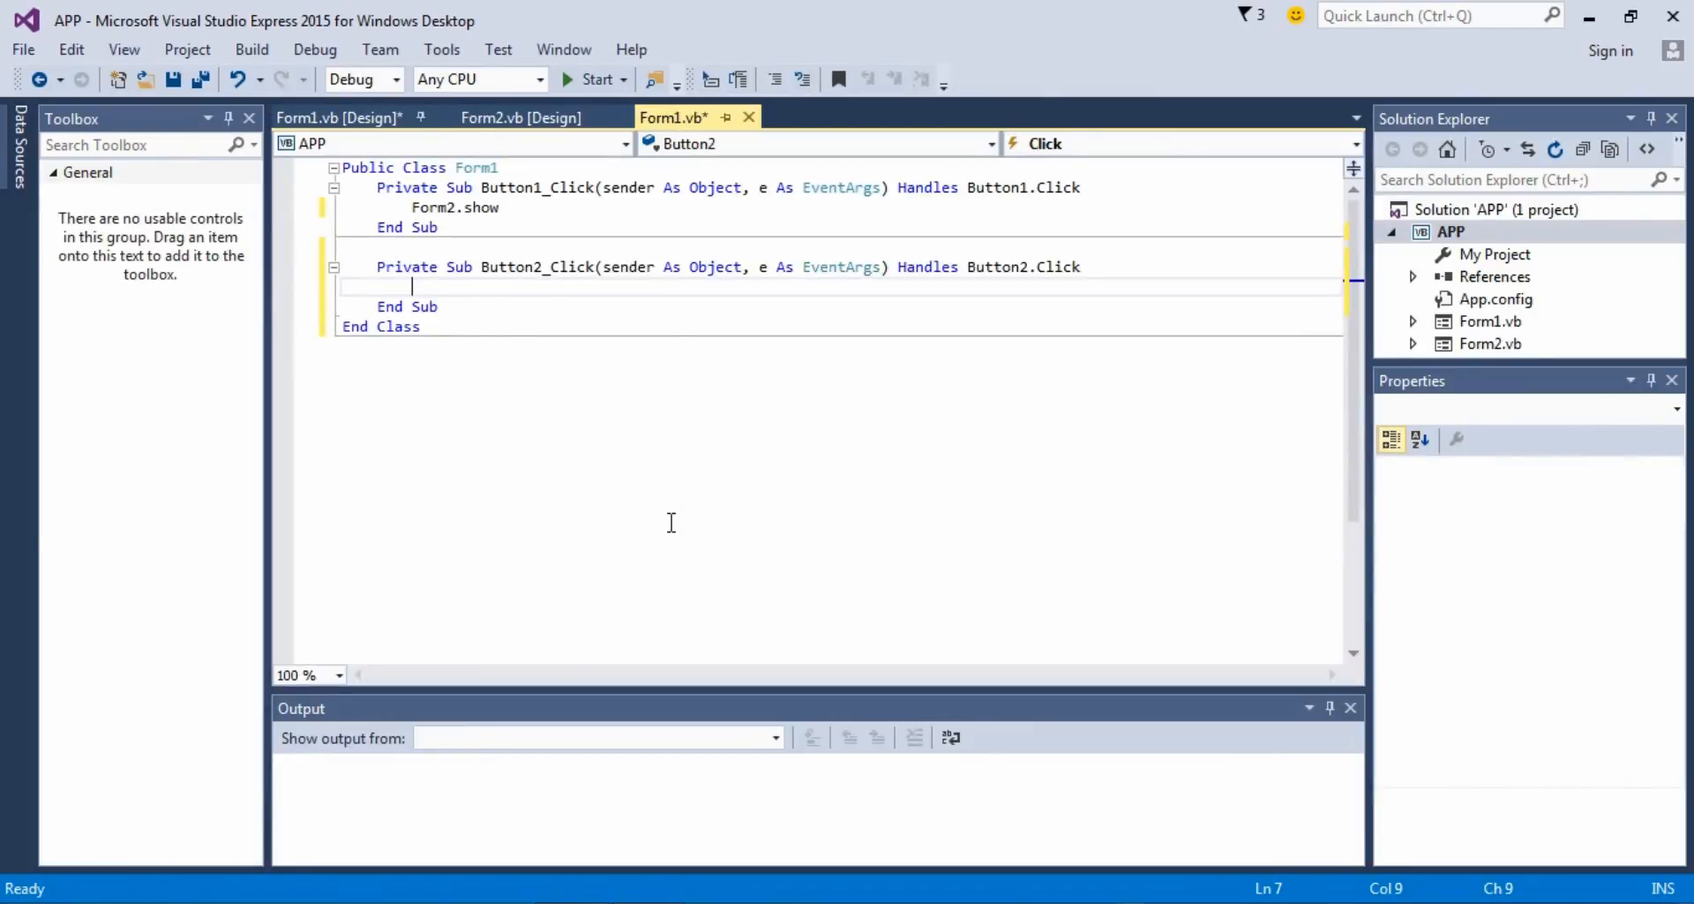
click(339, 117)
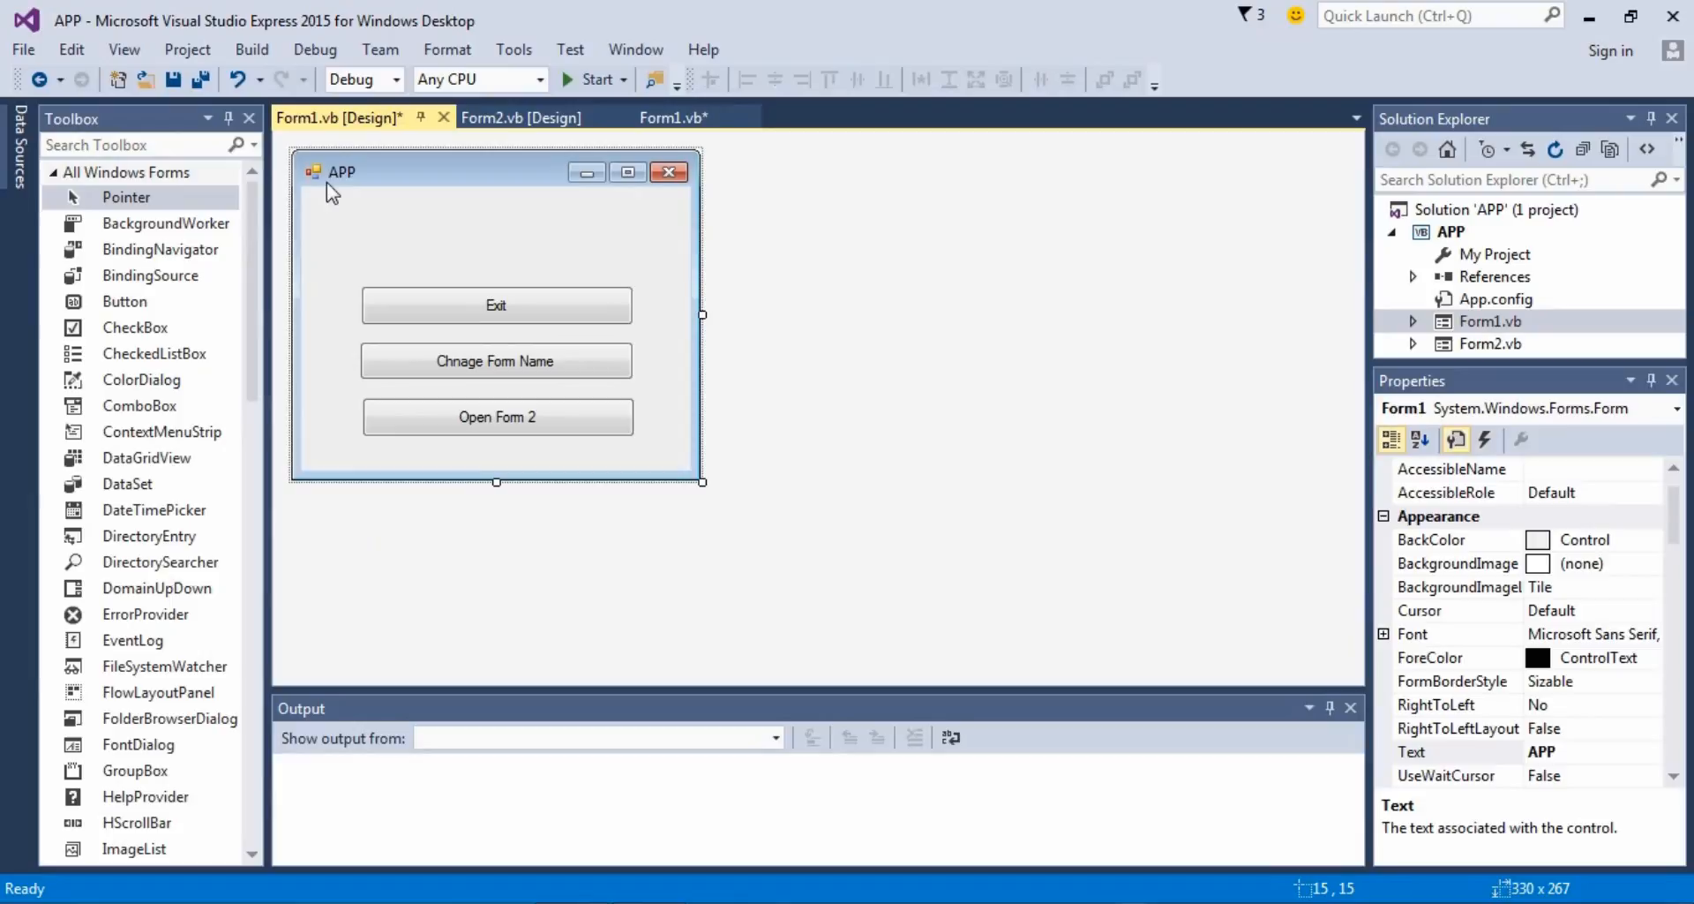
mouse_move(1659, 720)
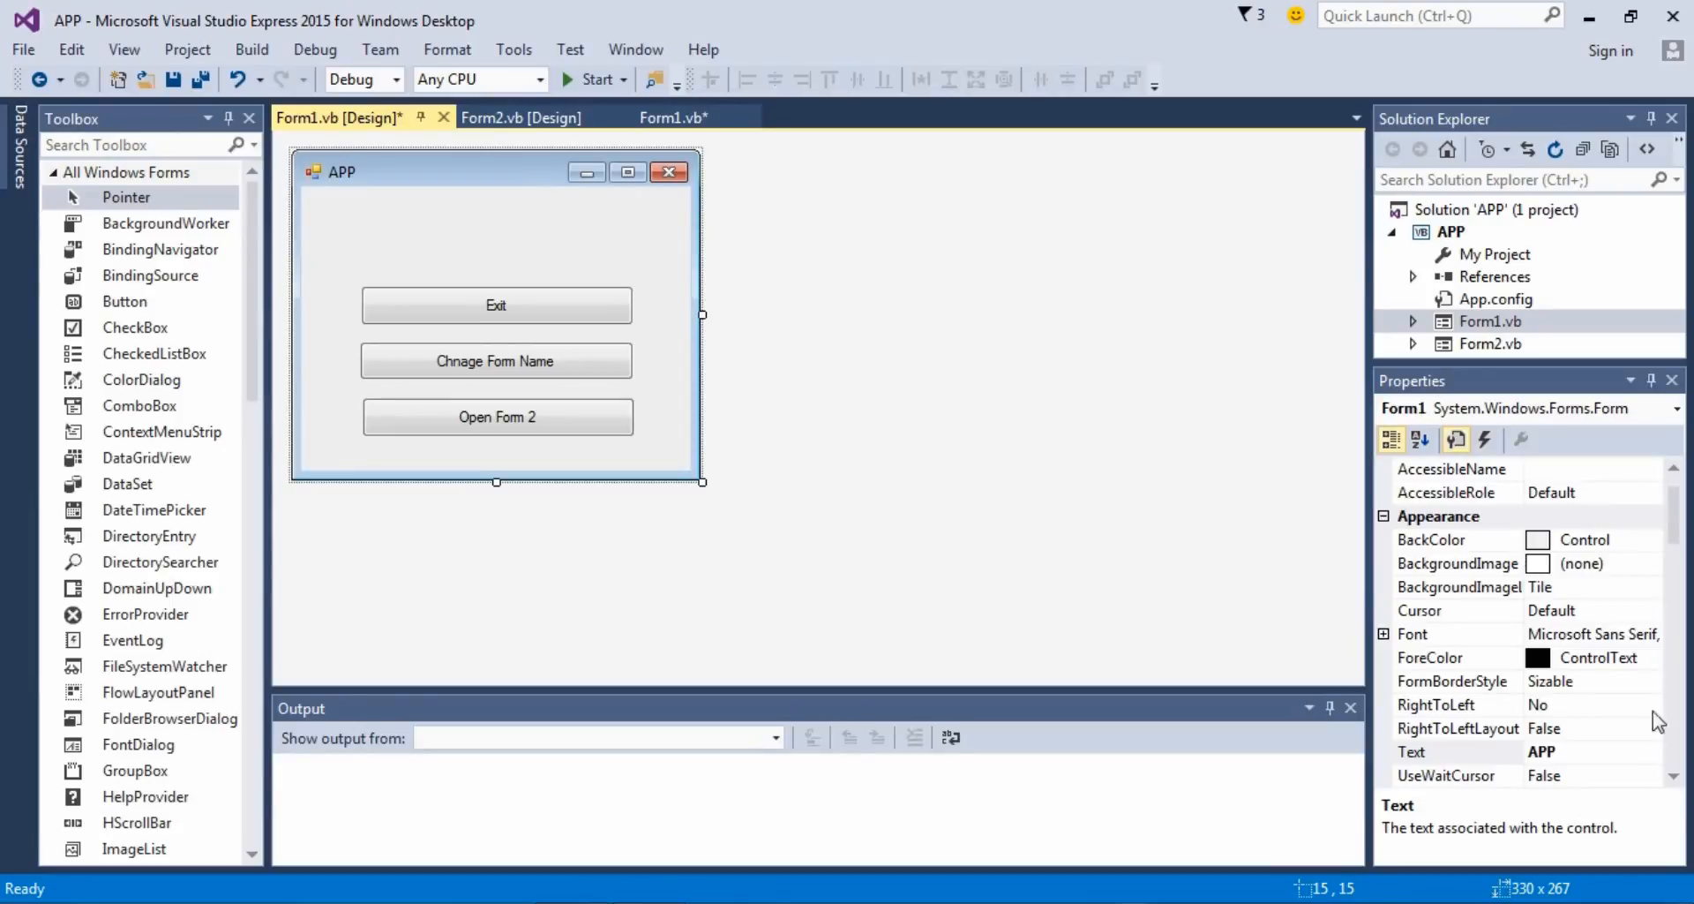
click(1457, 752)
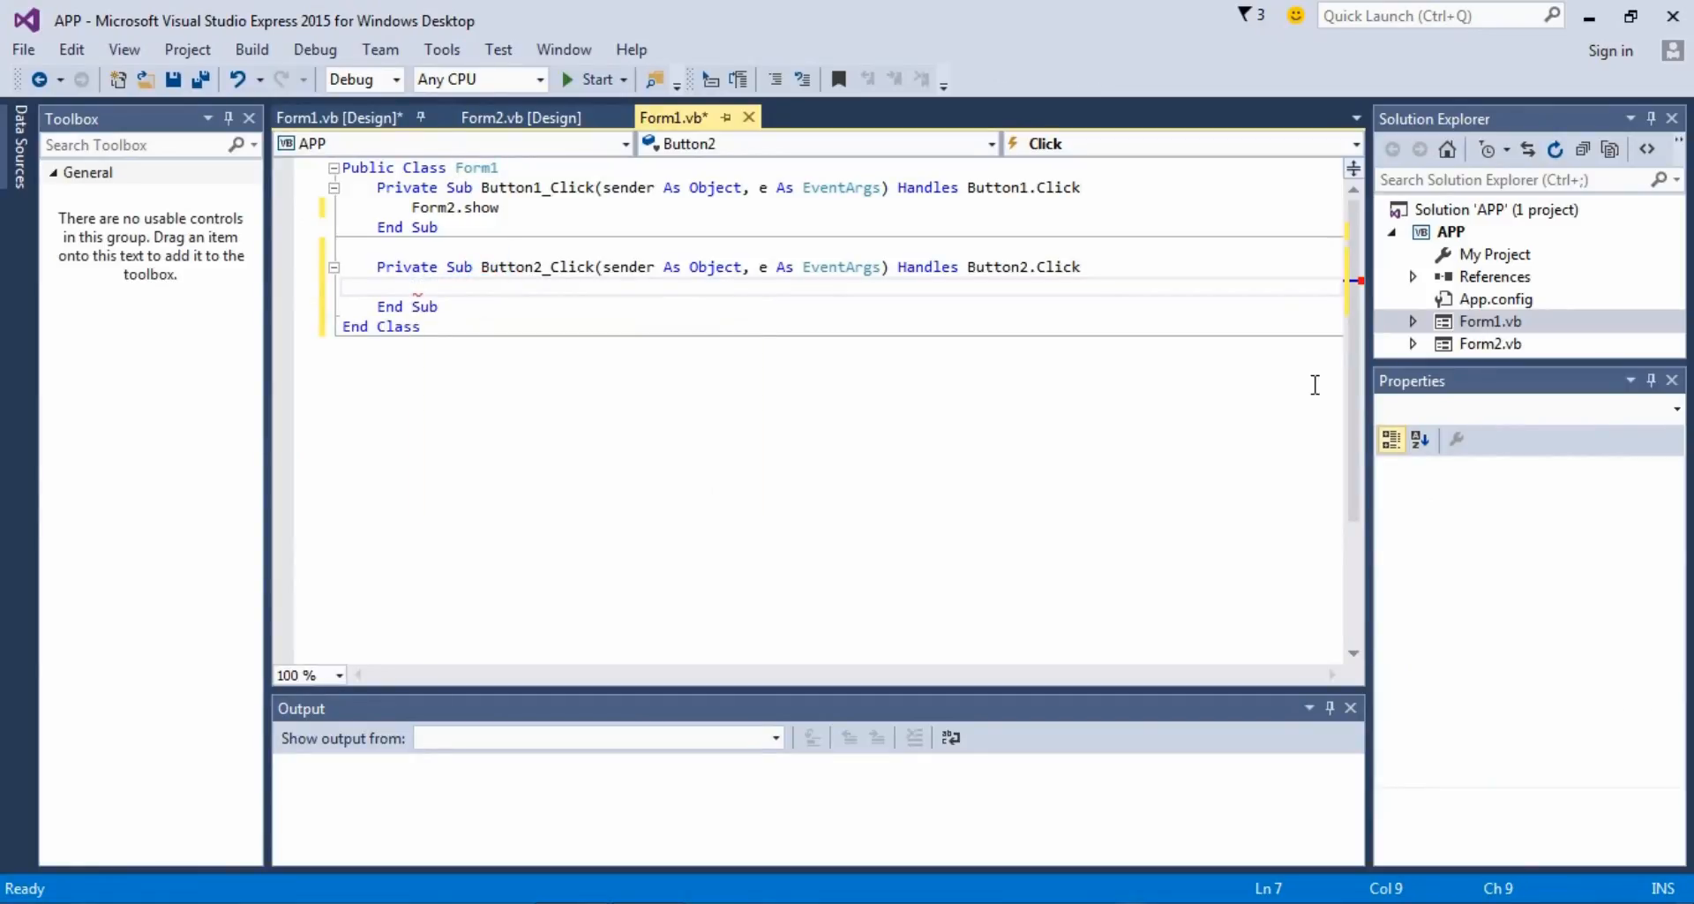
Step: Write Me.Text = "App 2" inside Button2_Click
text(Me.fo)
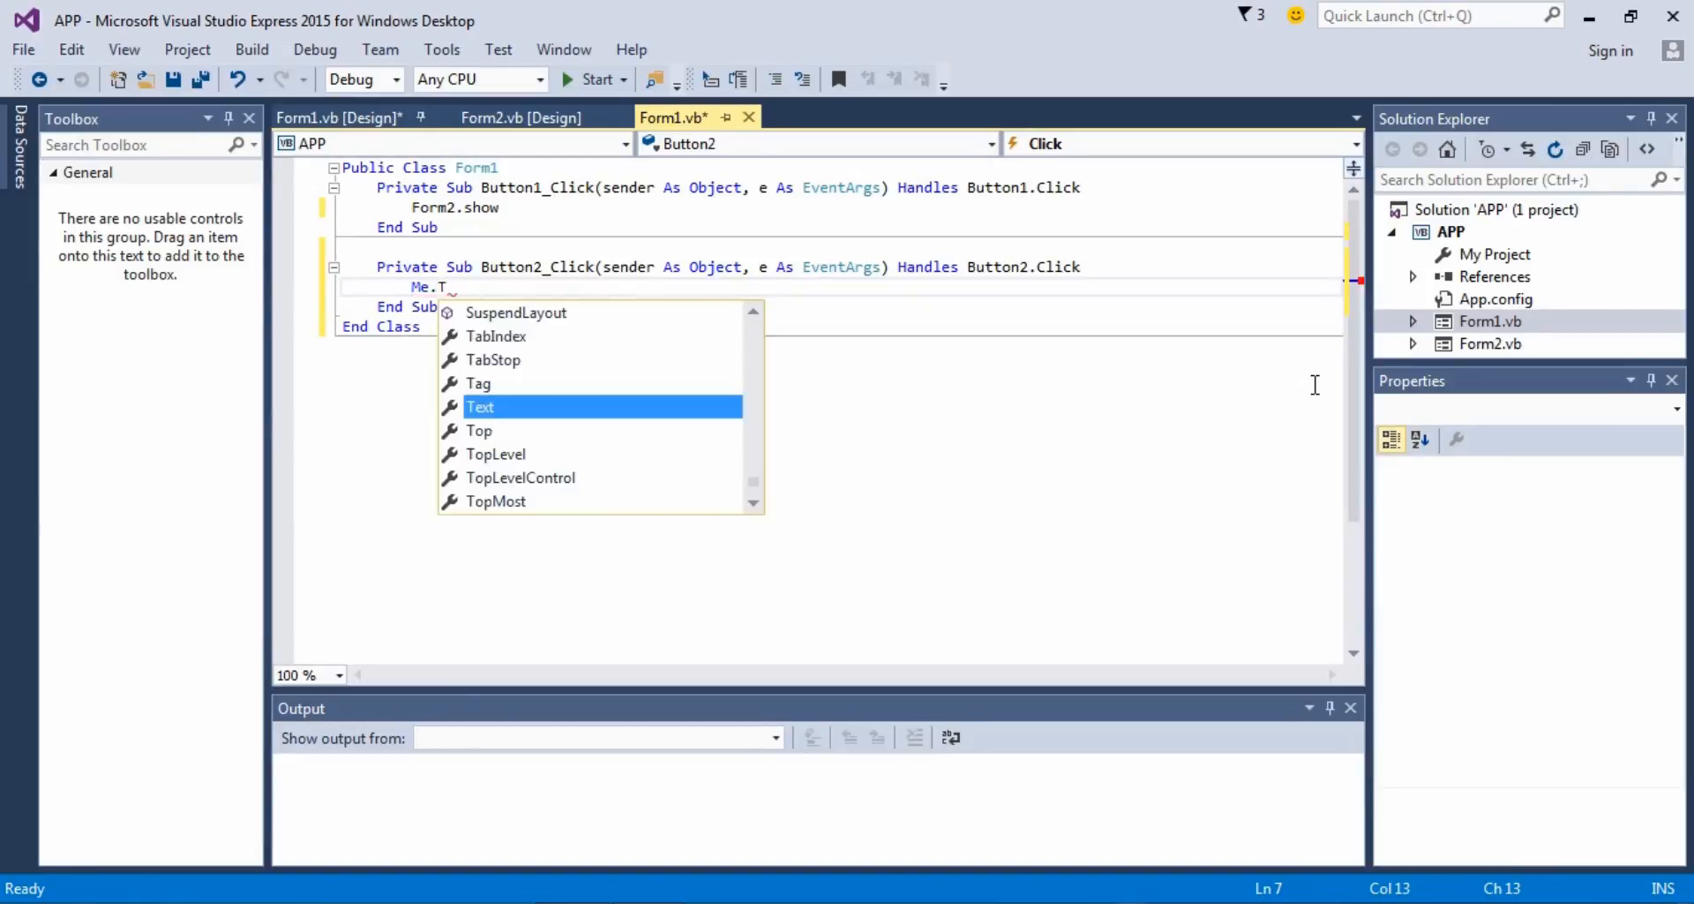
text(ext =)
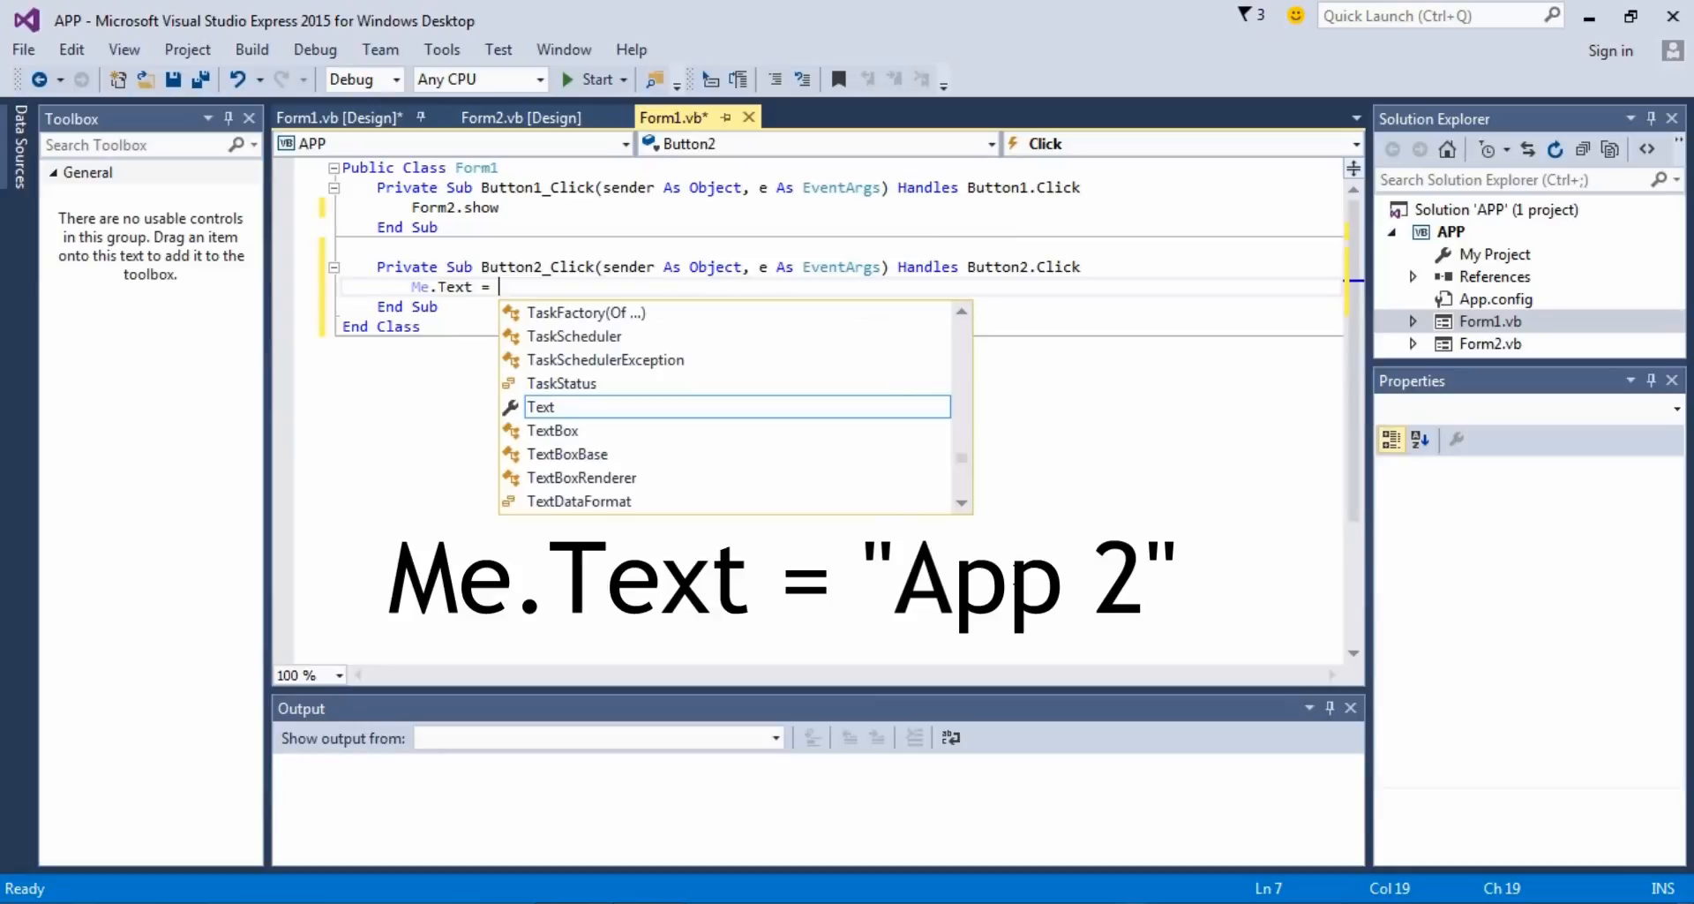
text(")
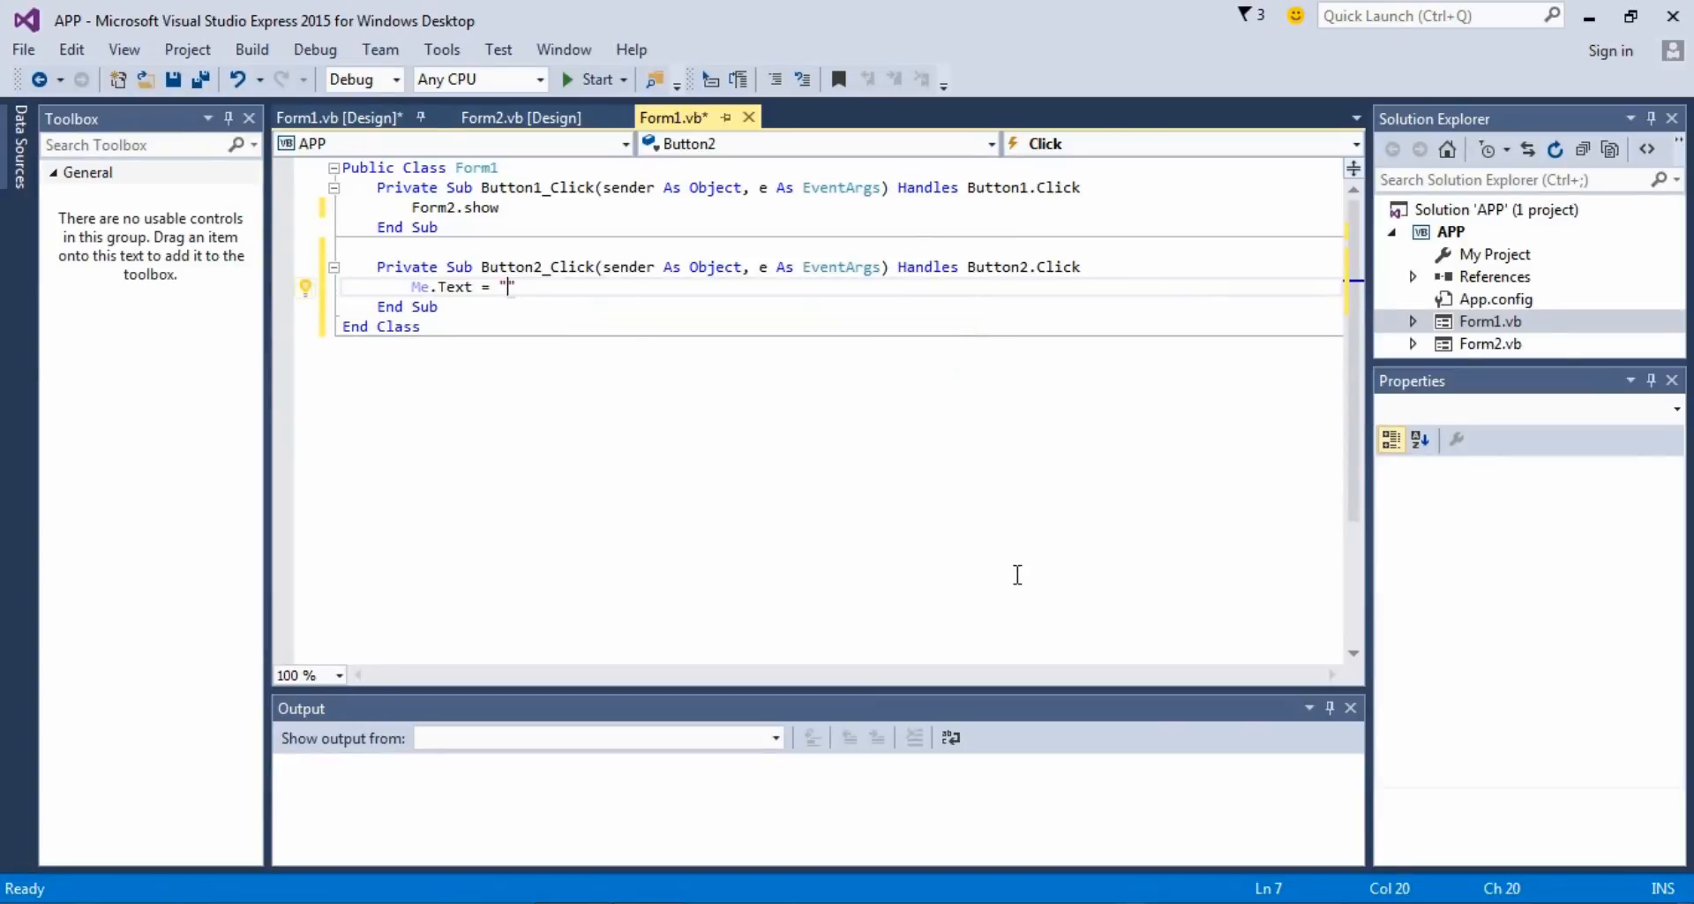
text(A)
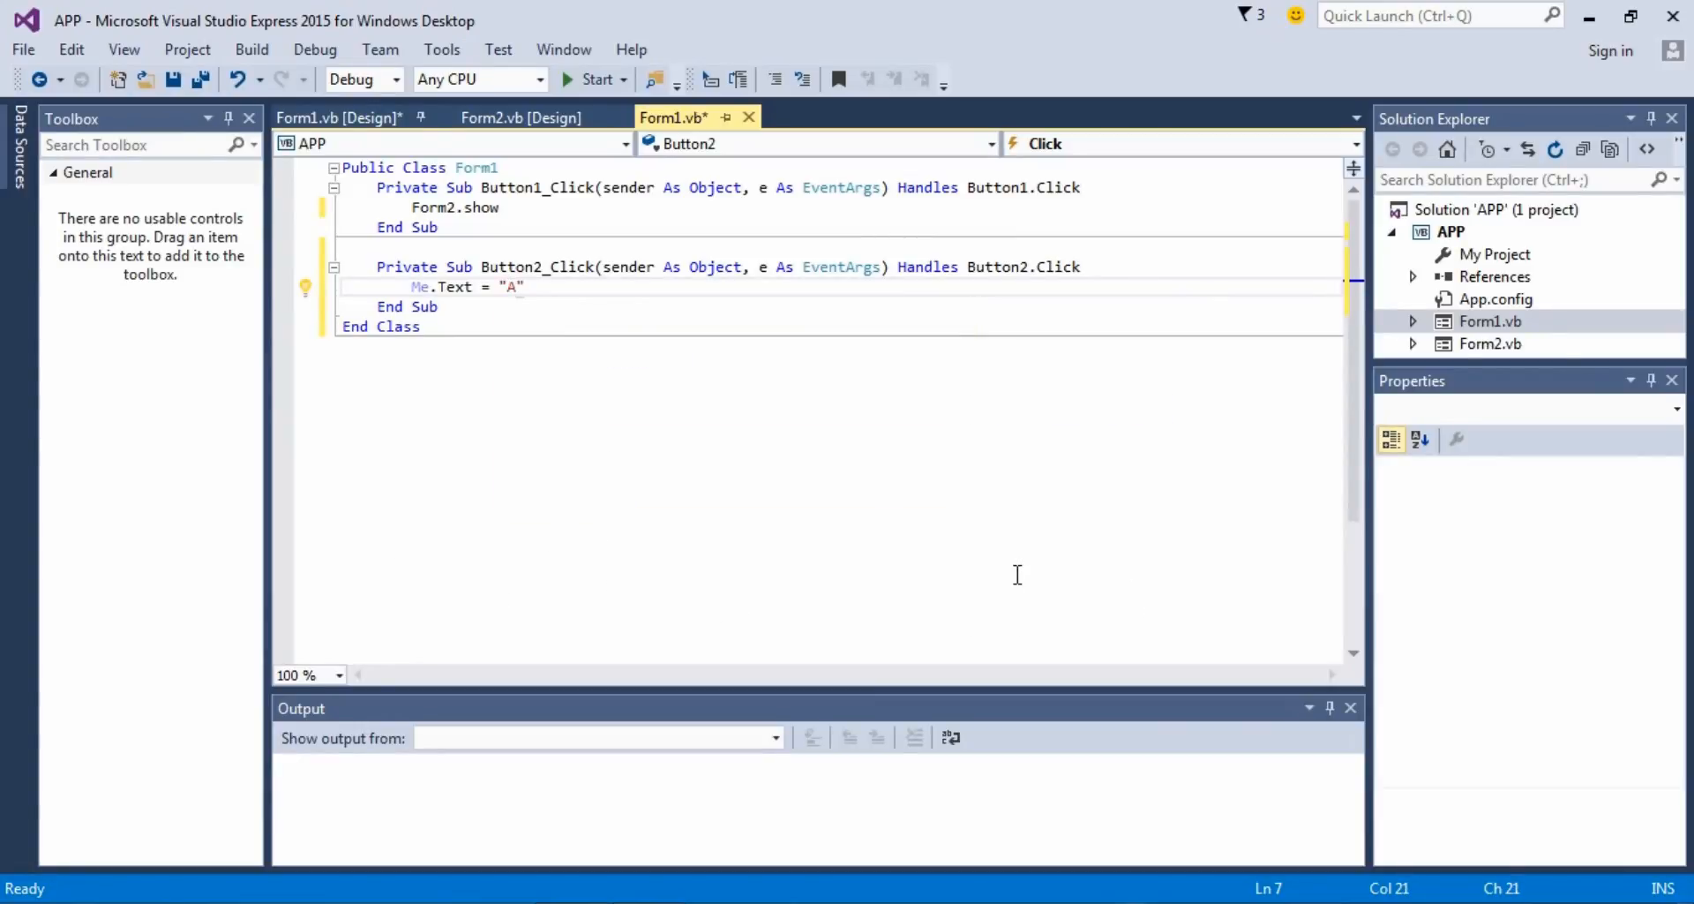
text(pp 2)
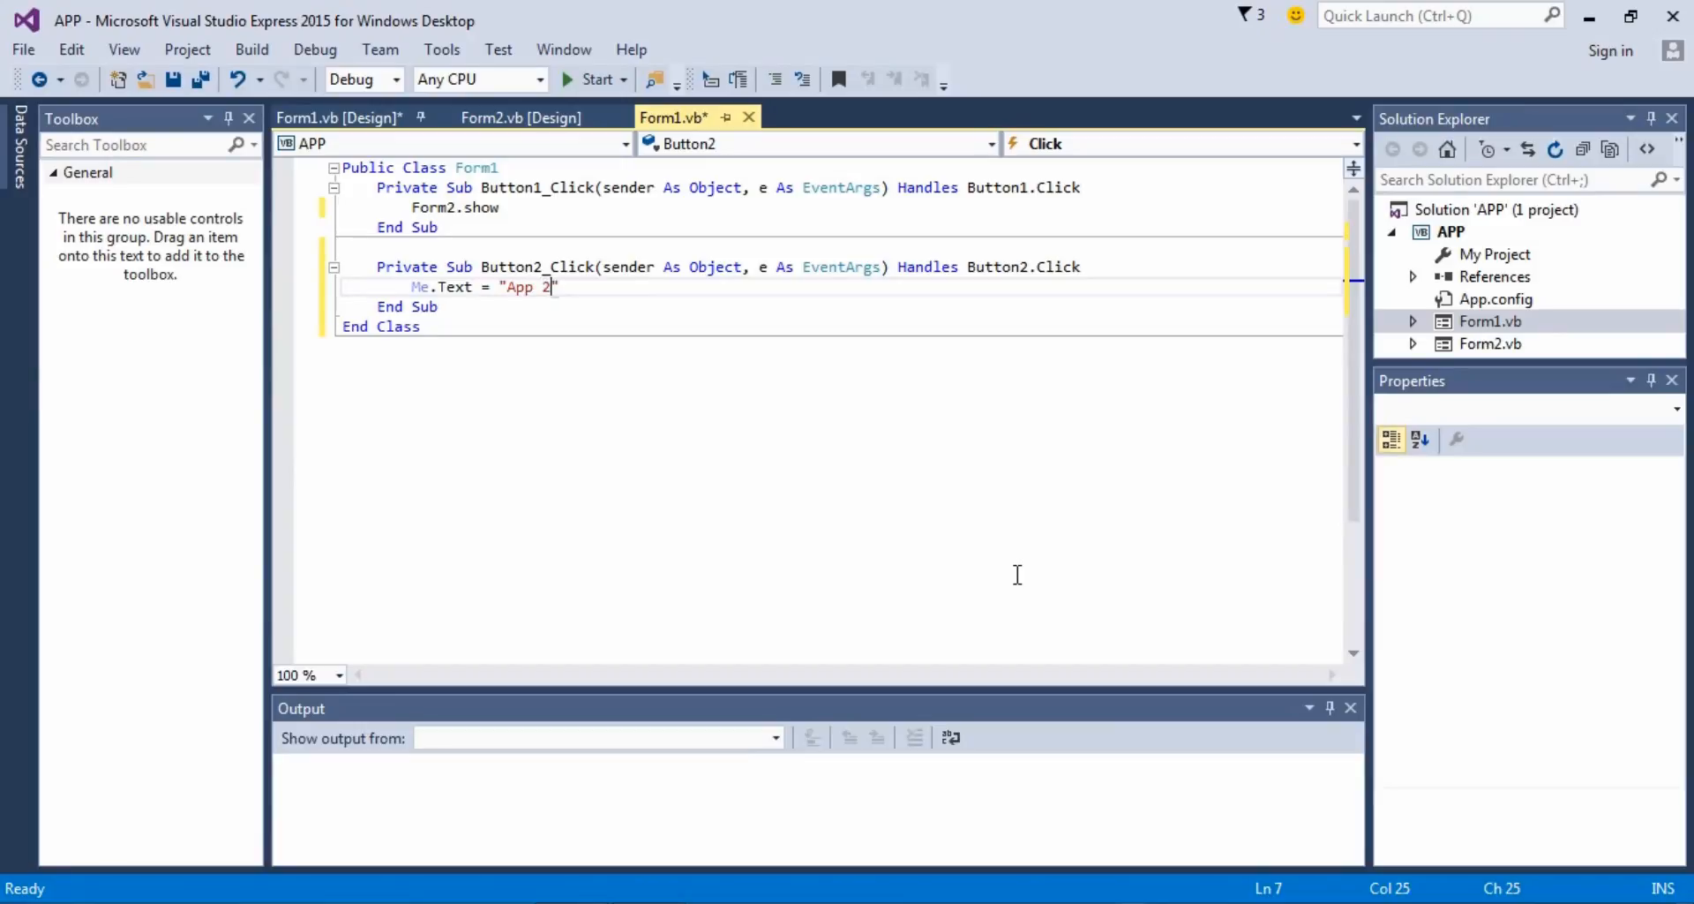
click(912, 346)
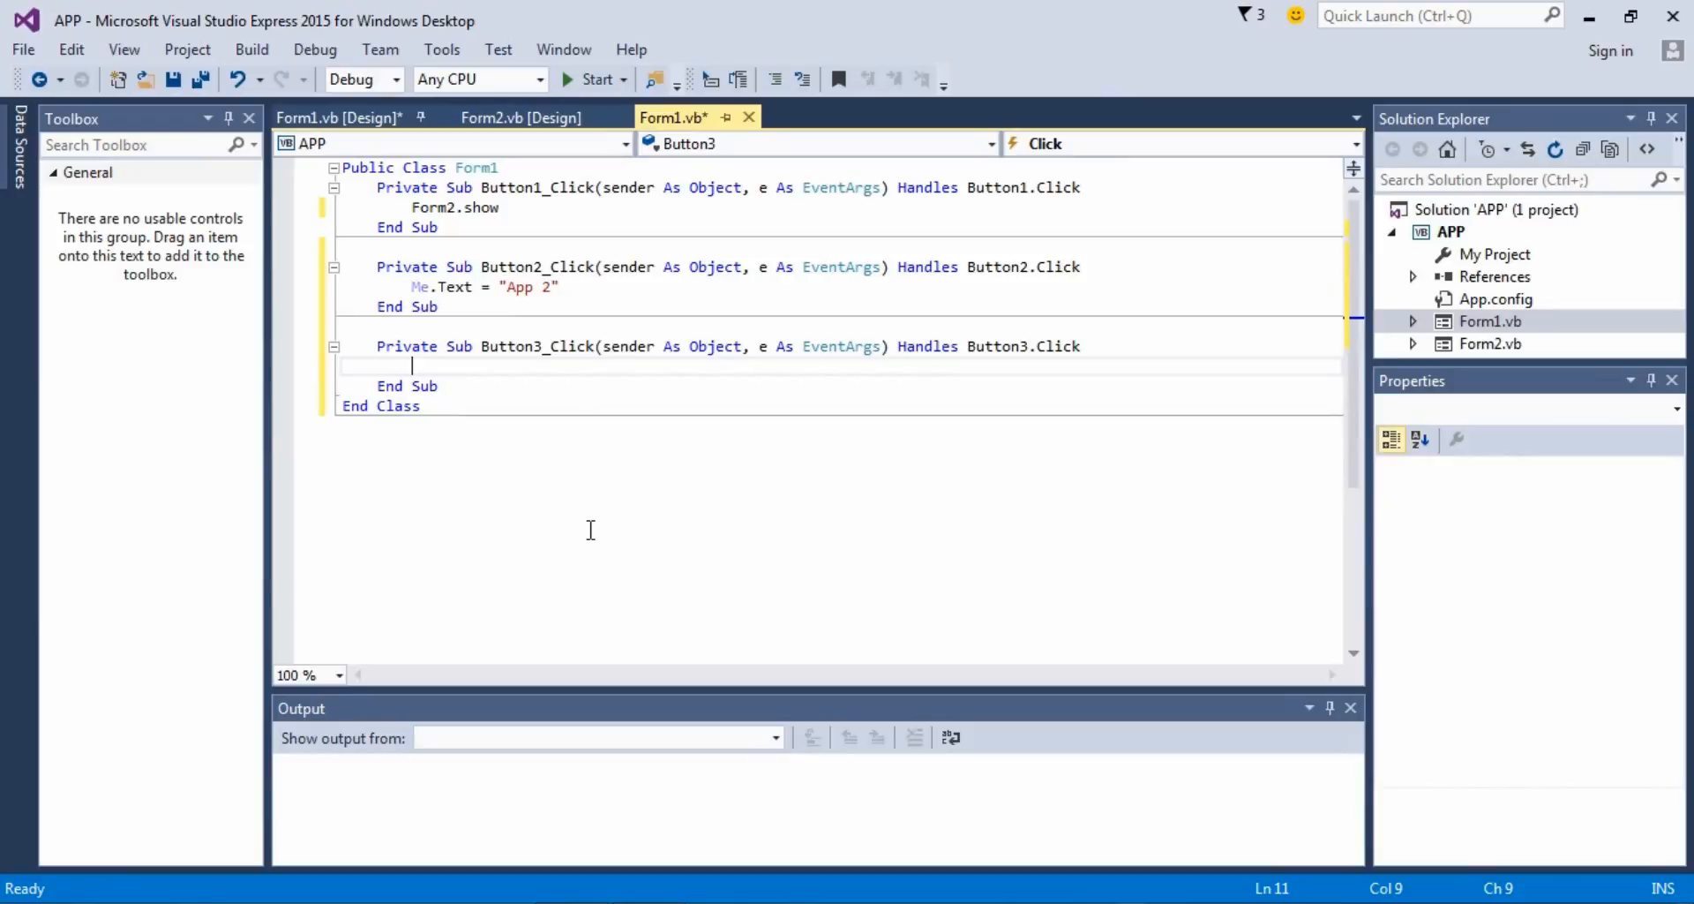
Step: Write End inside Button3_Click so the button quits the application
text(End)
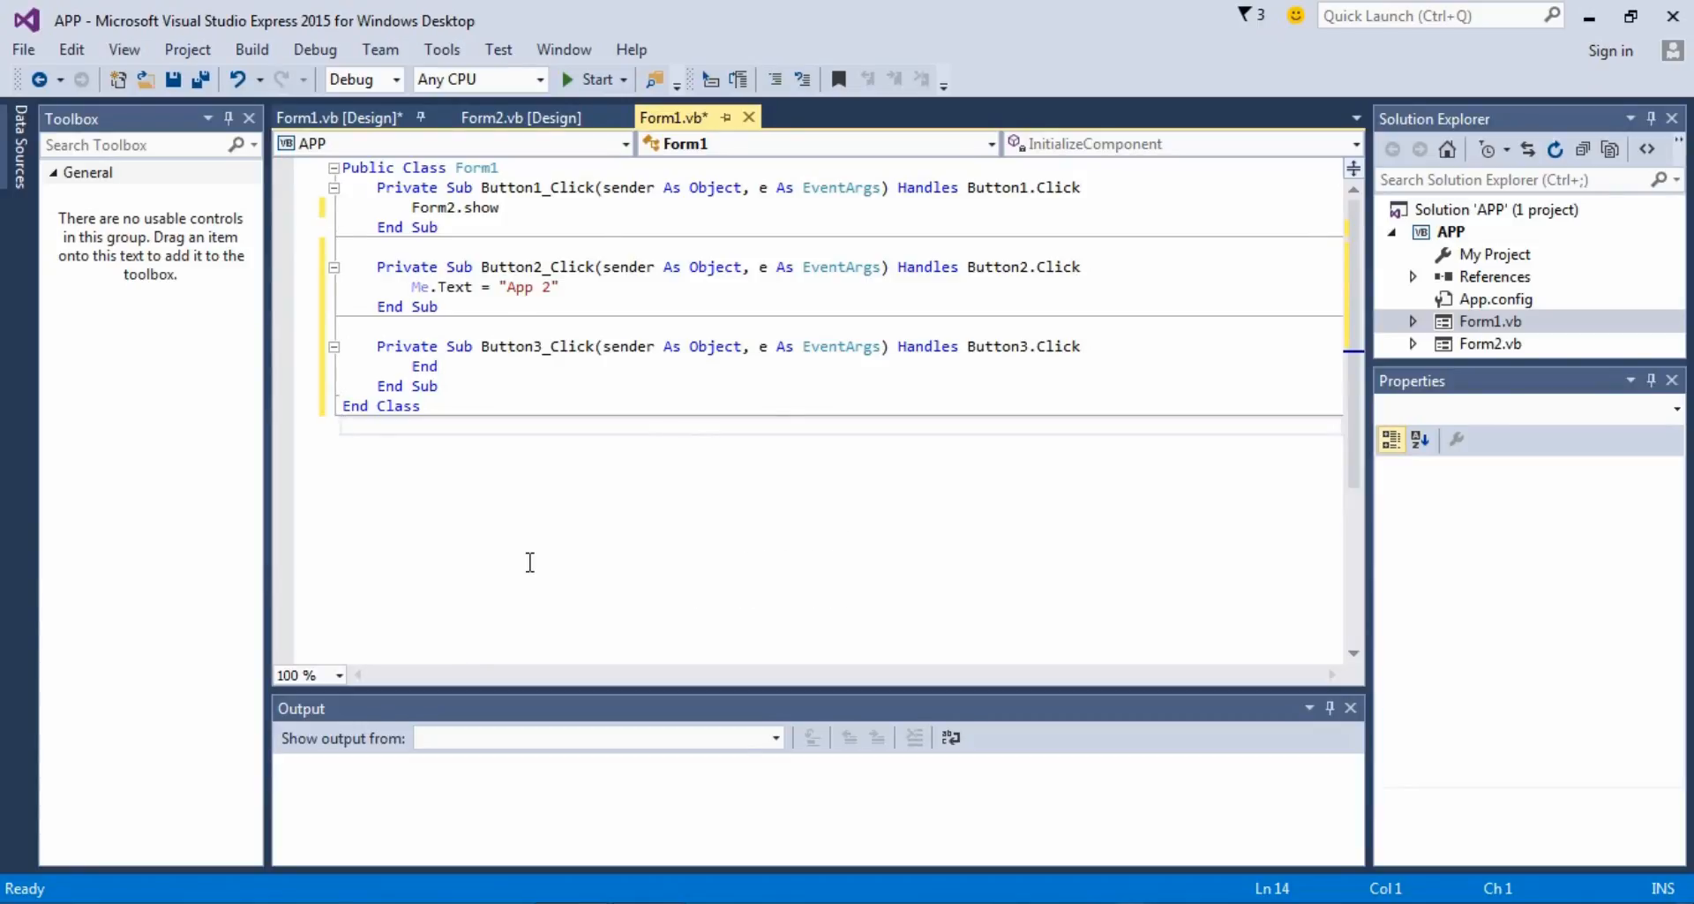
click(593, 78)
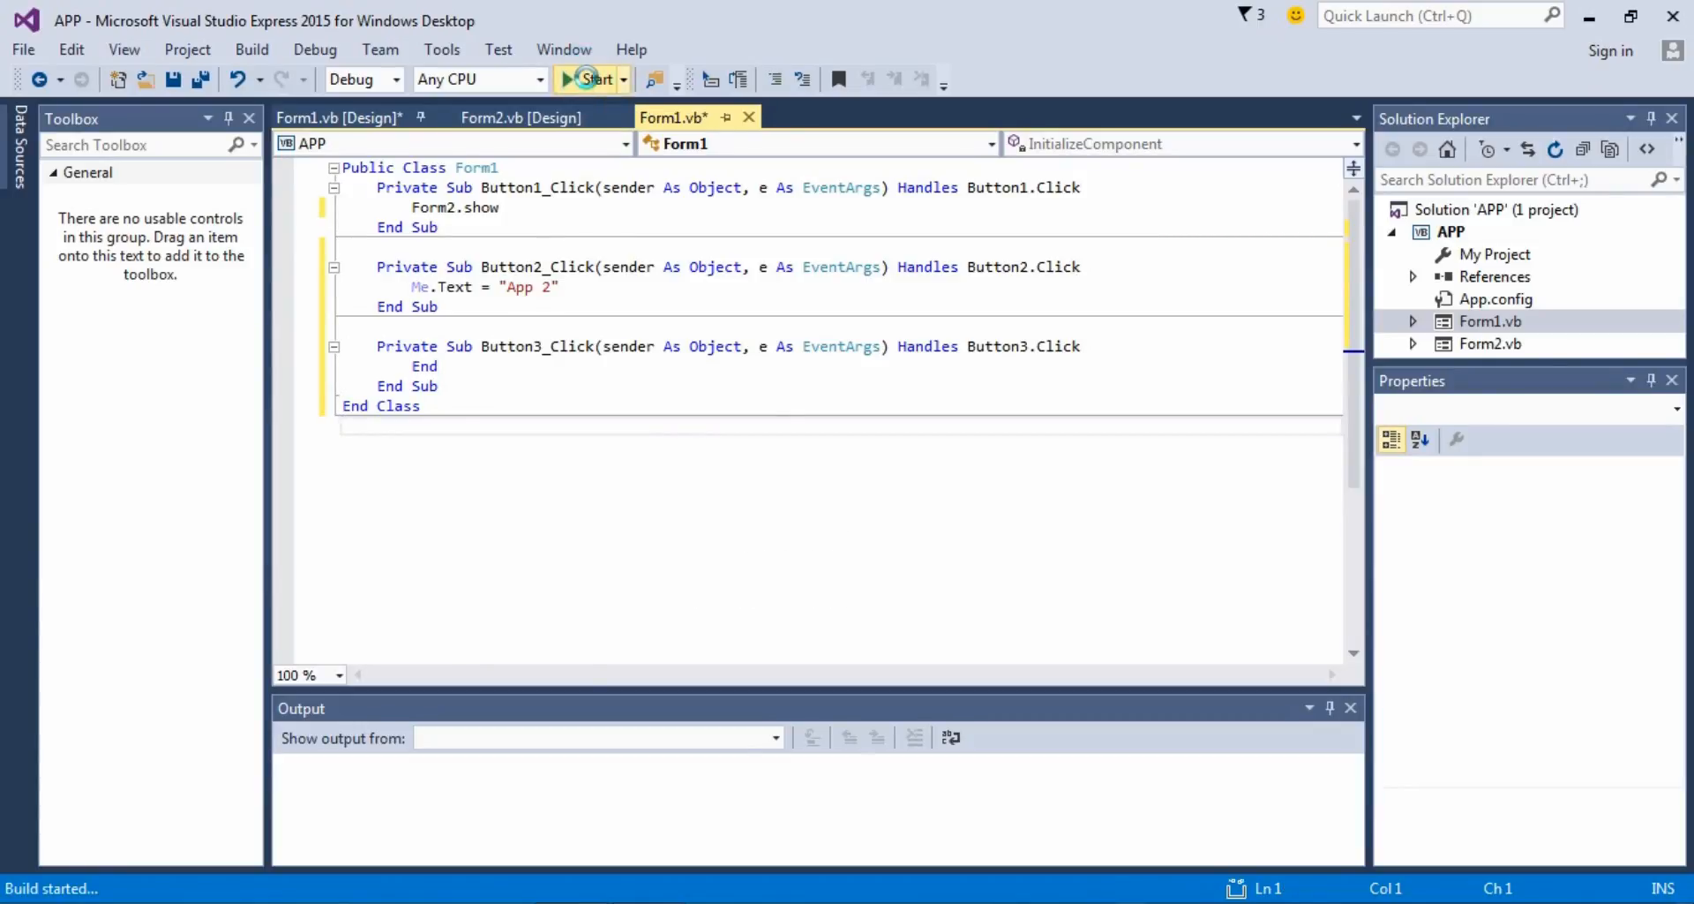
Step: Run the app, open and close Form2, change the title to App 2, then exit
click(590, 78)
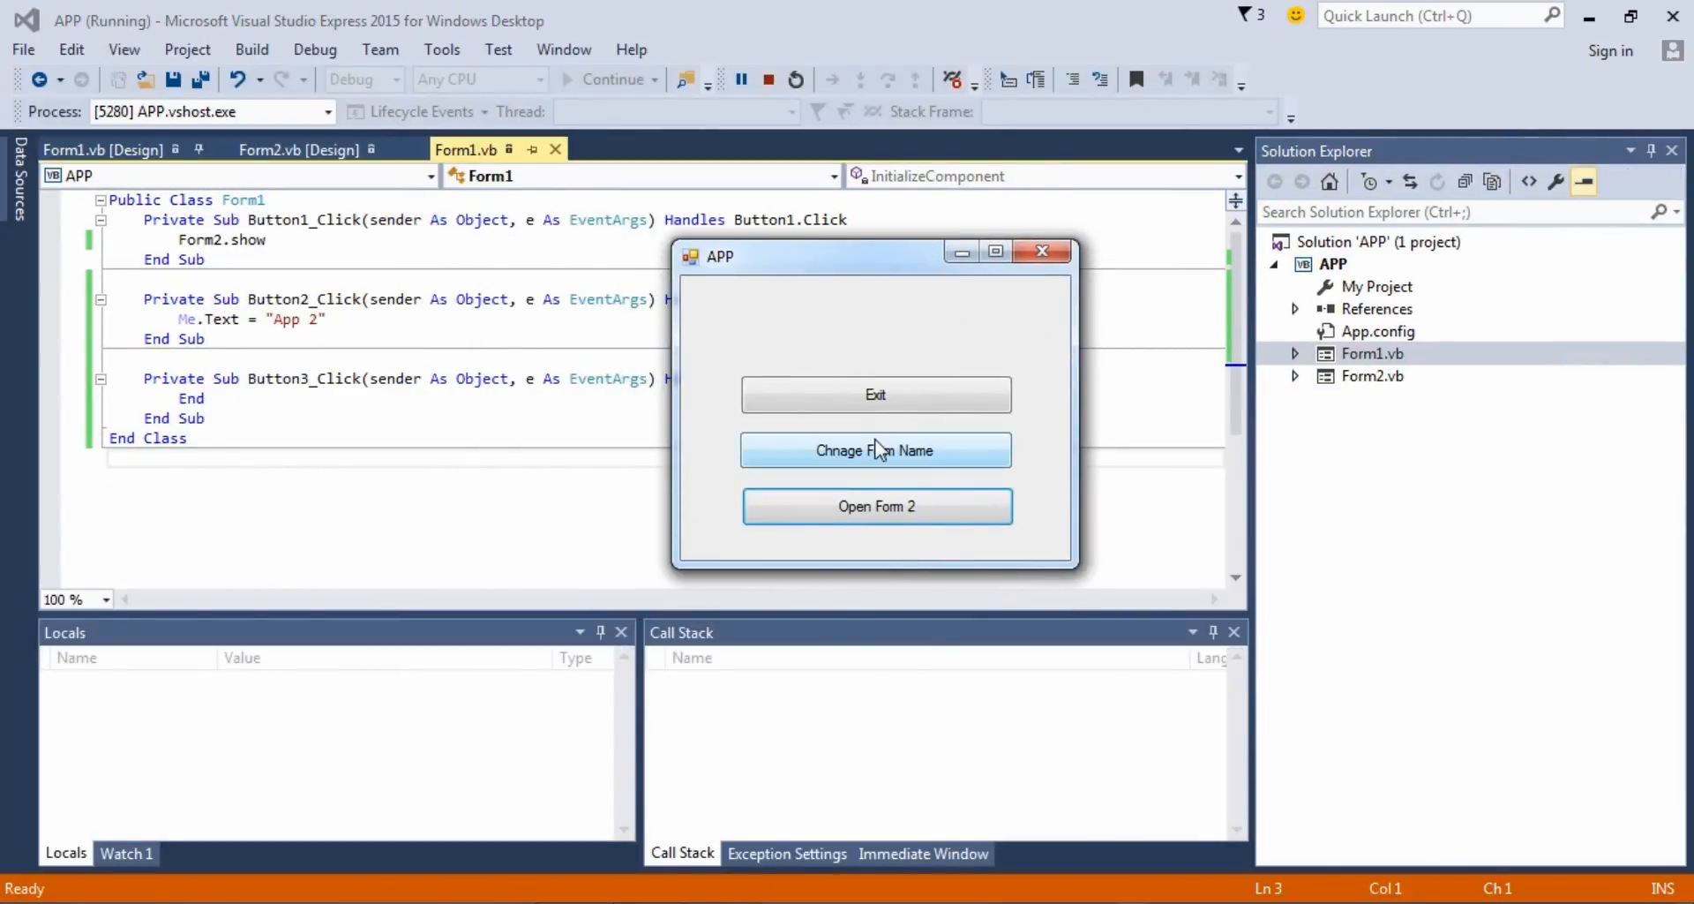
mouse_move(878, 507)
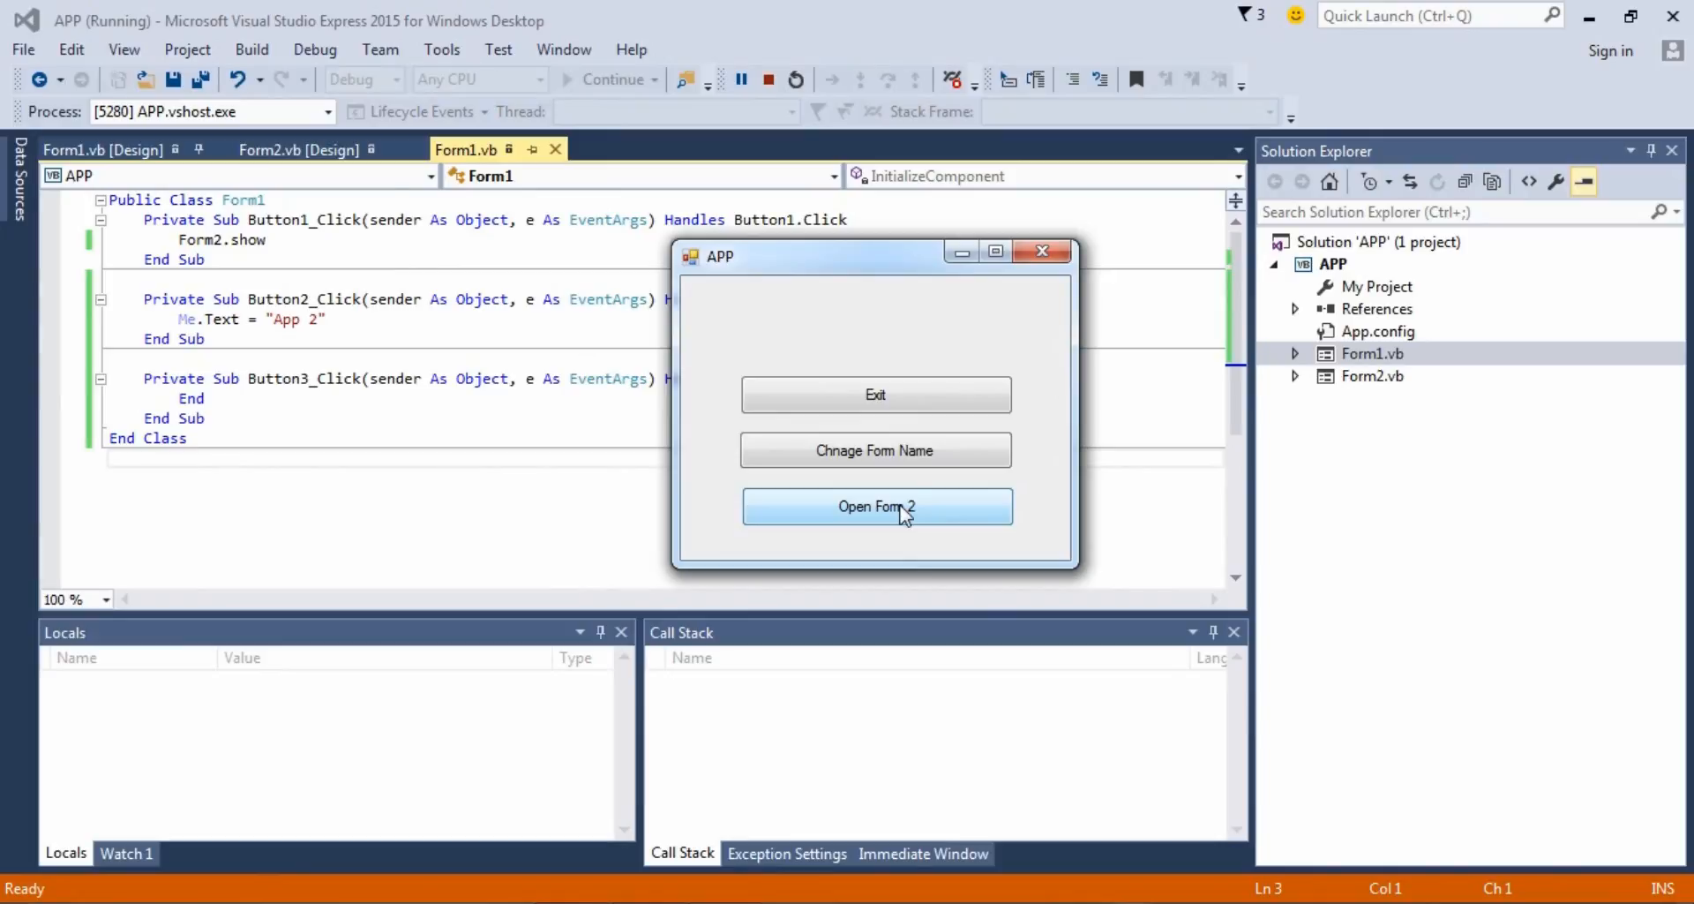
click(875, 506)
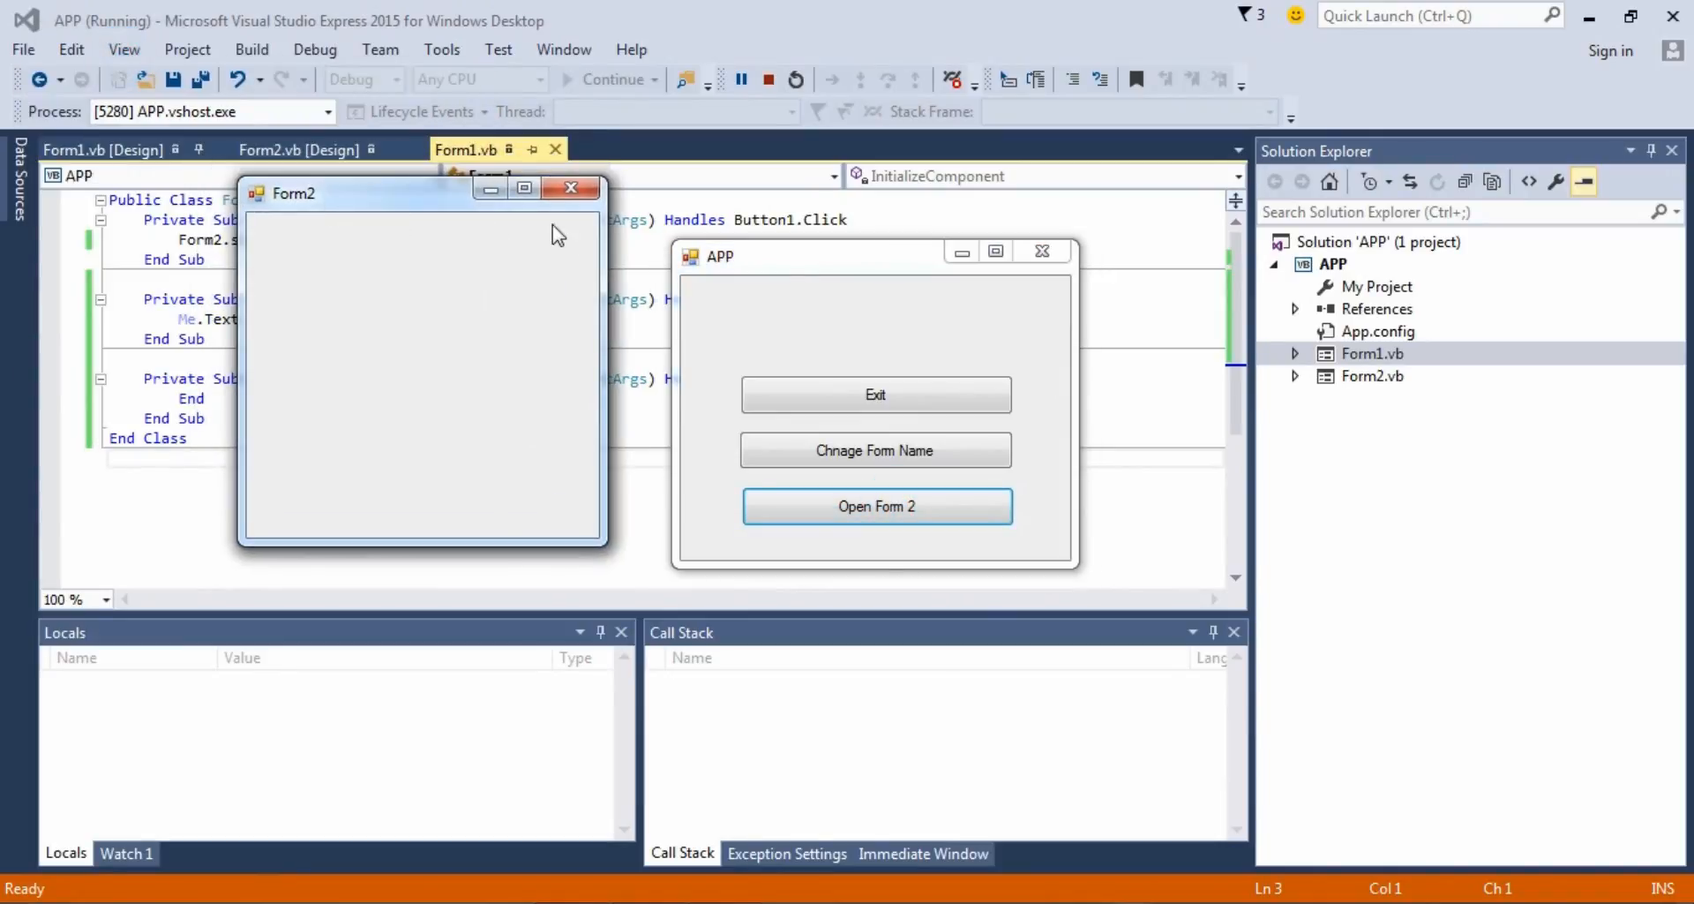
click(875, 450)
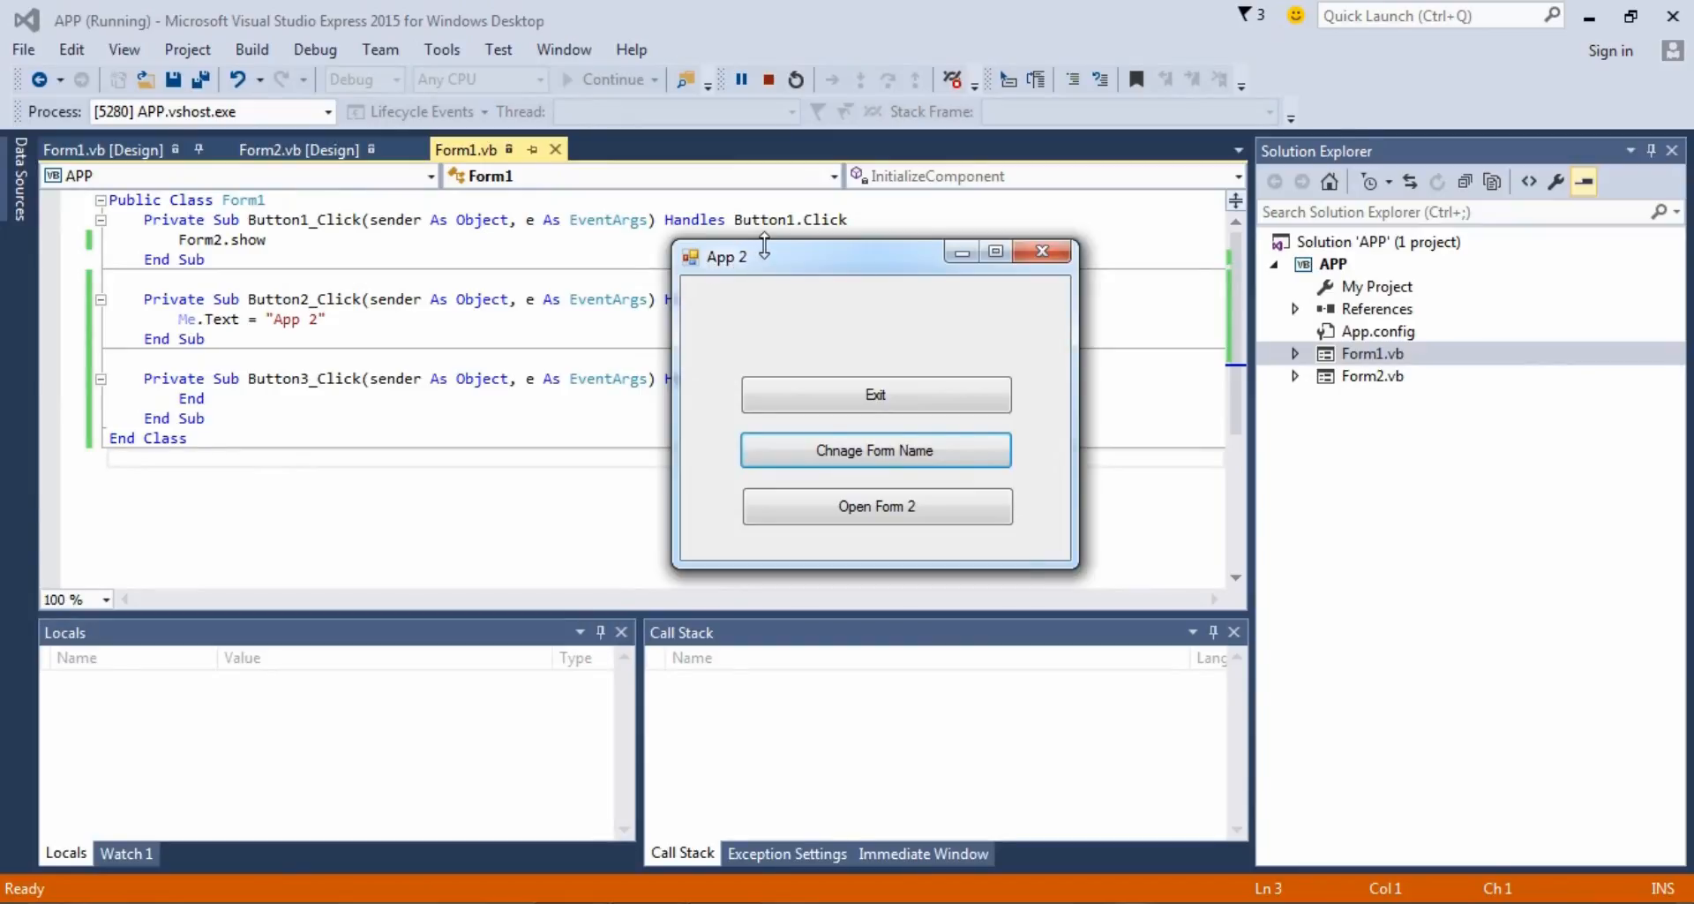
click(875, 393)
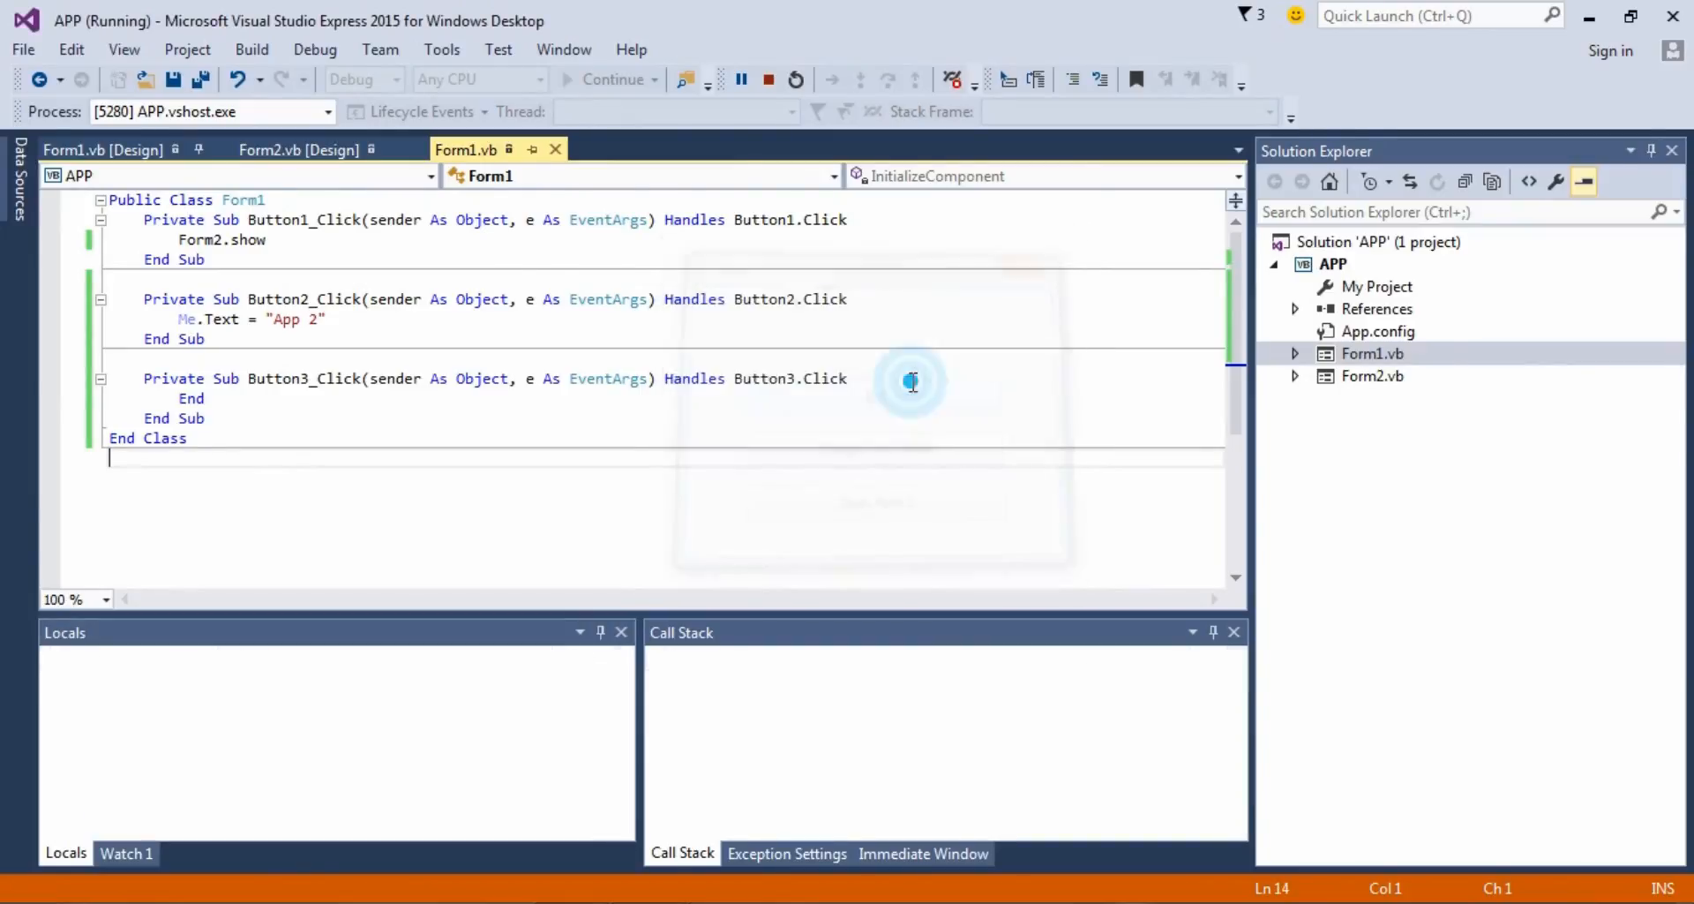
click(767, 80)
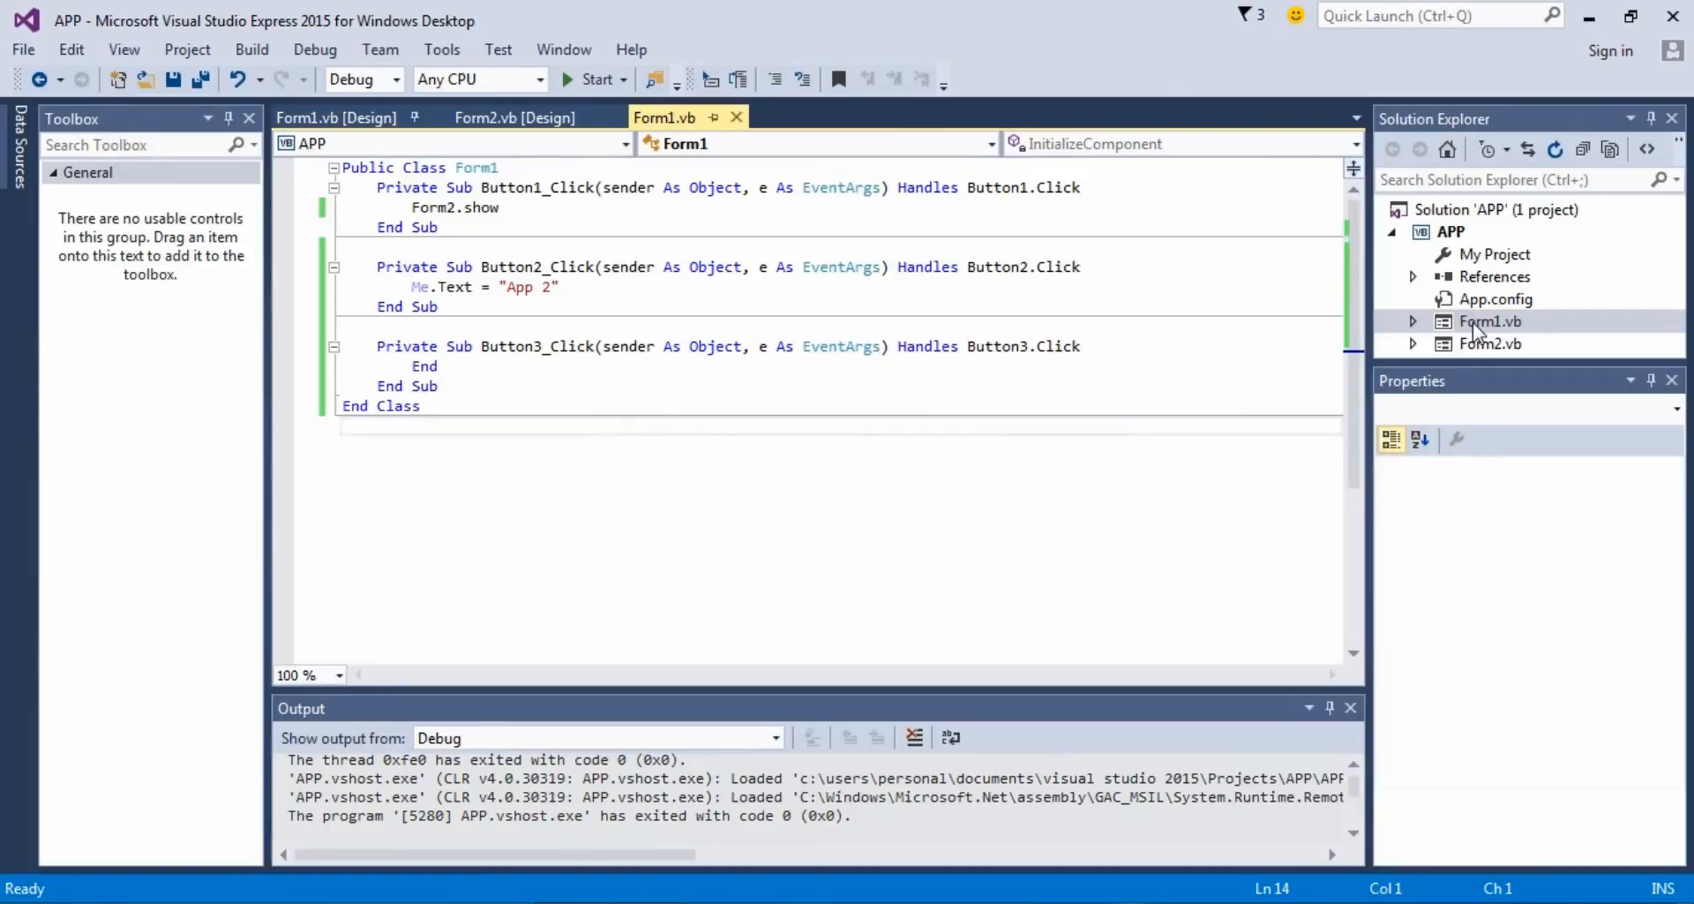
Step: Review Button2's caption in its Text editor, then select the Exit button
click(335, 116)
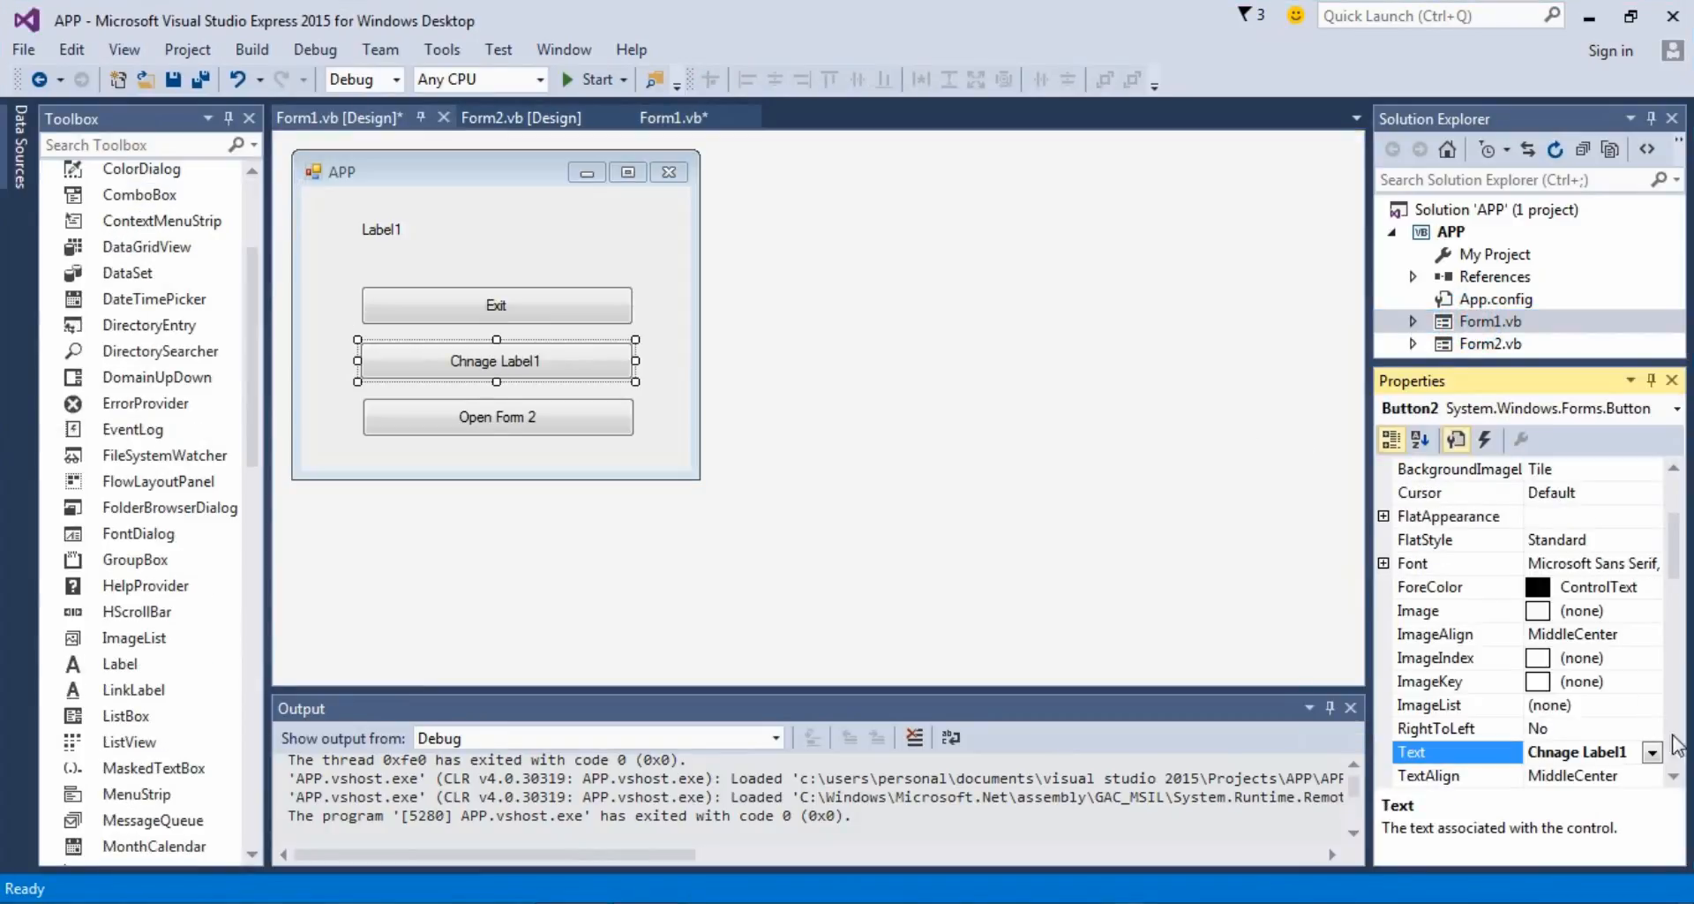
click(1650, 752)
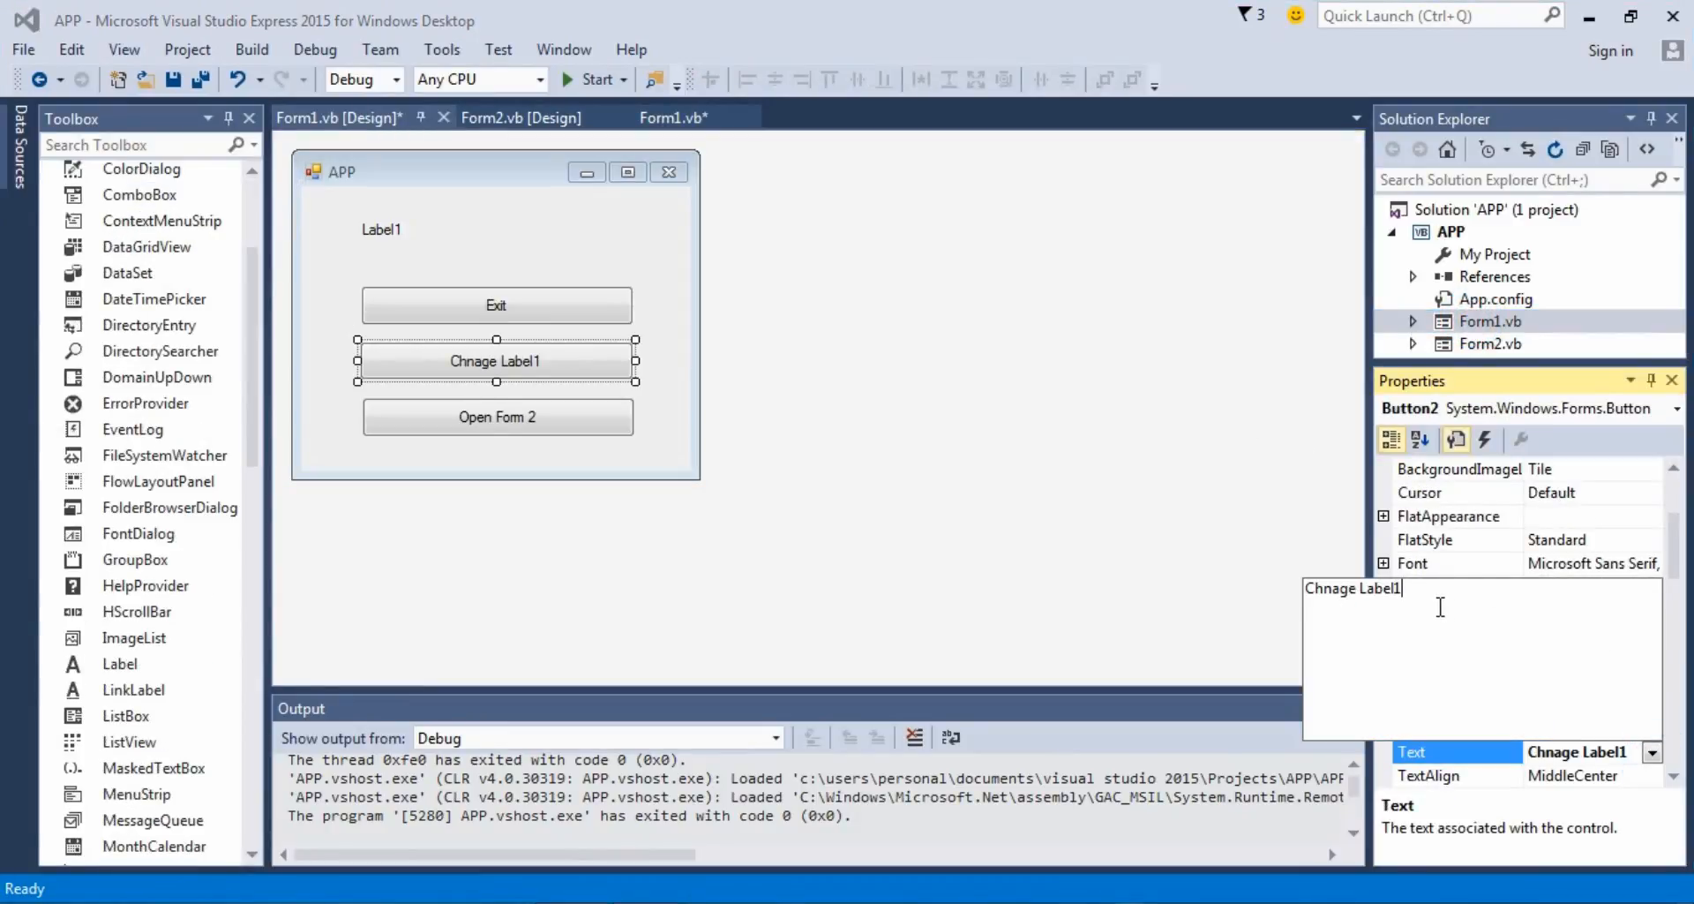
click(496, 360)
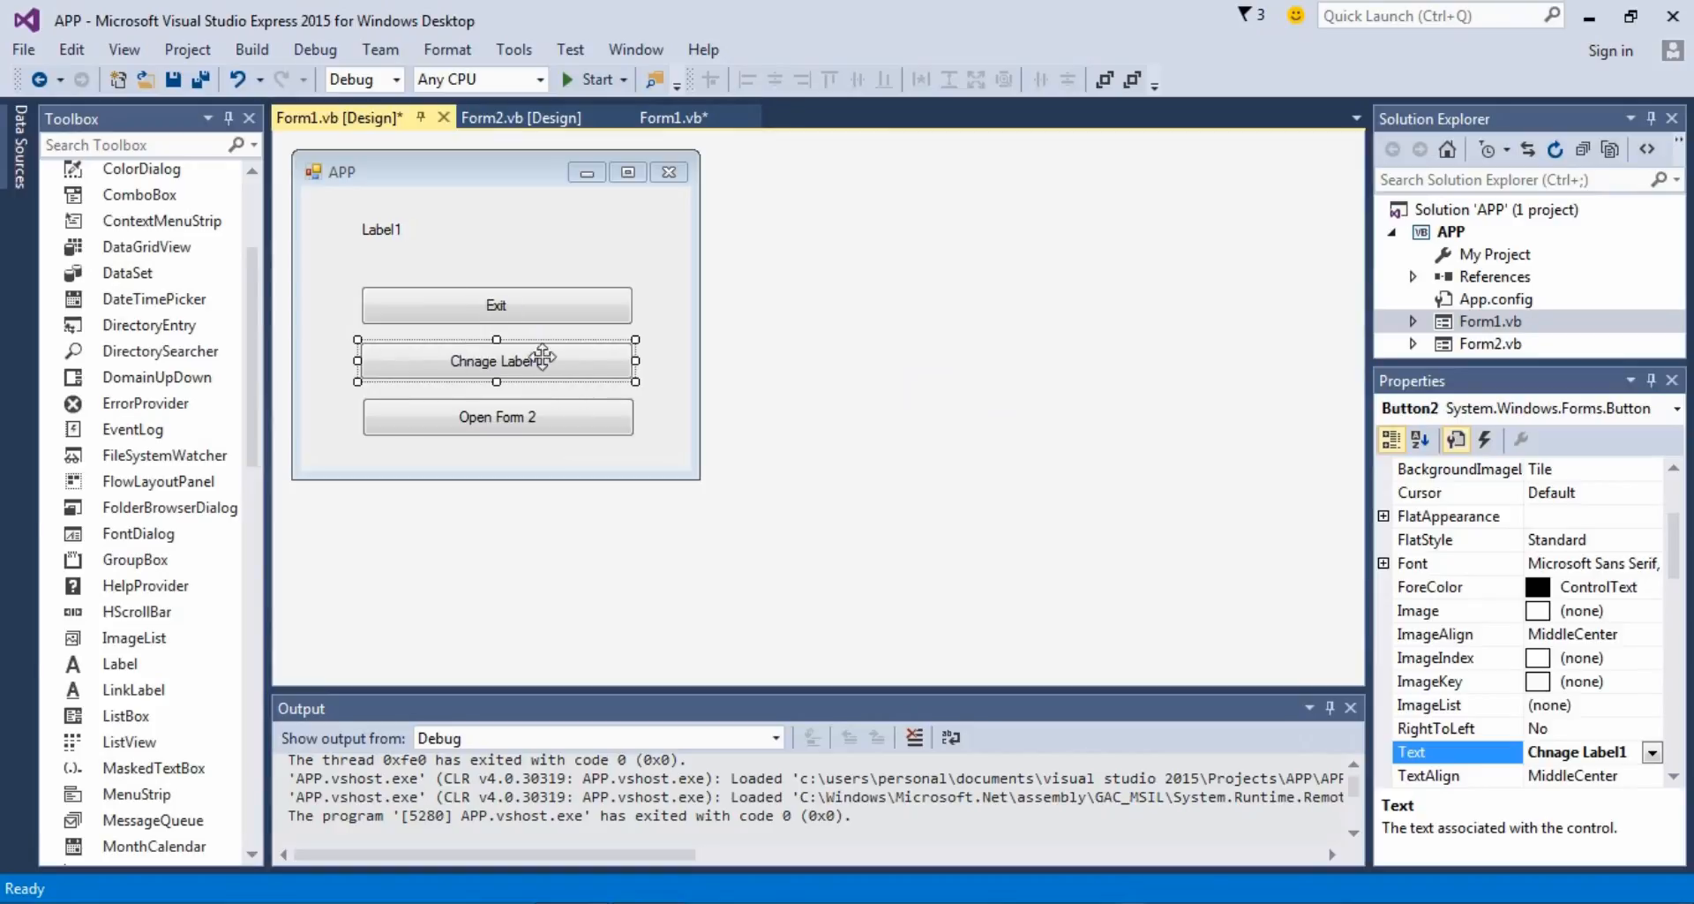
click(496, 304)
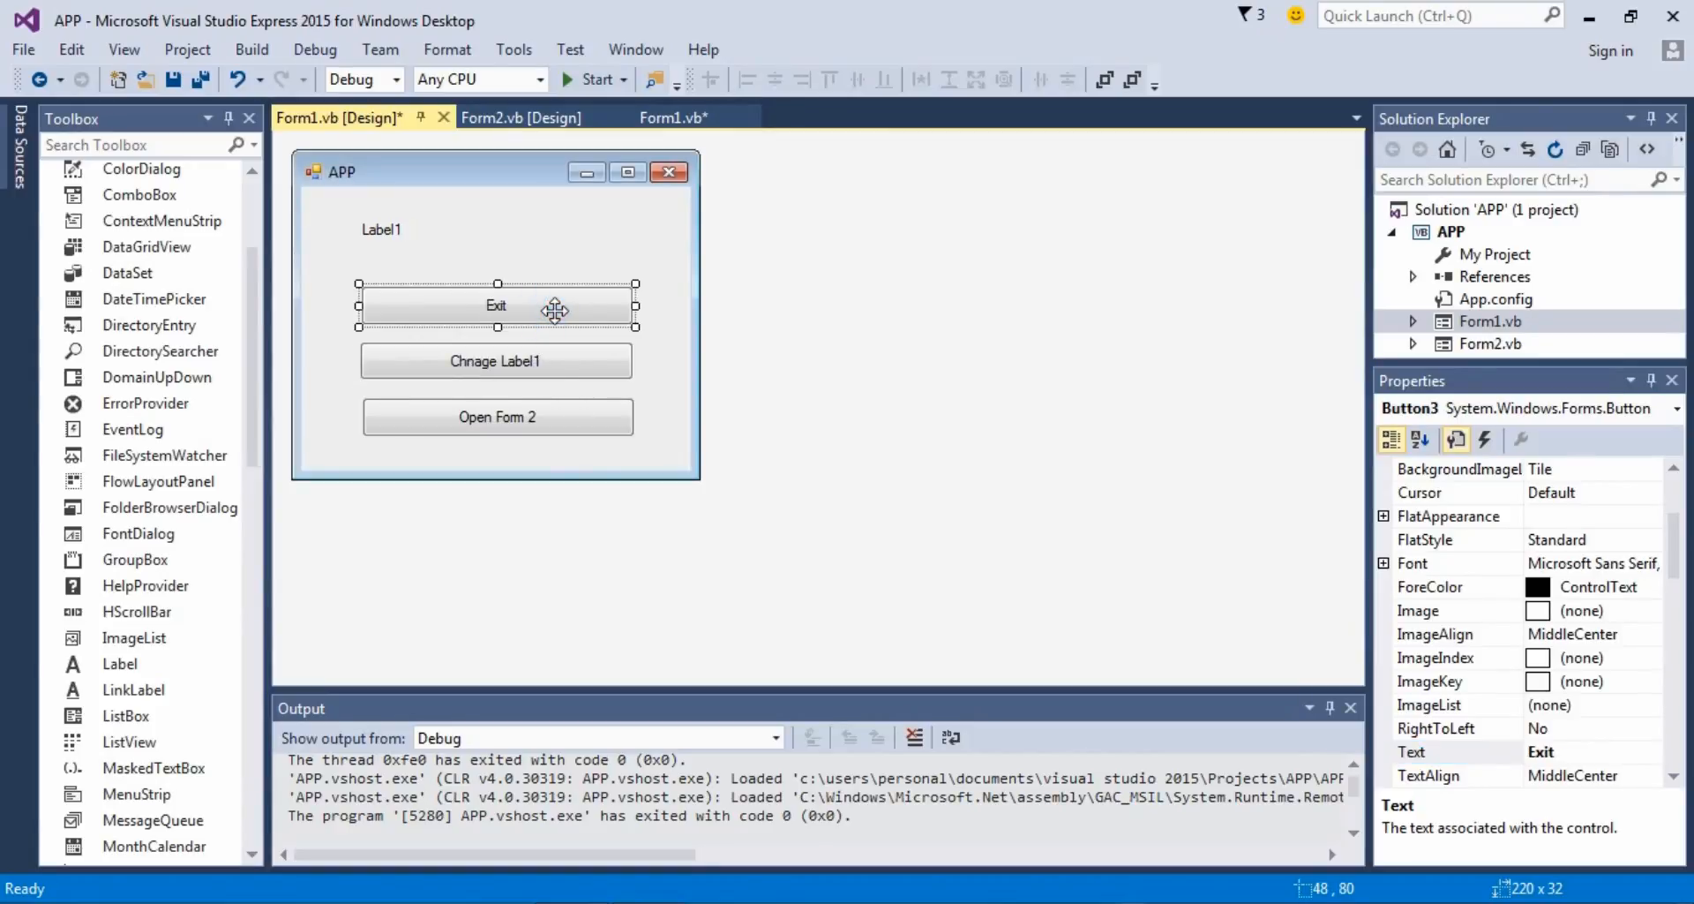
mouse_move(592, 370)
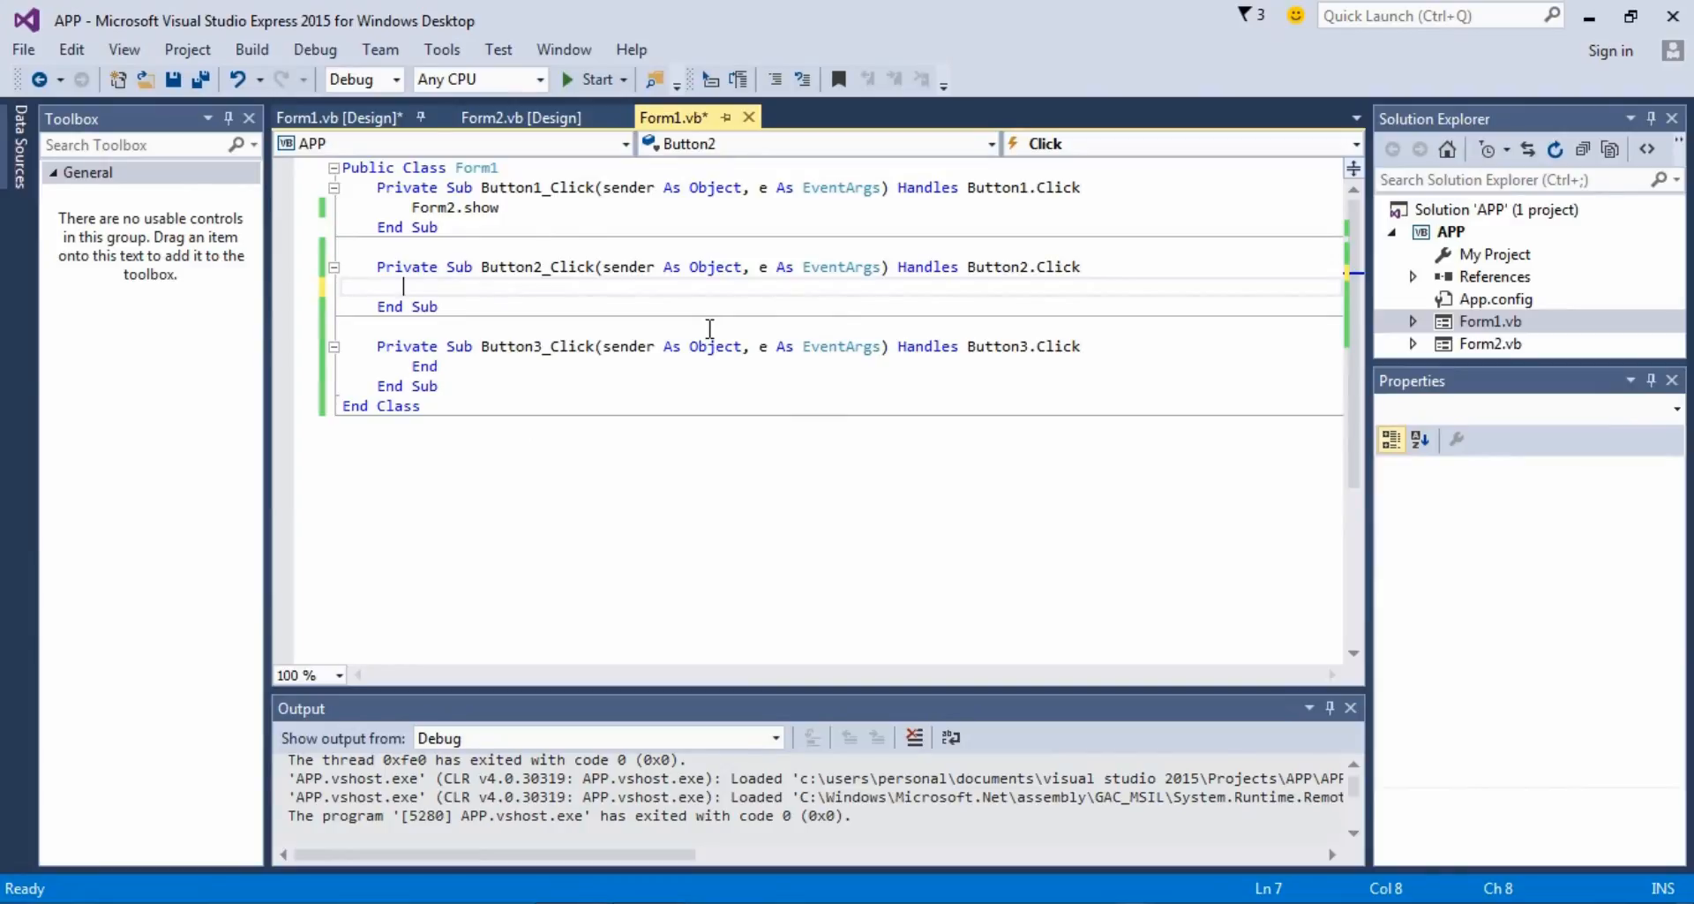
Step: Write Label1.Text = "New Text" in Button2_Click using IntelliSense
text(Label)
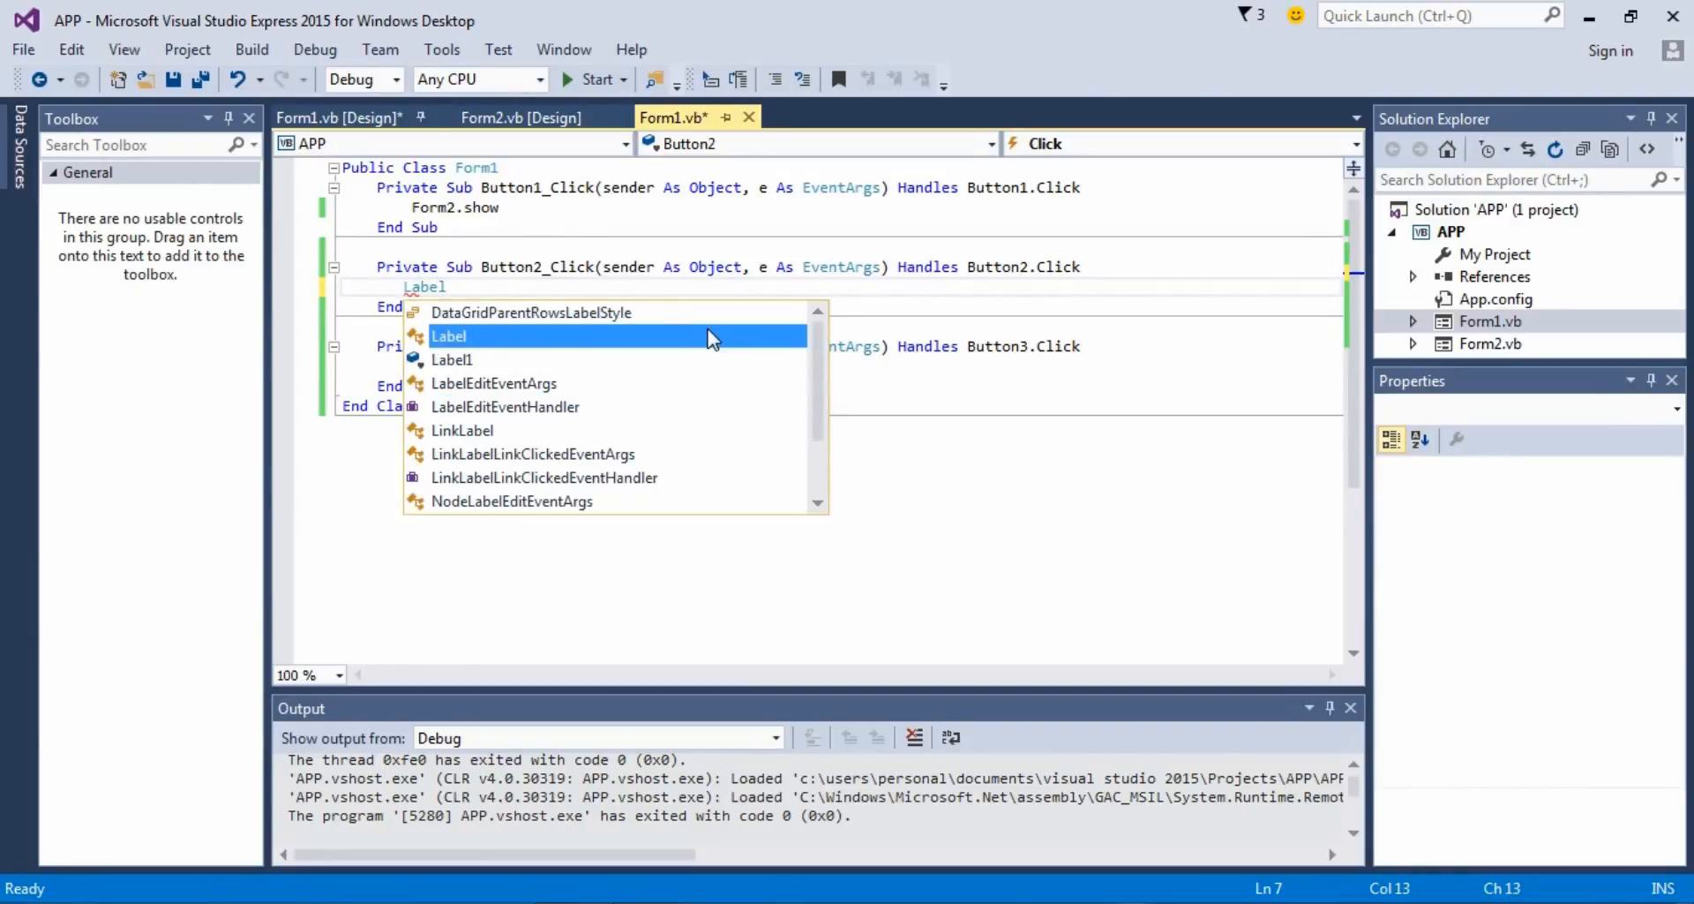
text(1)
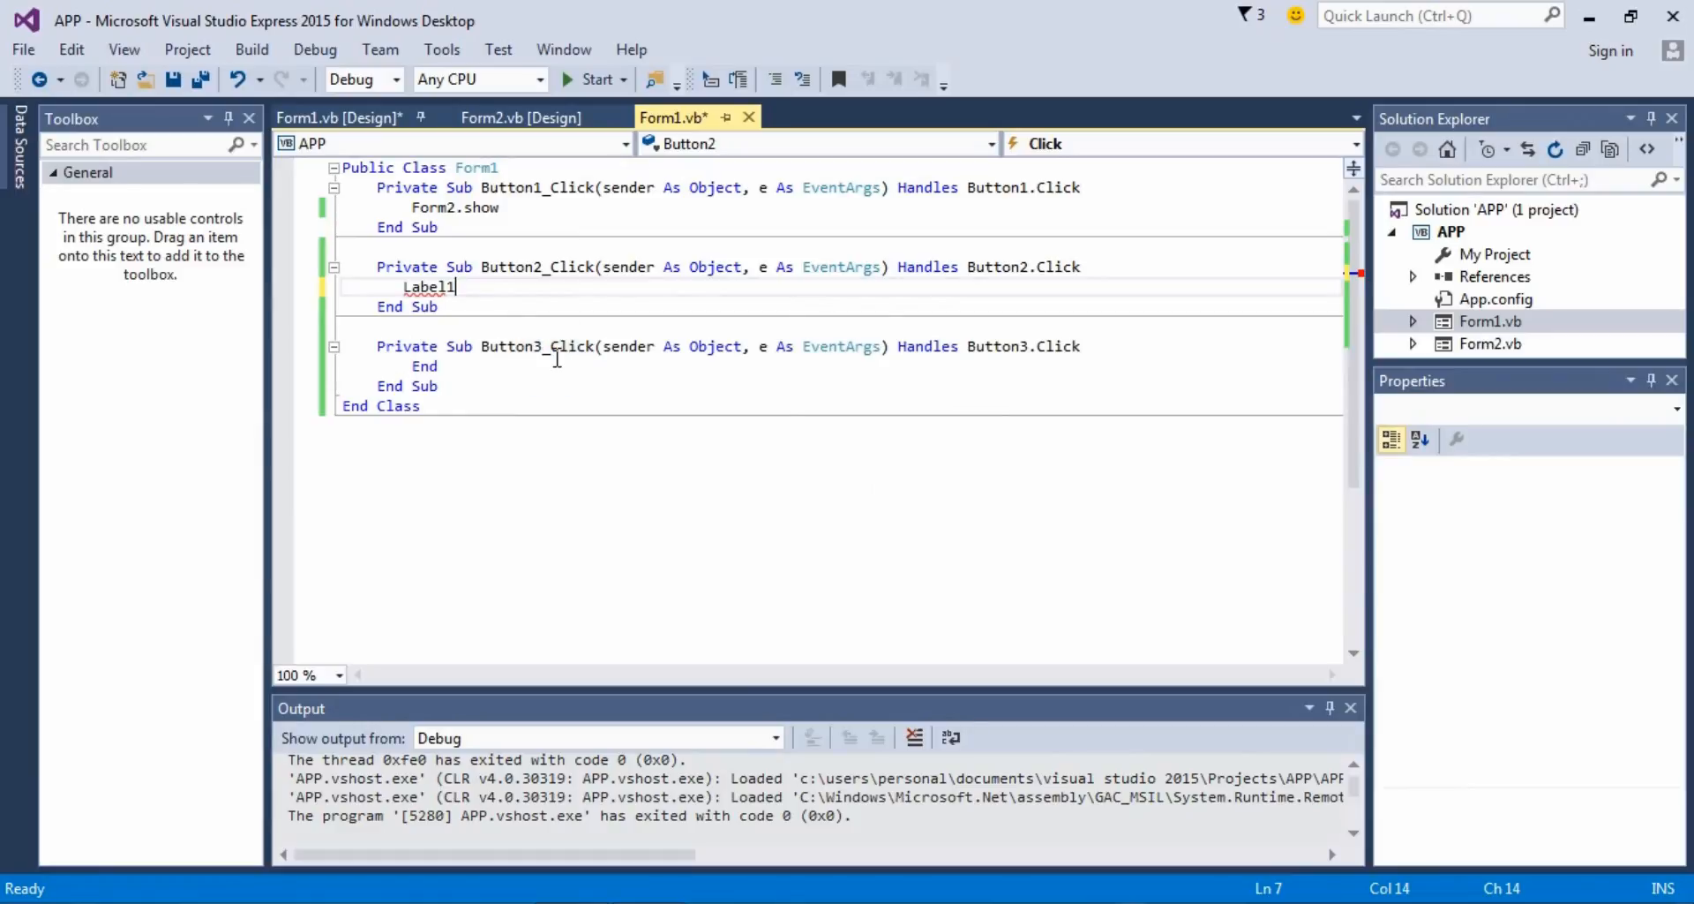
text(.text =)
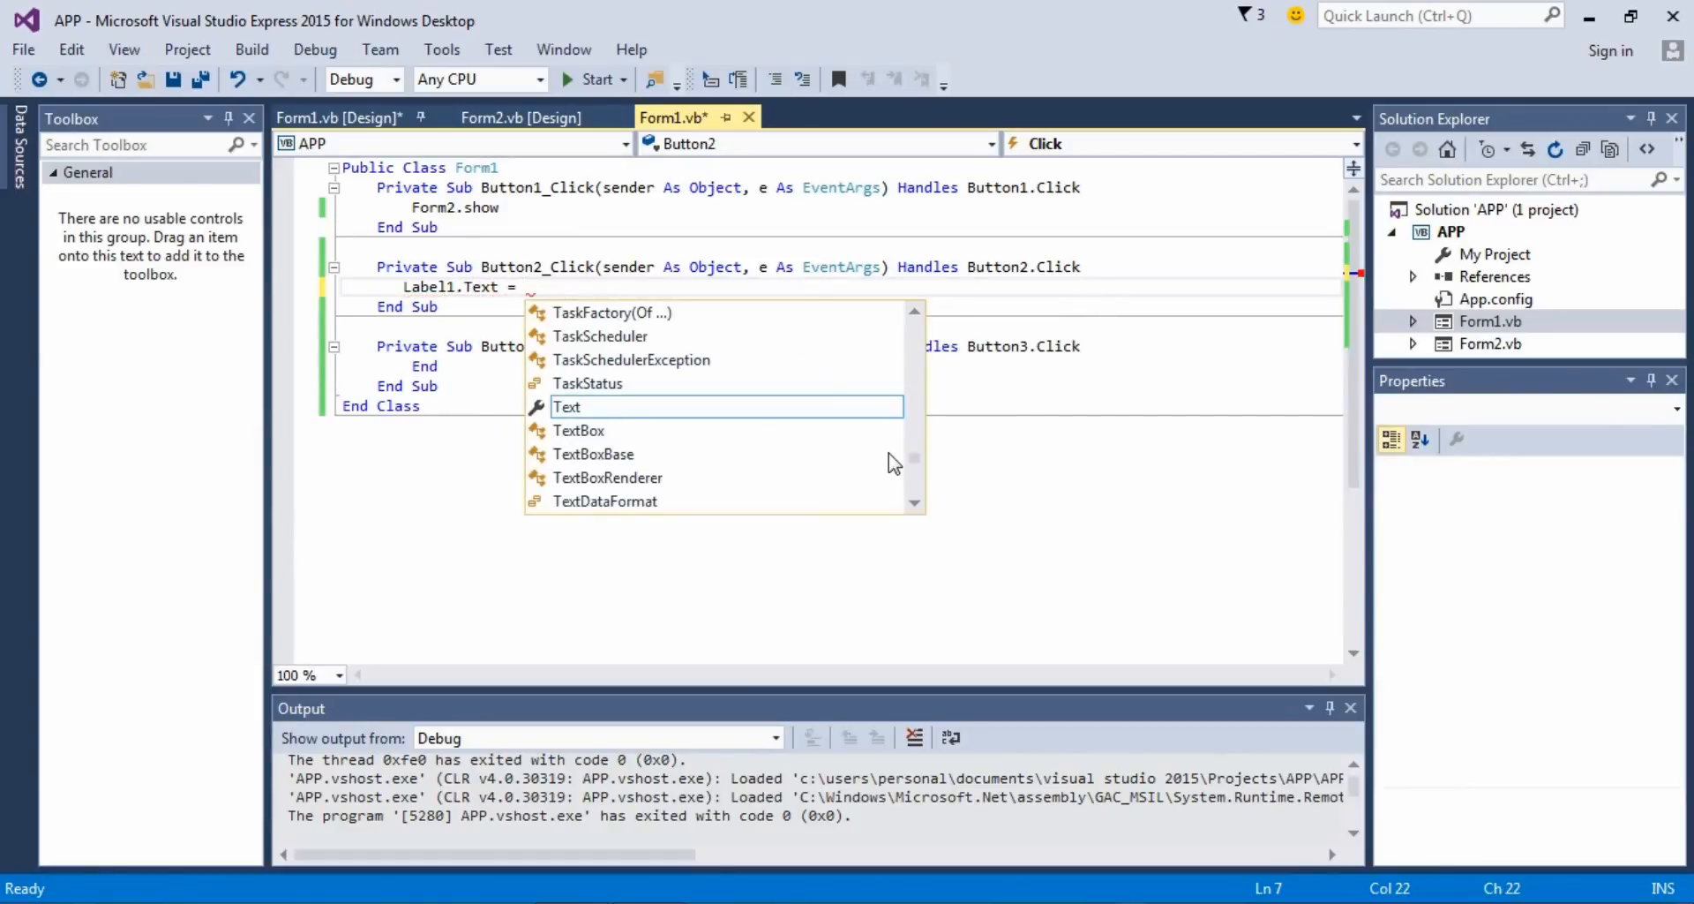
text(")
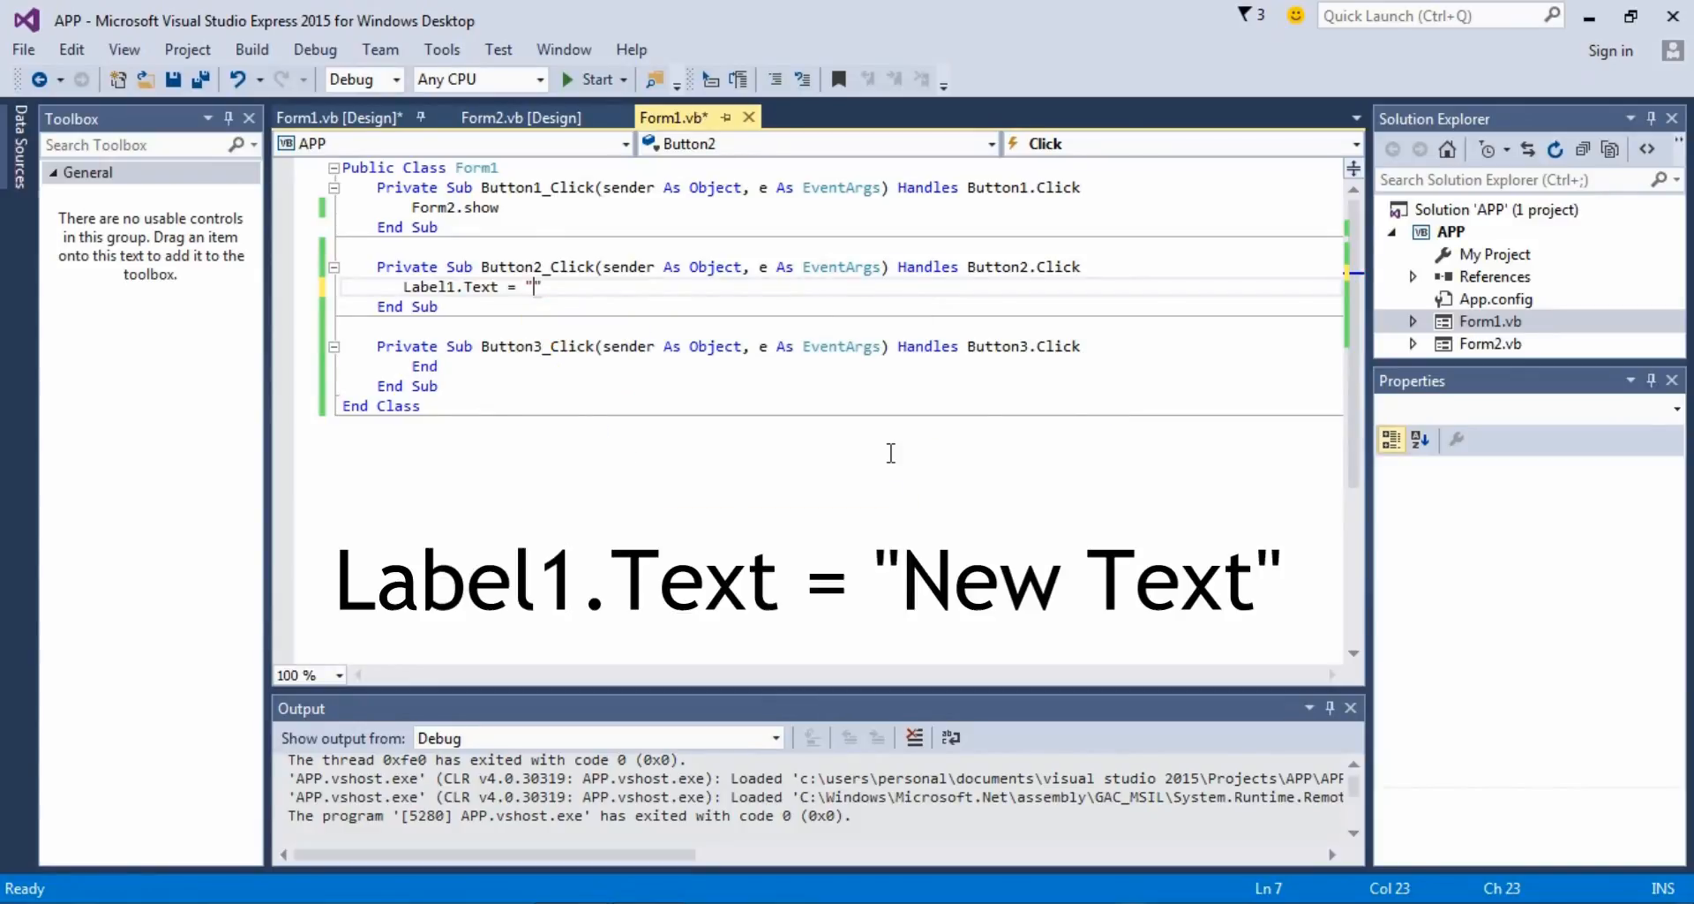
text(New Text)
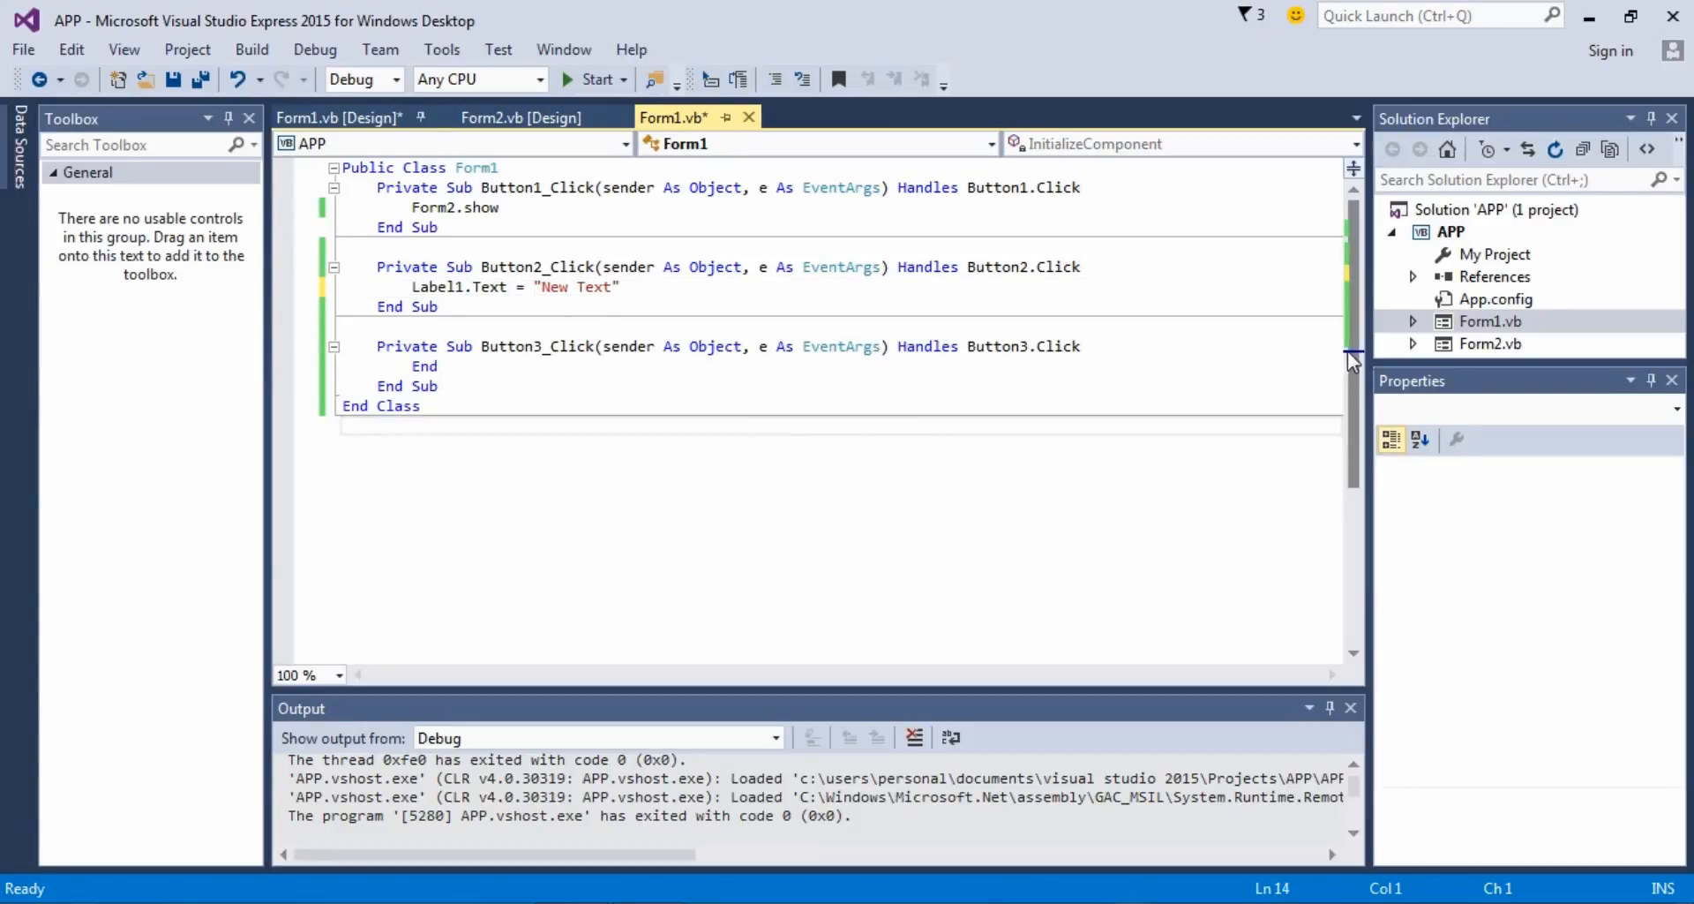
Step: Select Label1 in Design view and bring up its Font chooser
click(340, 116)
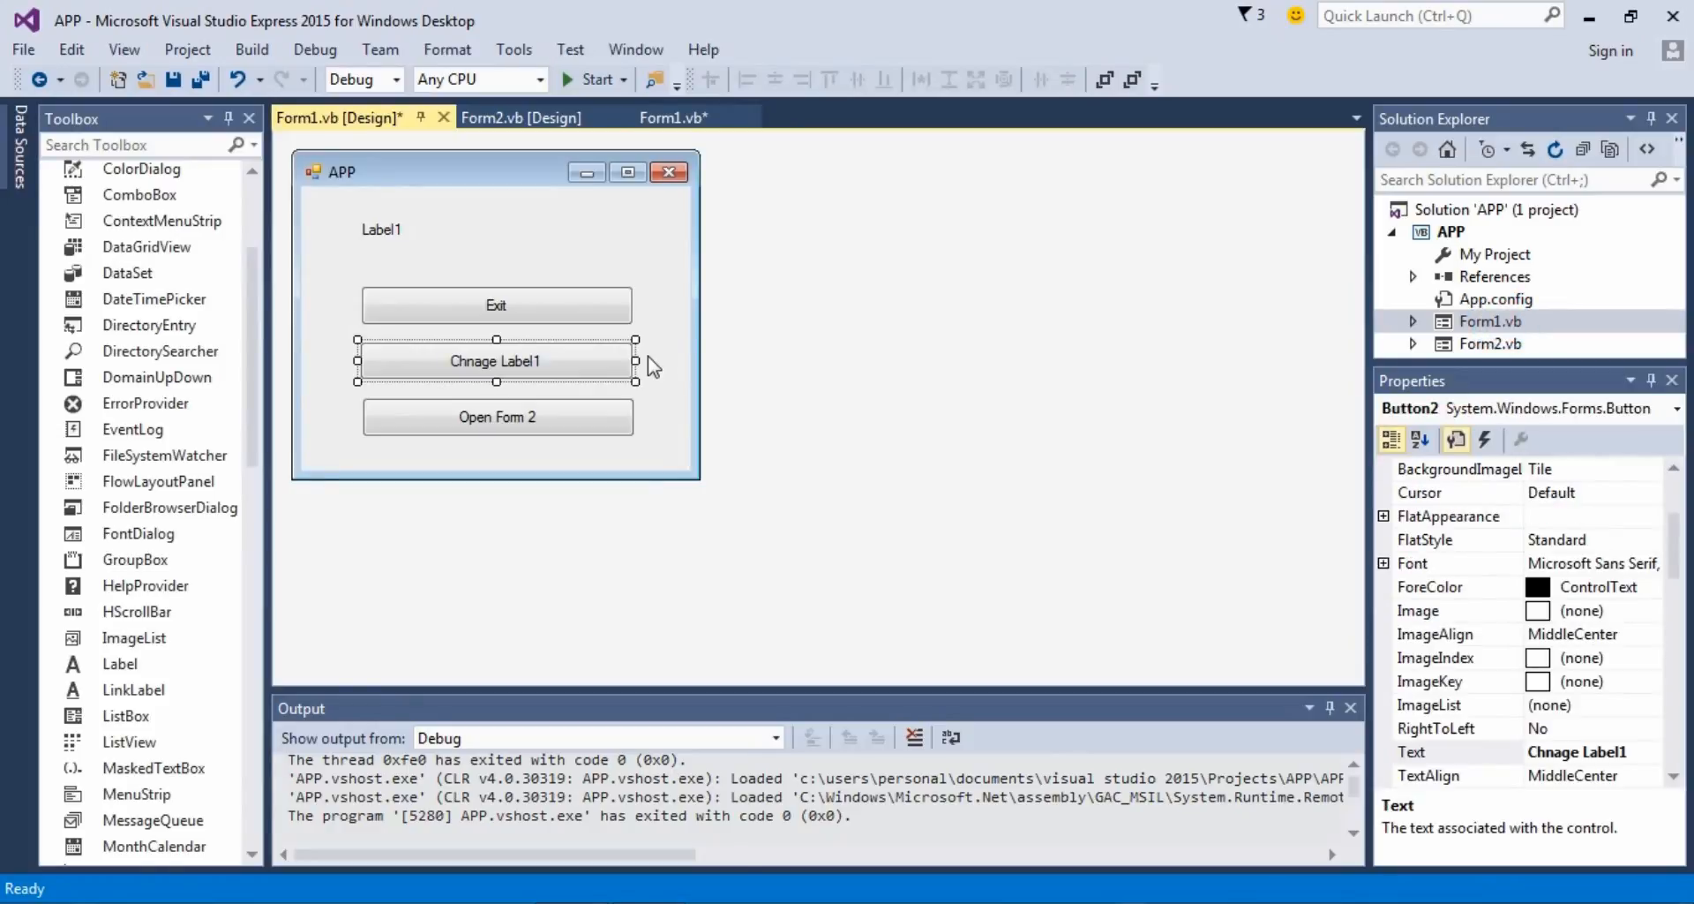
click(381, 228)
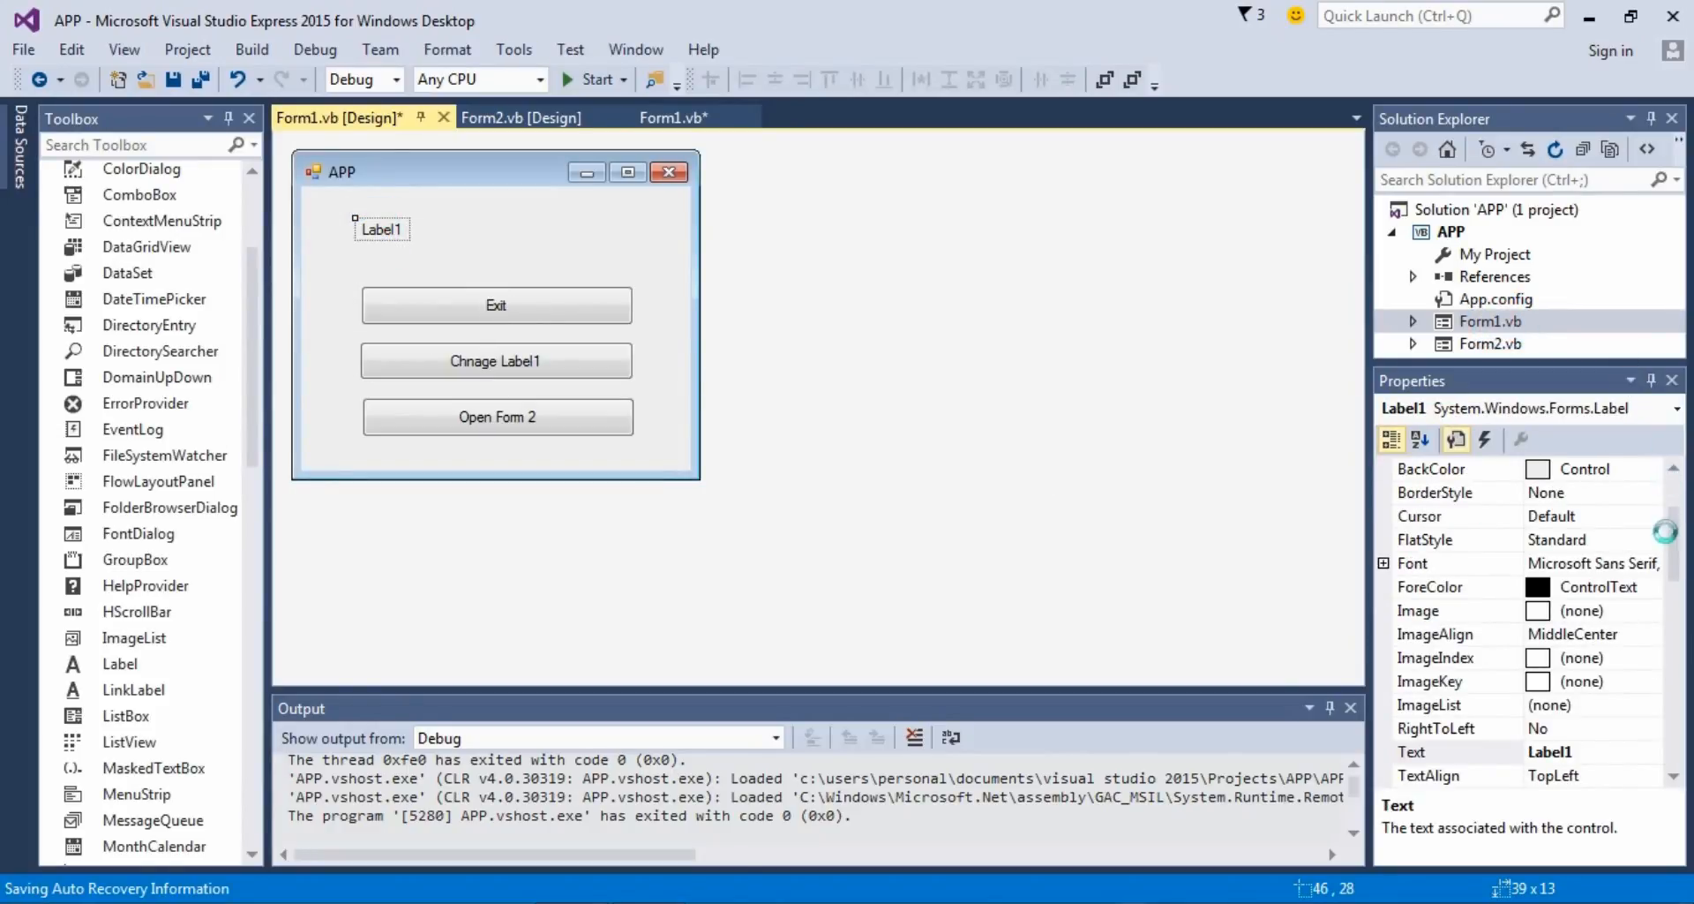
click(1412, 563)
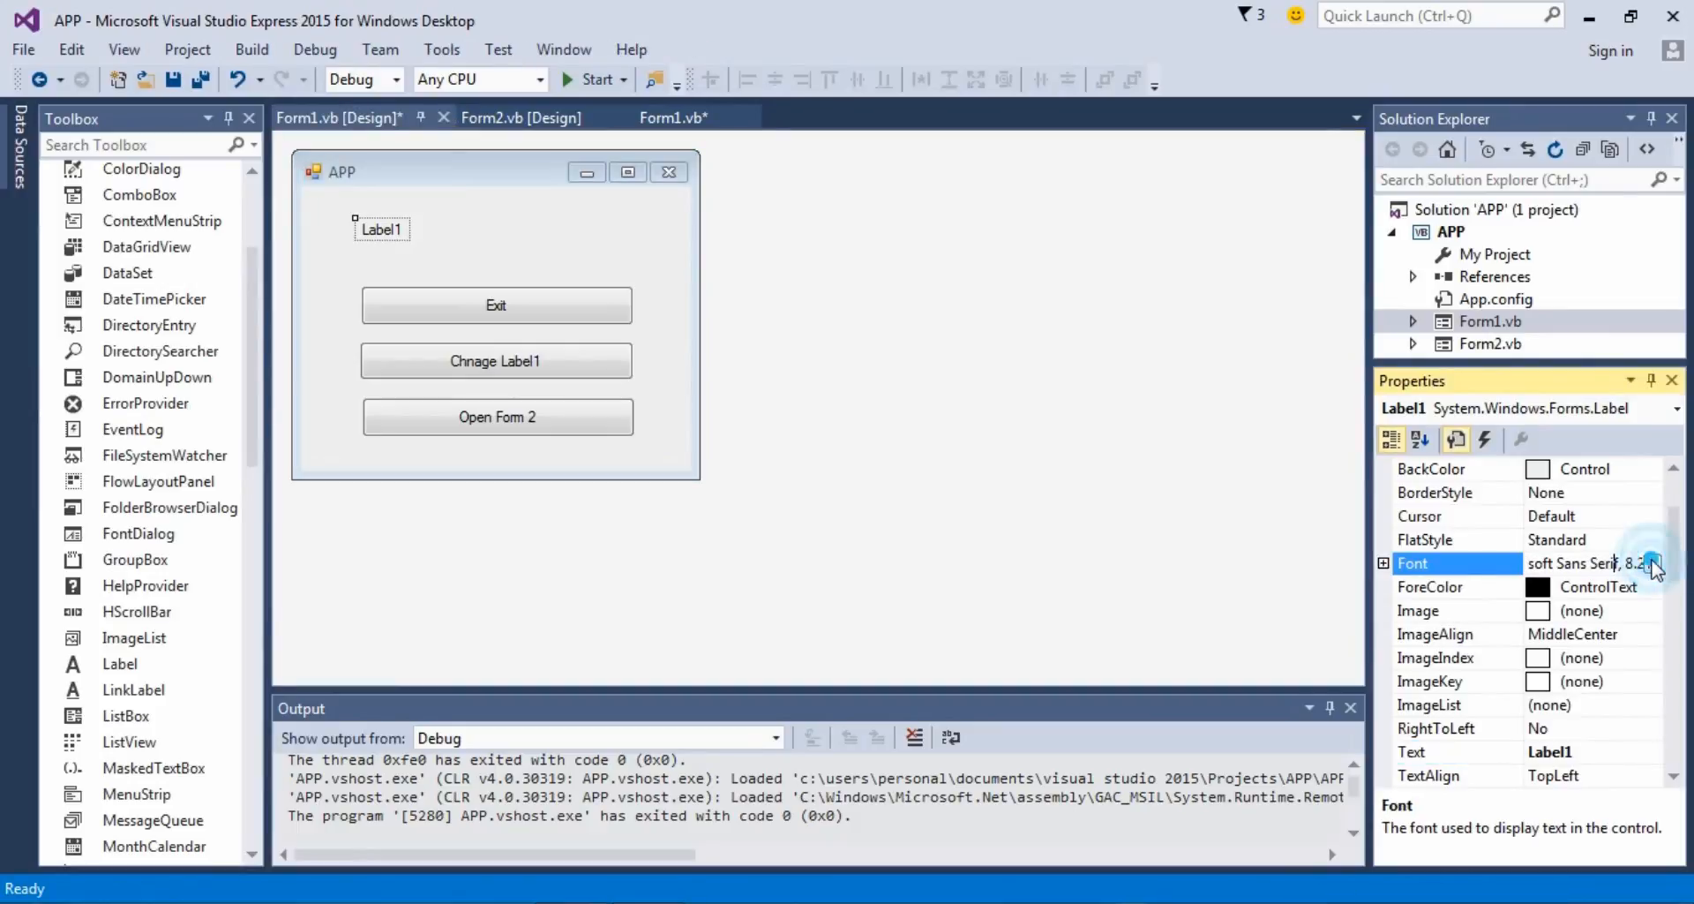
click(1654, 563)
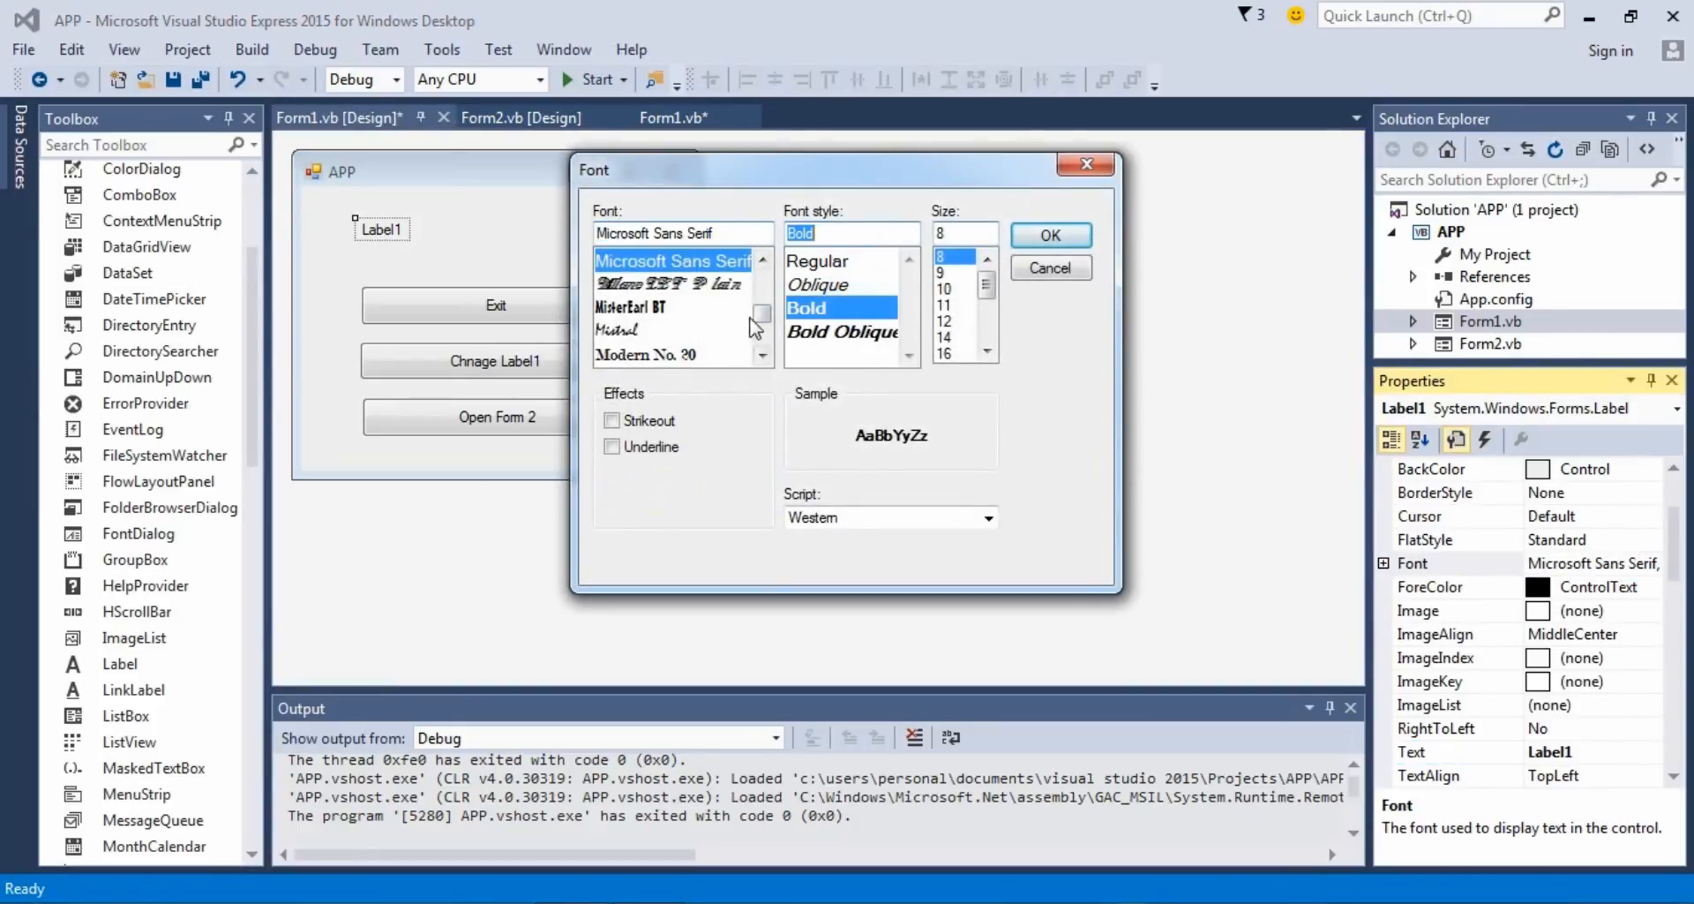
Step: Apply Gill Sans Ultra Bold at size 16 to Label1
click(639, 330)
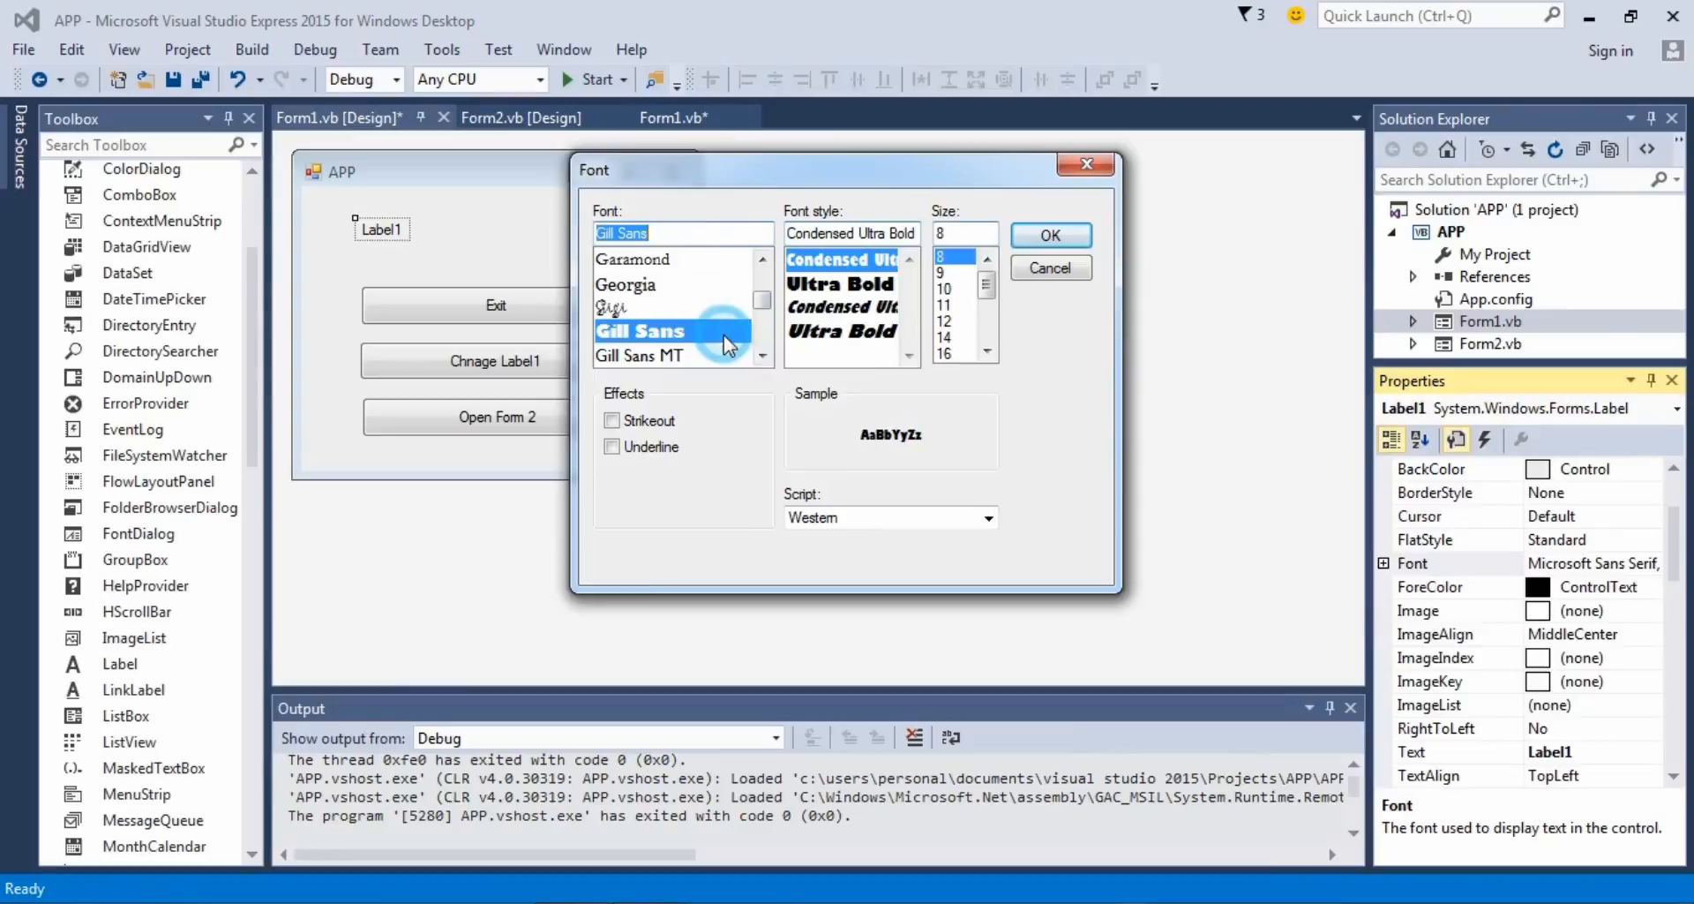
click(943, 351)
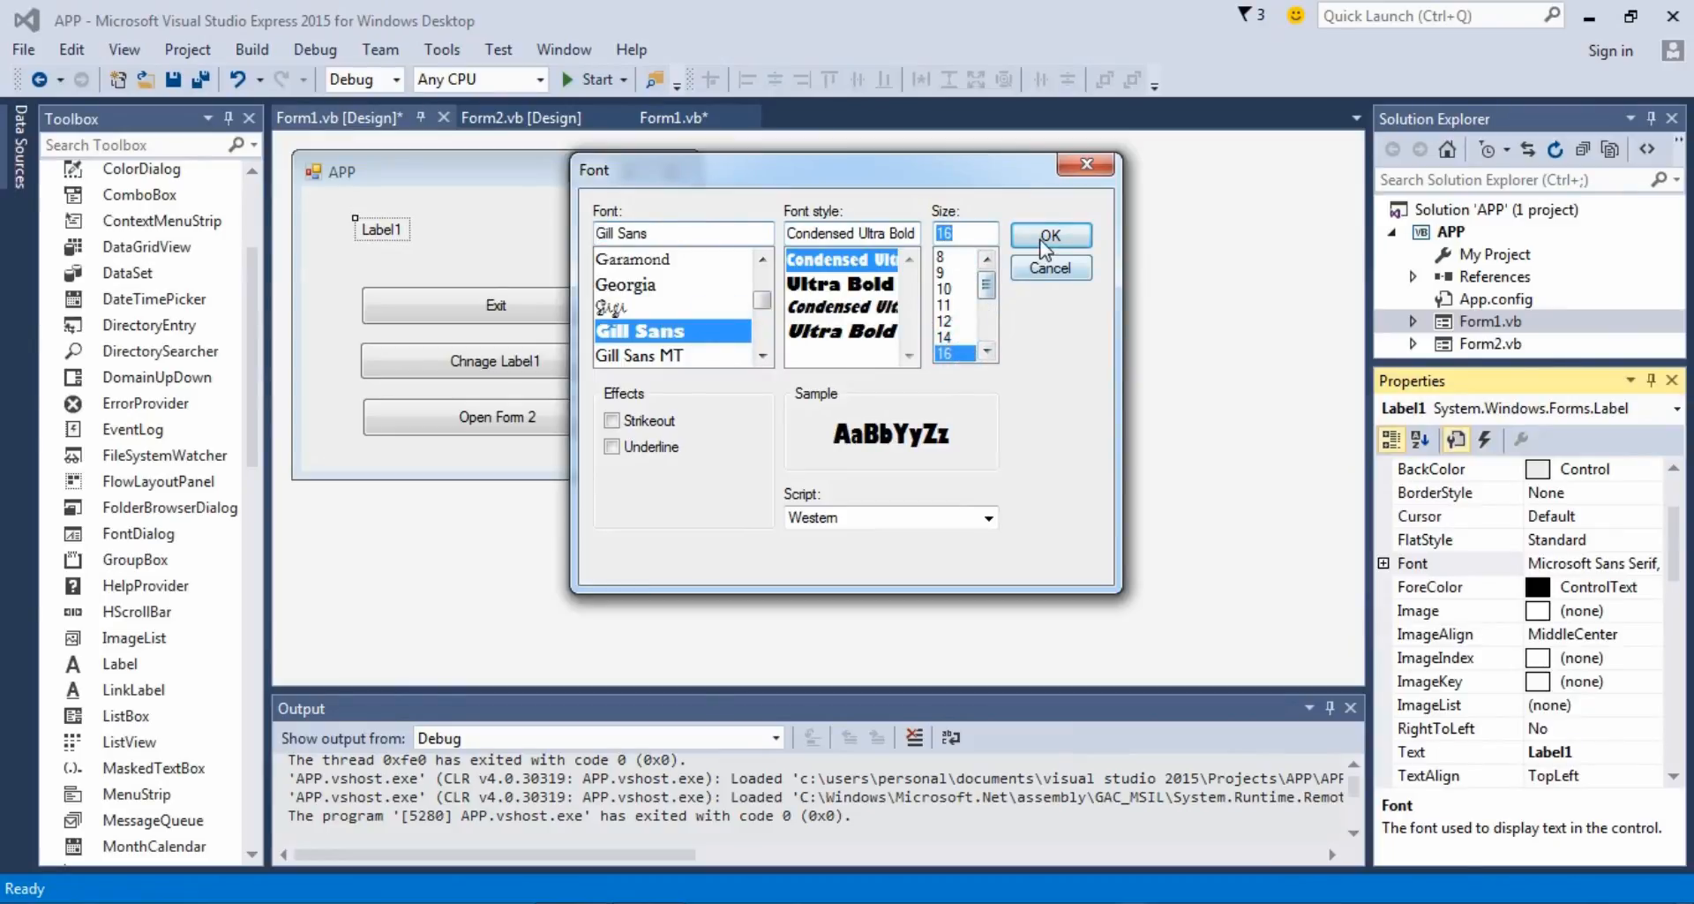
click(1049, 237)
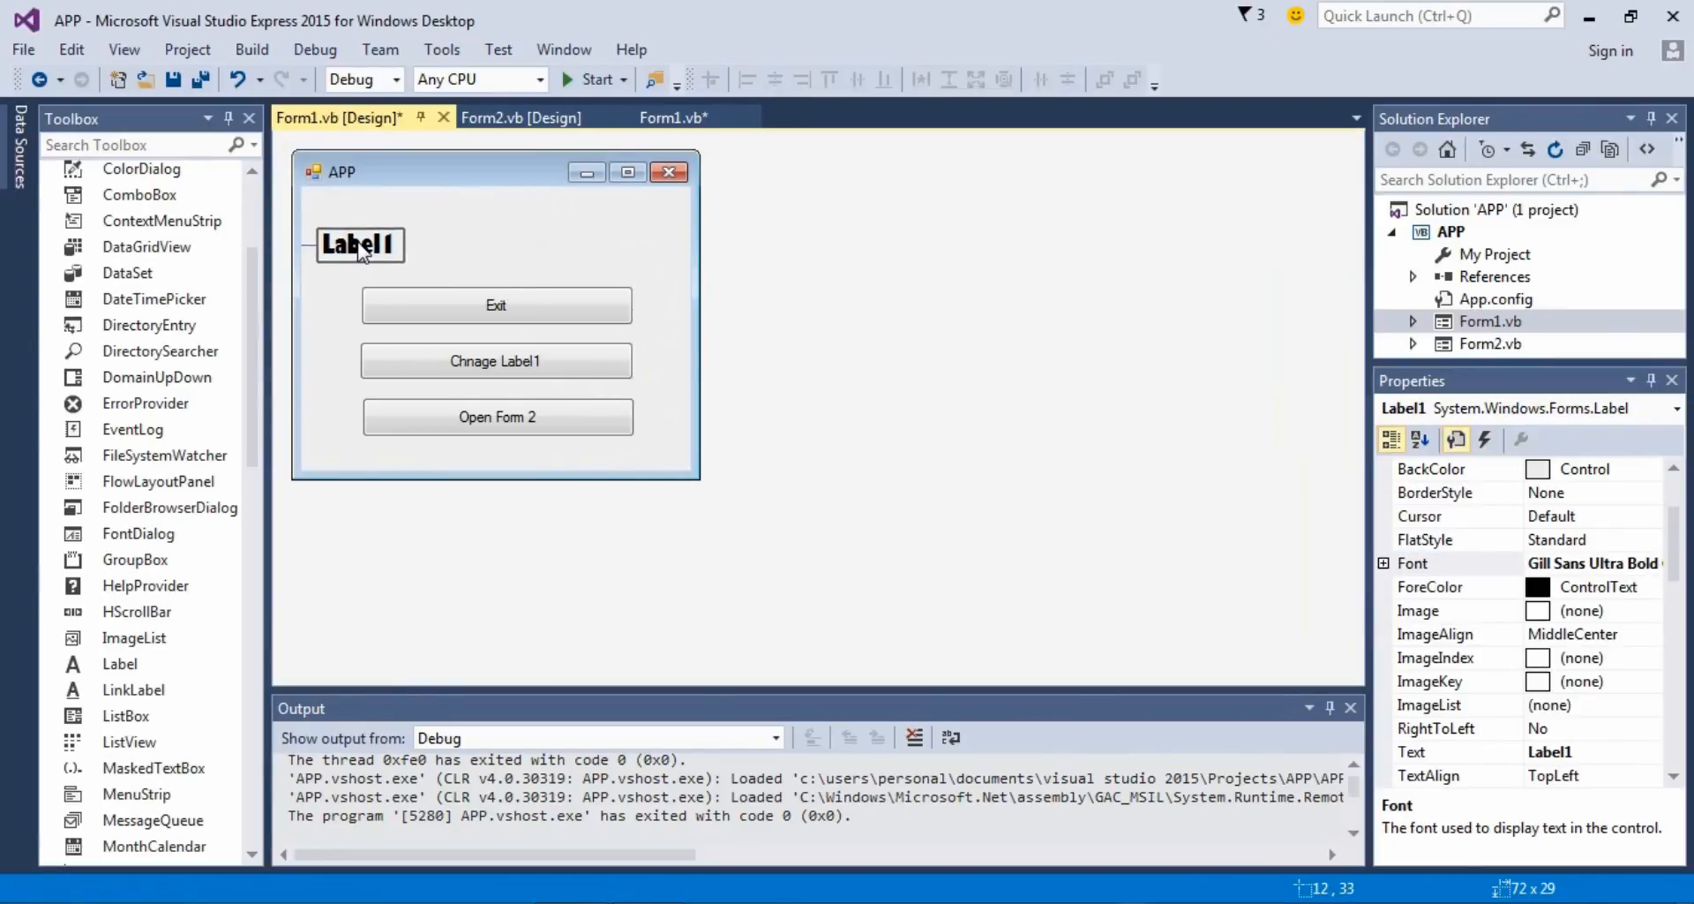
click(360, 244)
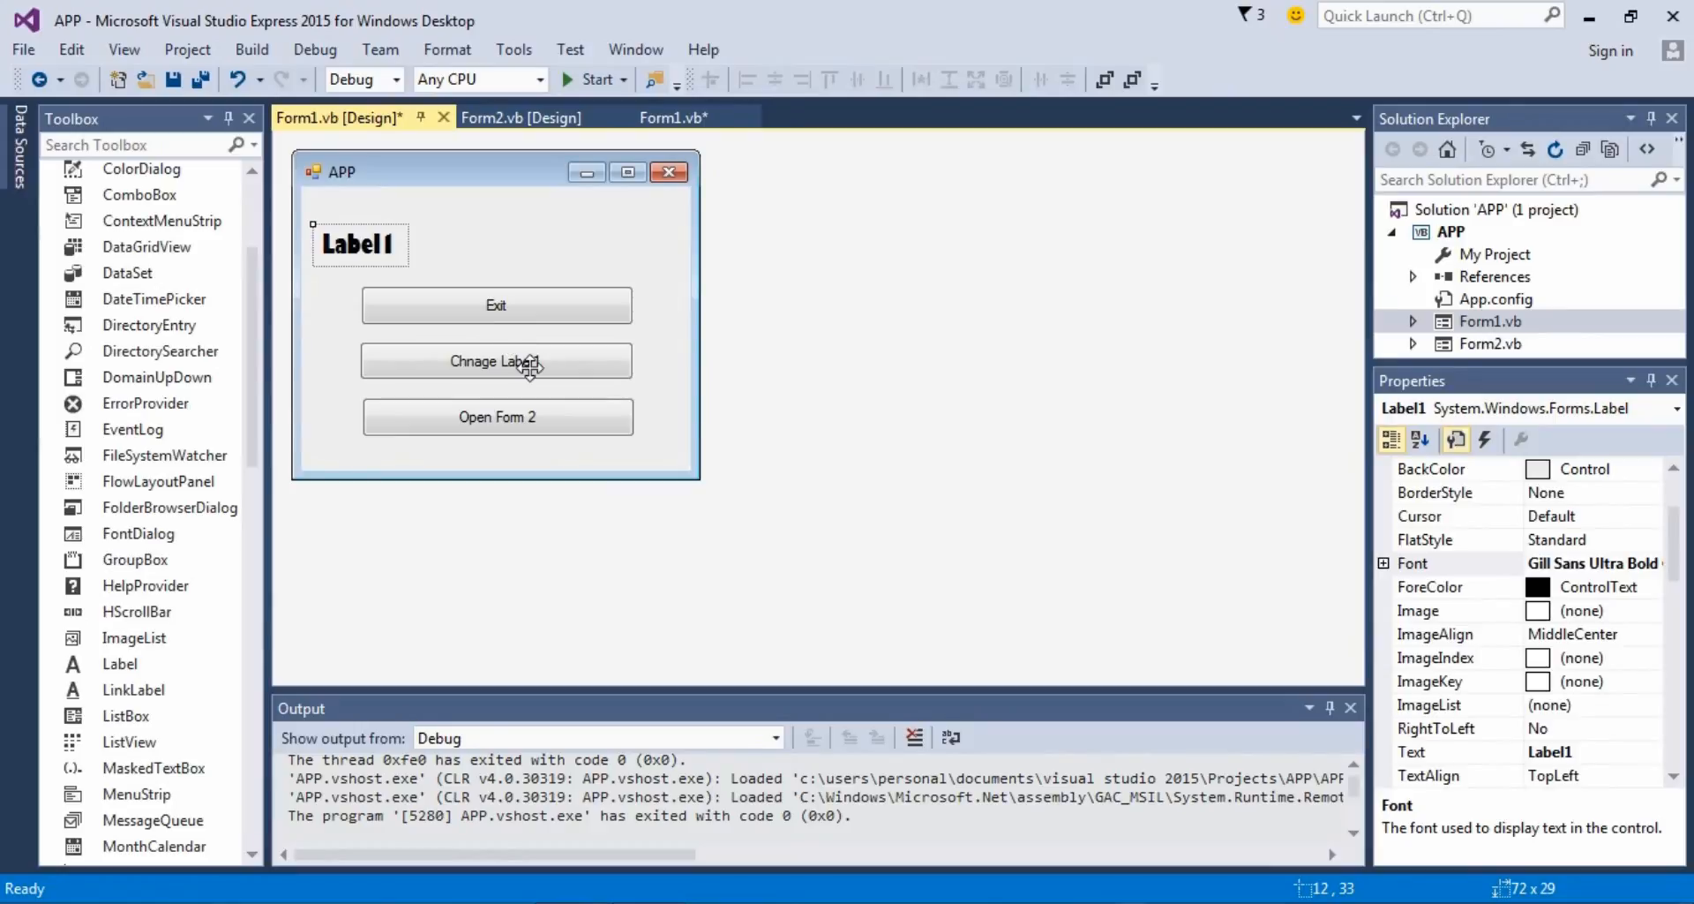
click(593, 79)
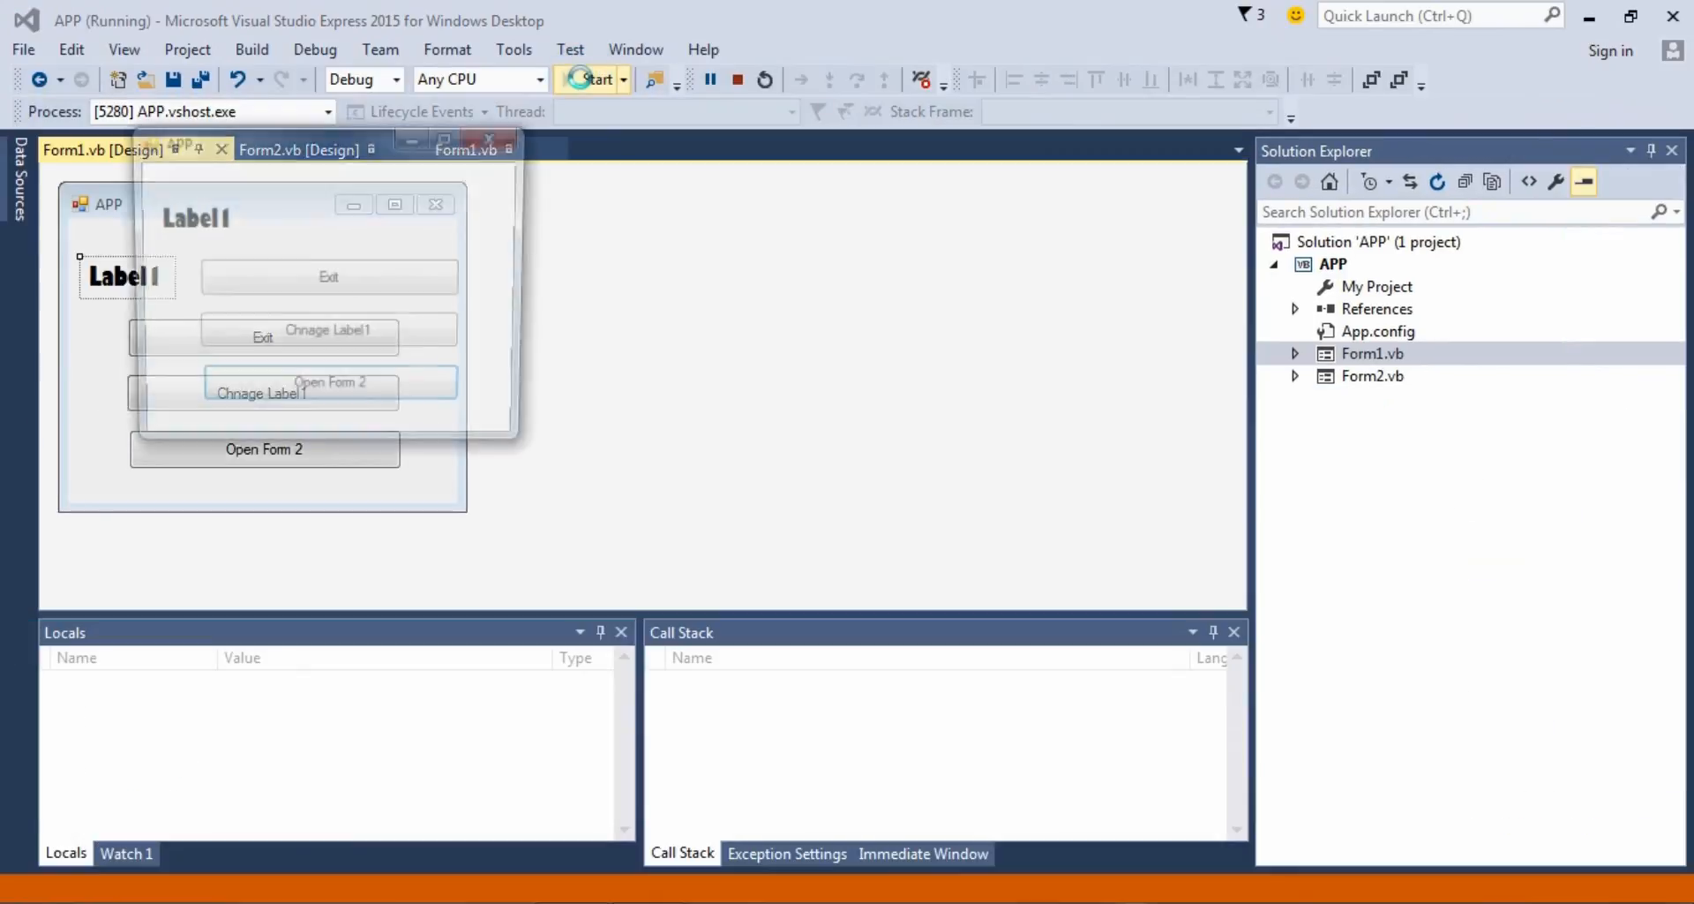
click(328, 334)
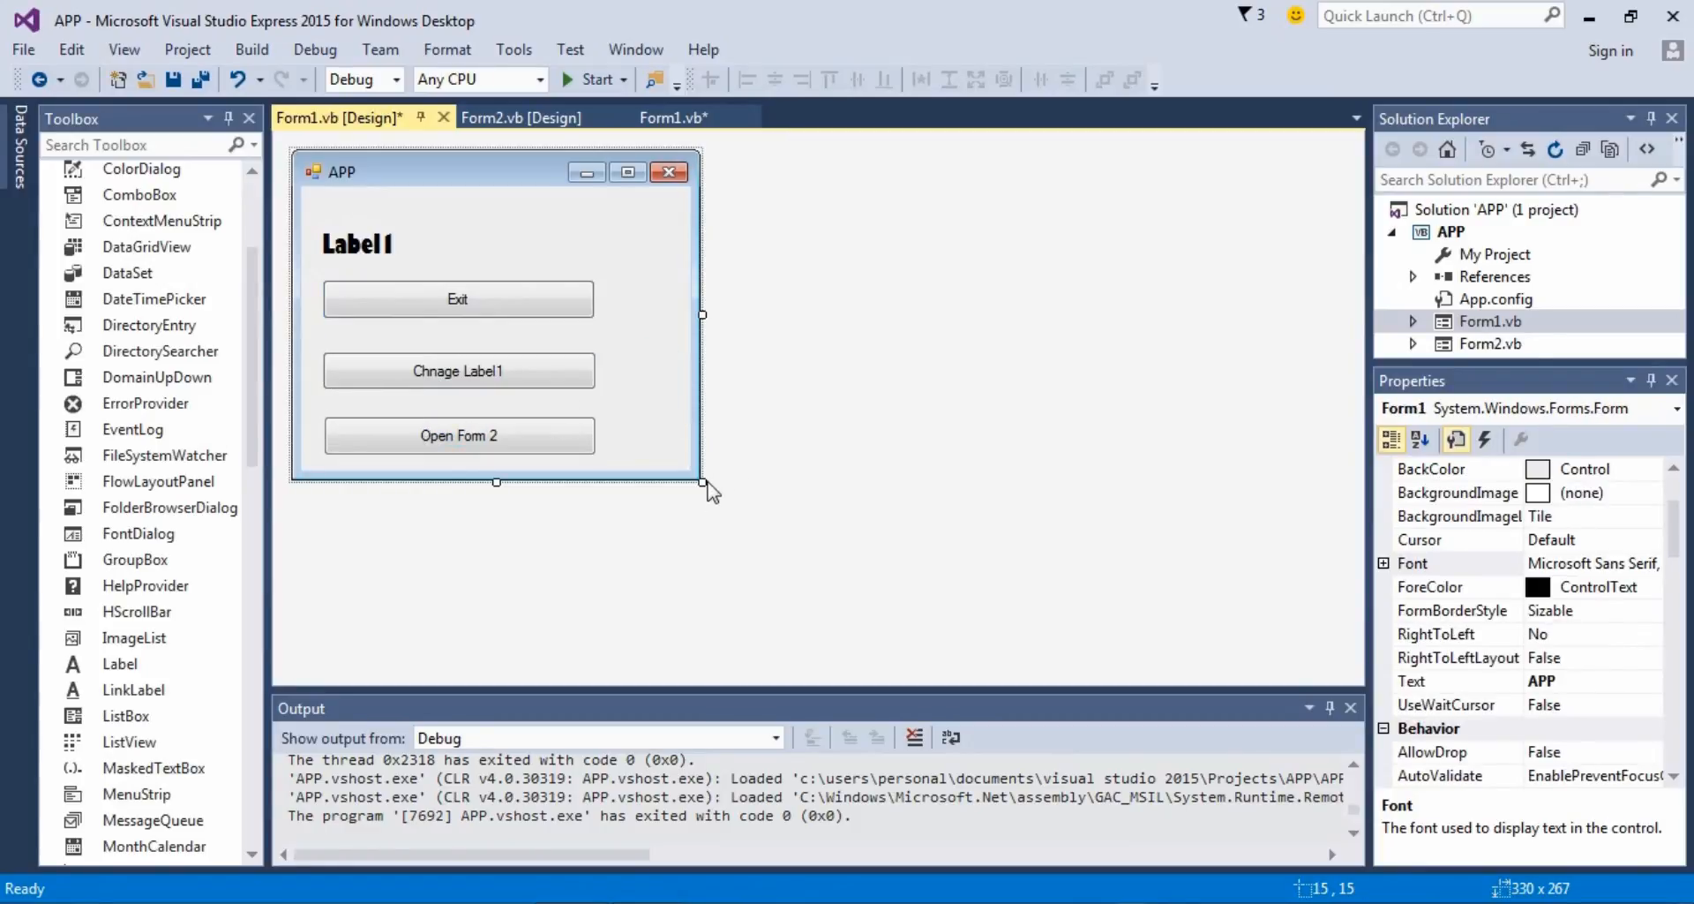
Step: Resize Form1 to a compact window fitting Label1 and the three buttons
drag(702, 484, 646, 630)
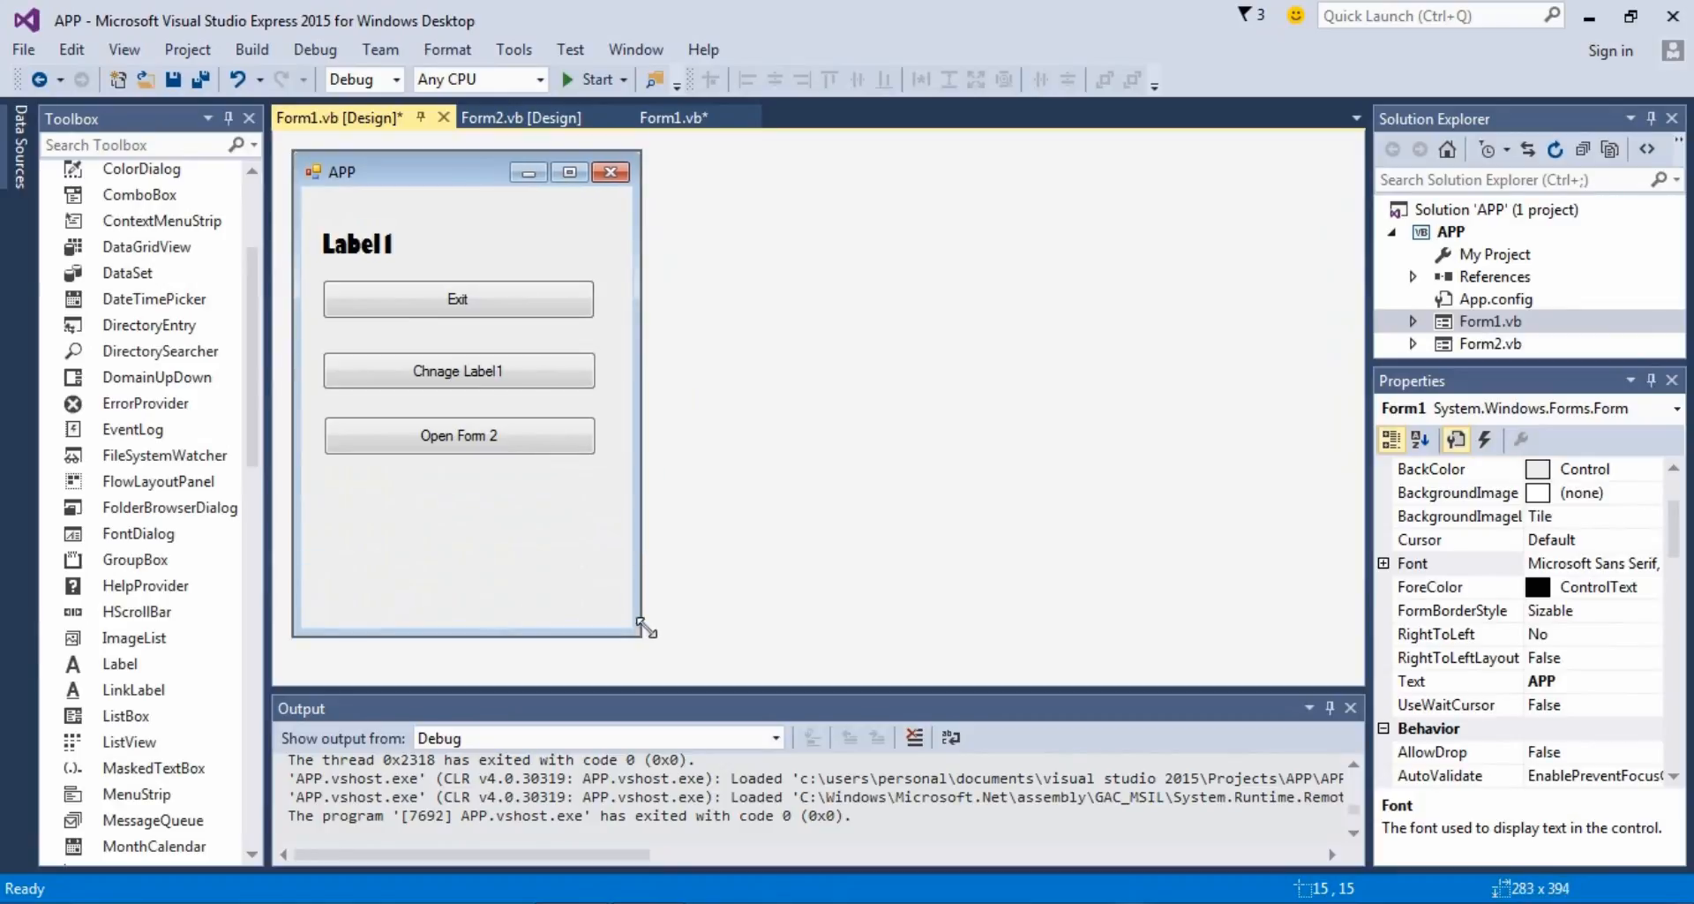
drag(648, 628, 637, 499)
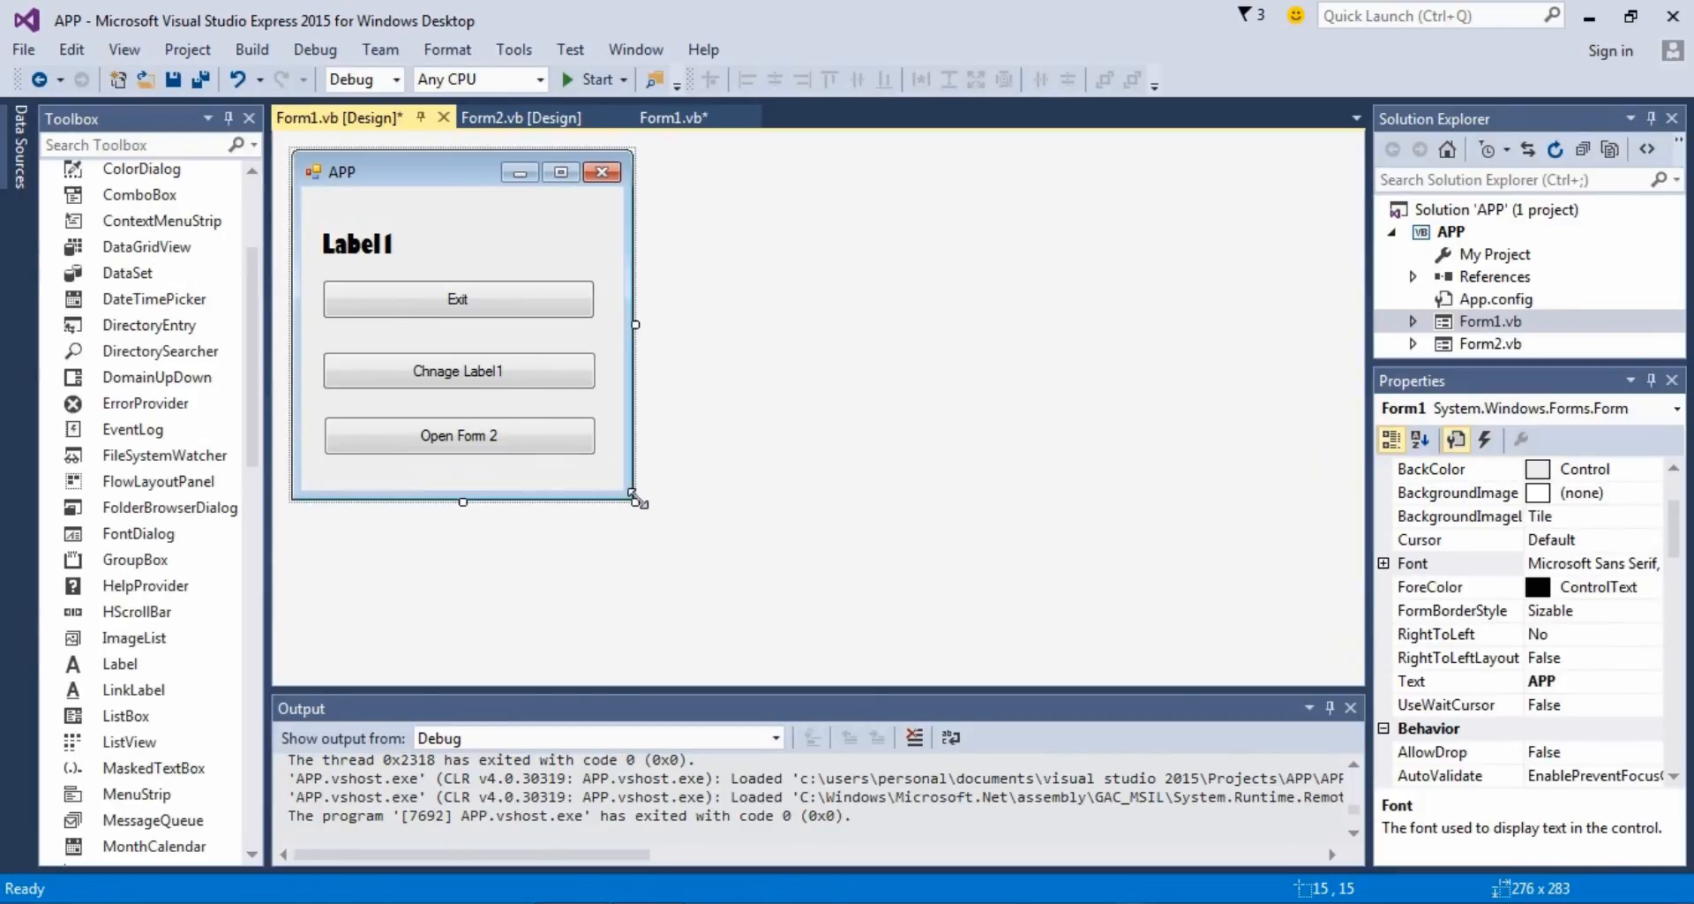
click(358, 245)
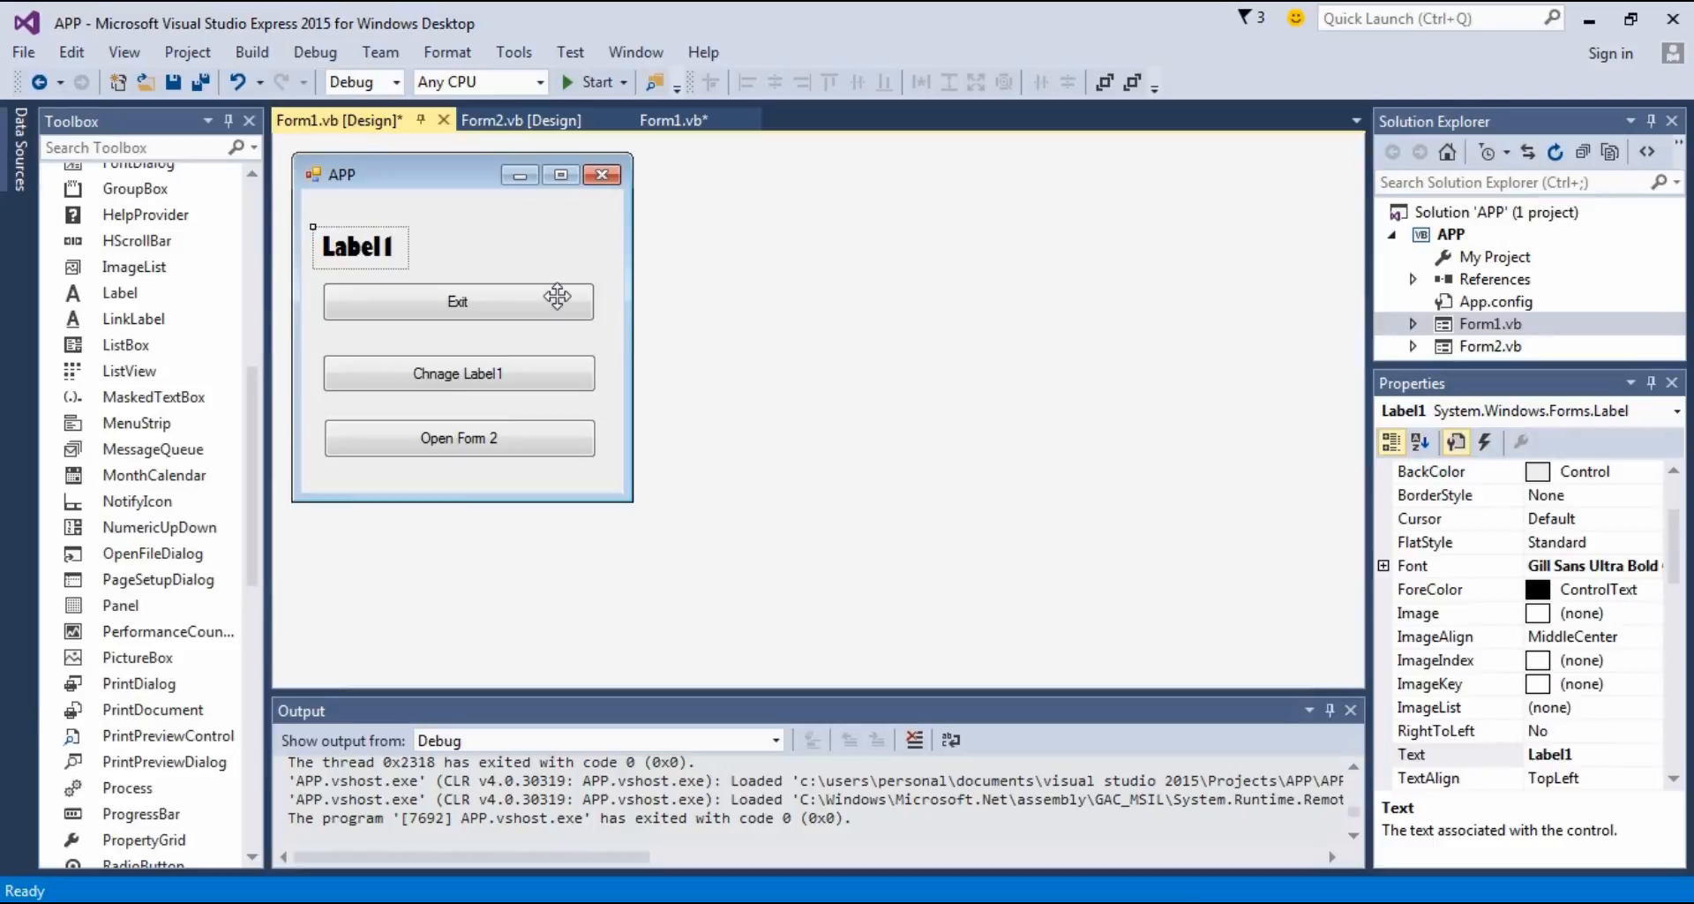
mouse_move(1058, 224)
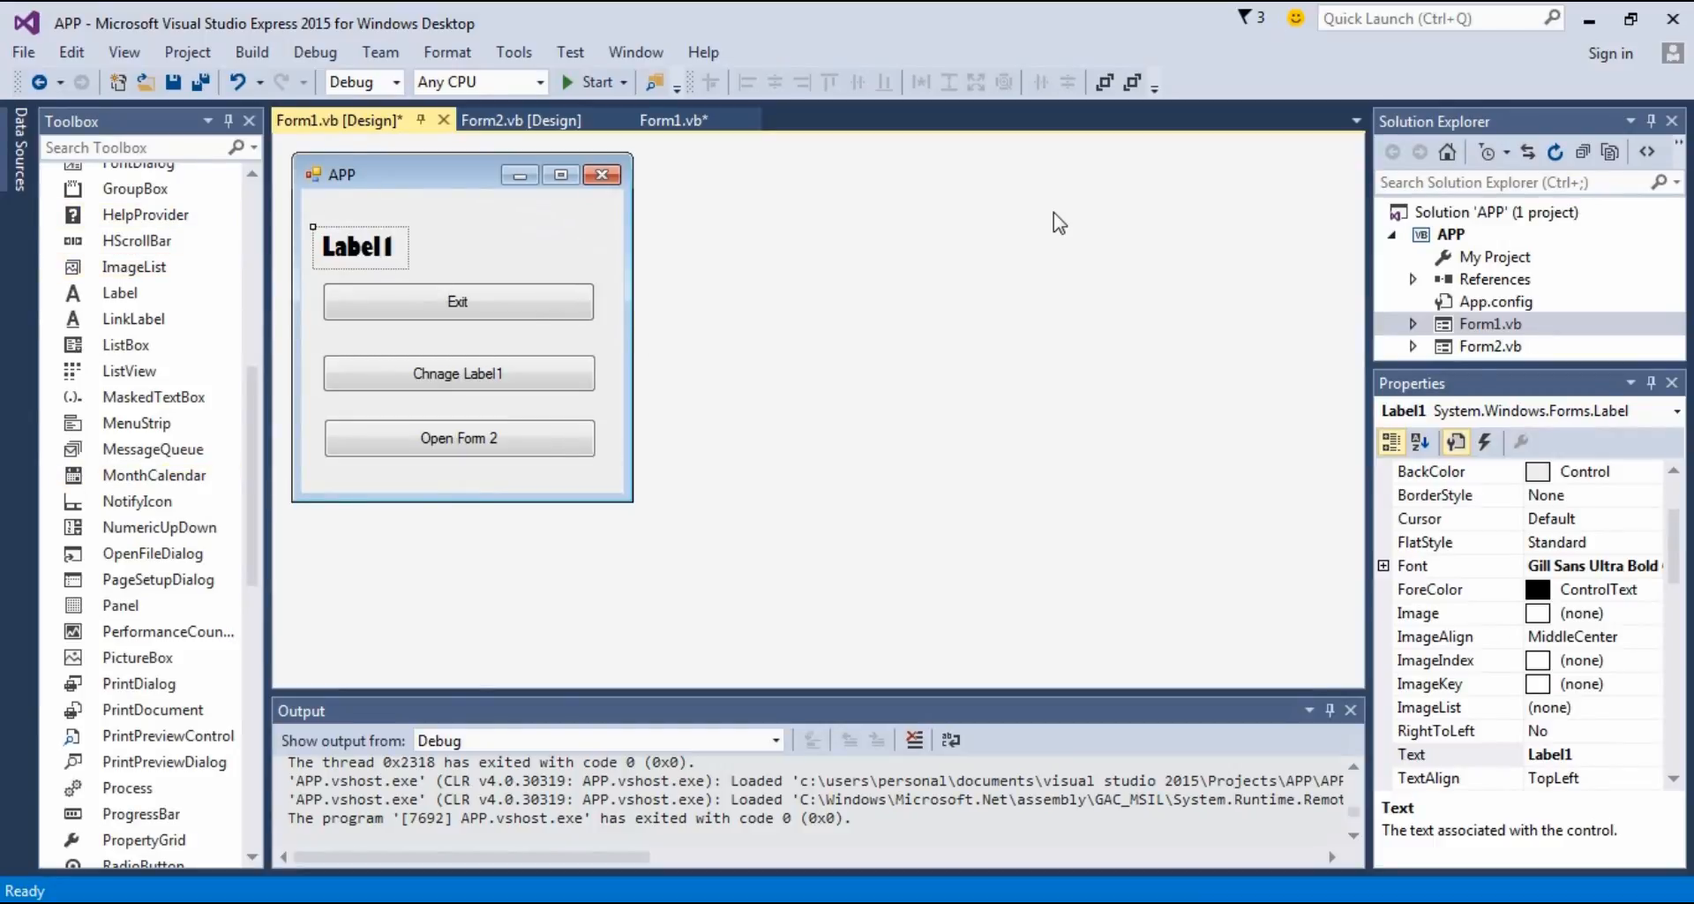